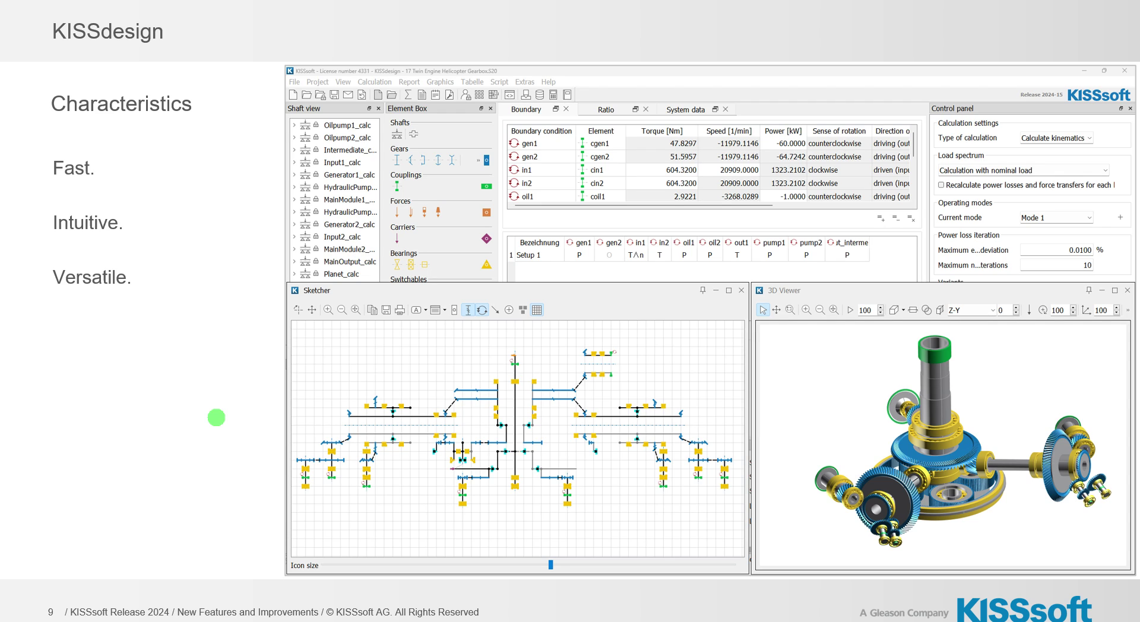
mouse_move(286, 404)
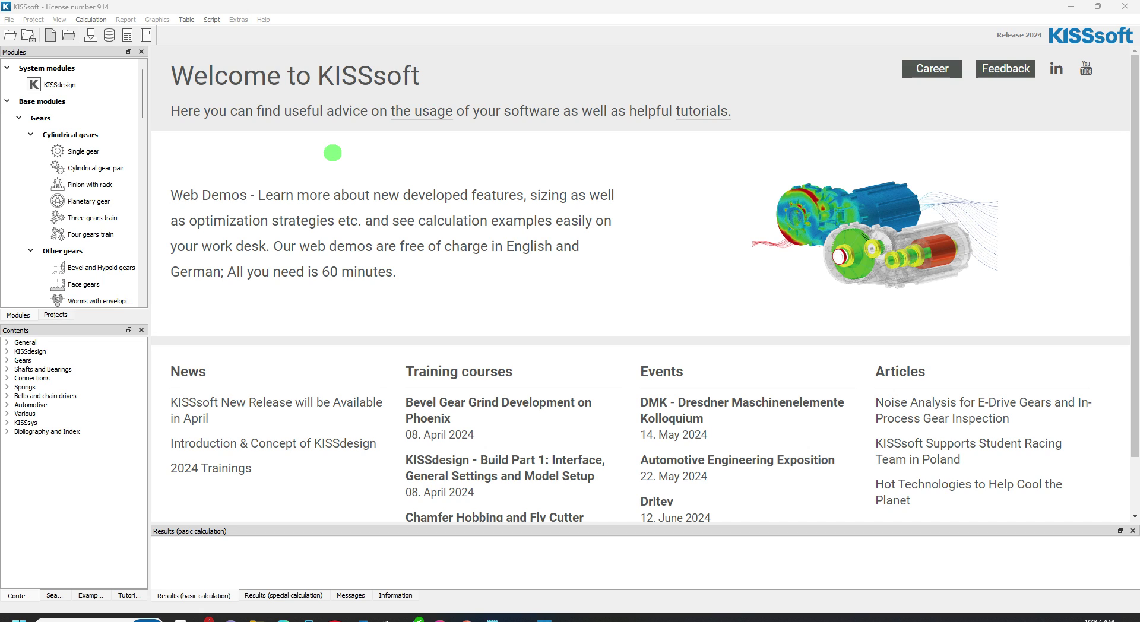
Select the KISSdesign system module on the KISSsoft welcome page.
left_click(83, 84)
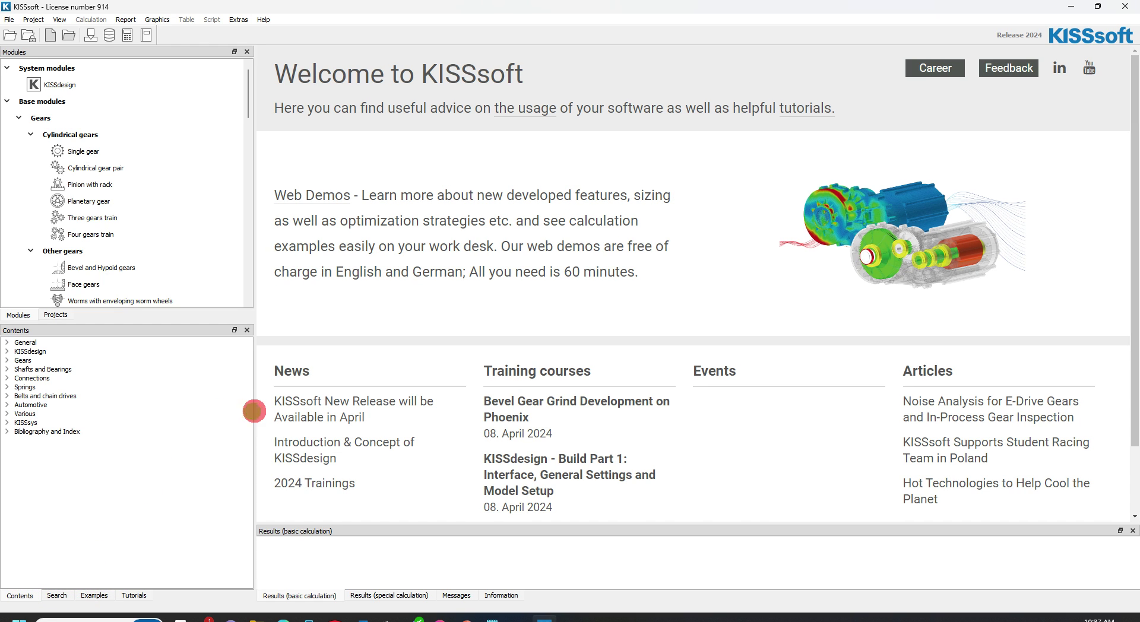
left_click(62, 84)
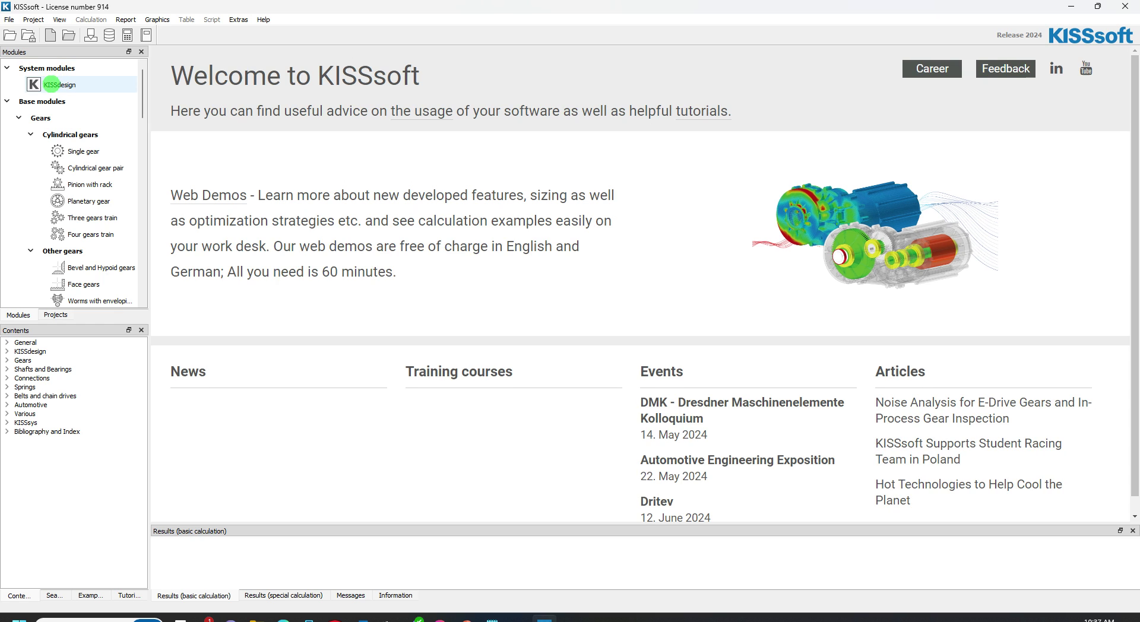
Start a new untitled KISSdesign model with the element list showing gear contacts.
double_click(63, 84)
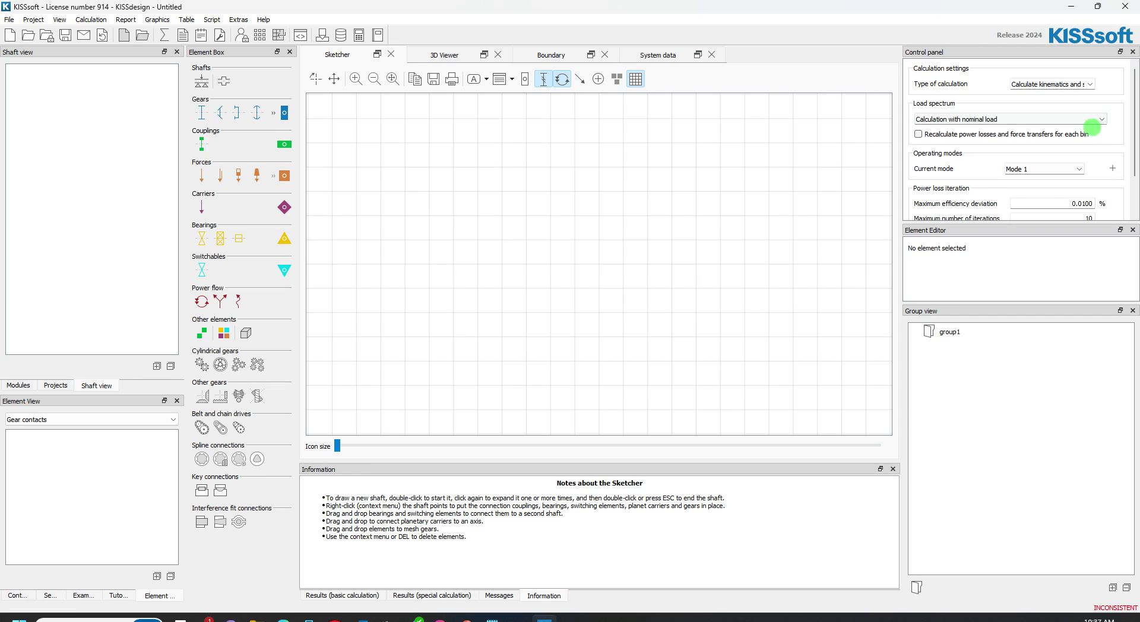
mouse_move(998, 299)
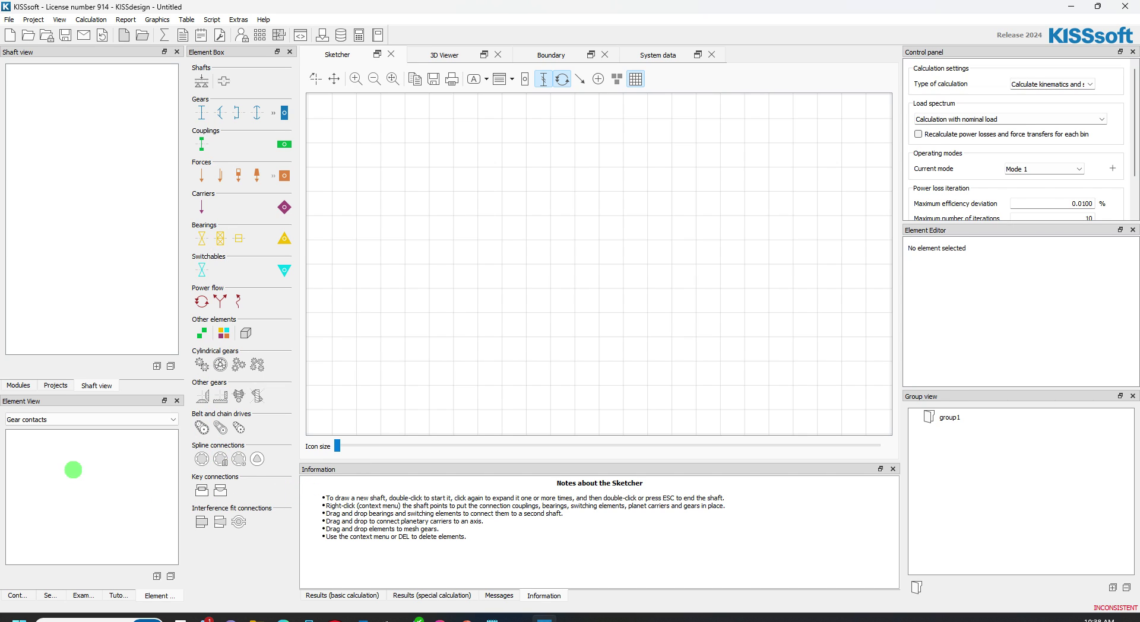
left_click(172, 419)
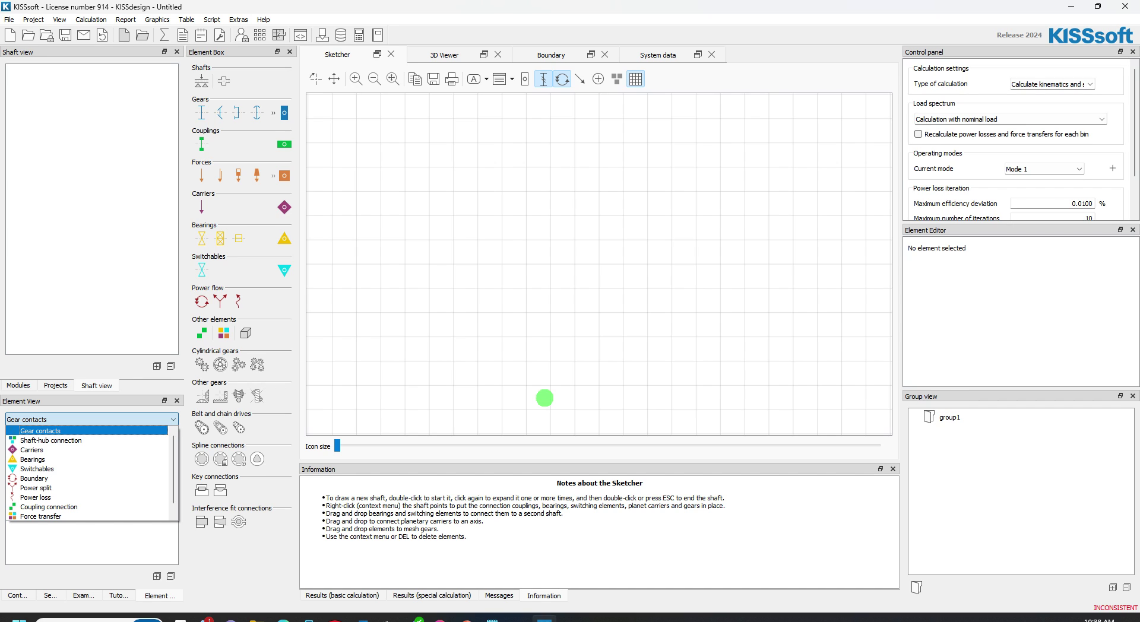
left_click(133, 416)
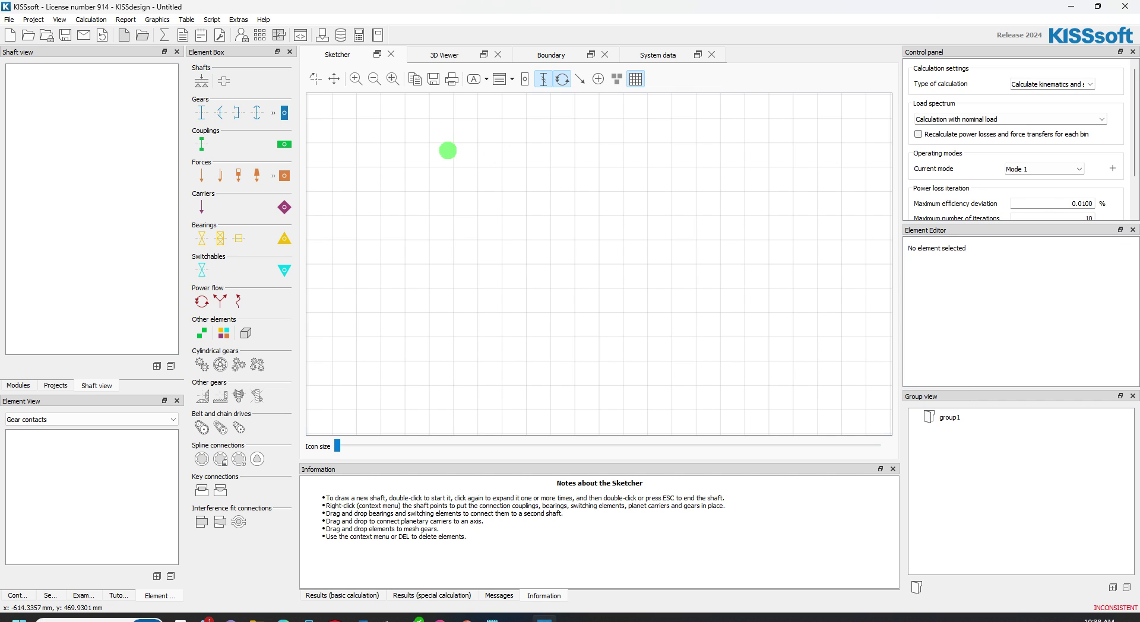
Draw the first and second shafts in the sketcher, acknowledging the drawing hint.
double_click(446, 151)
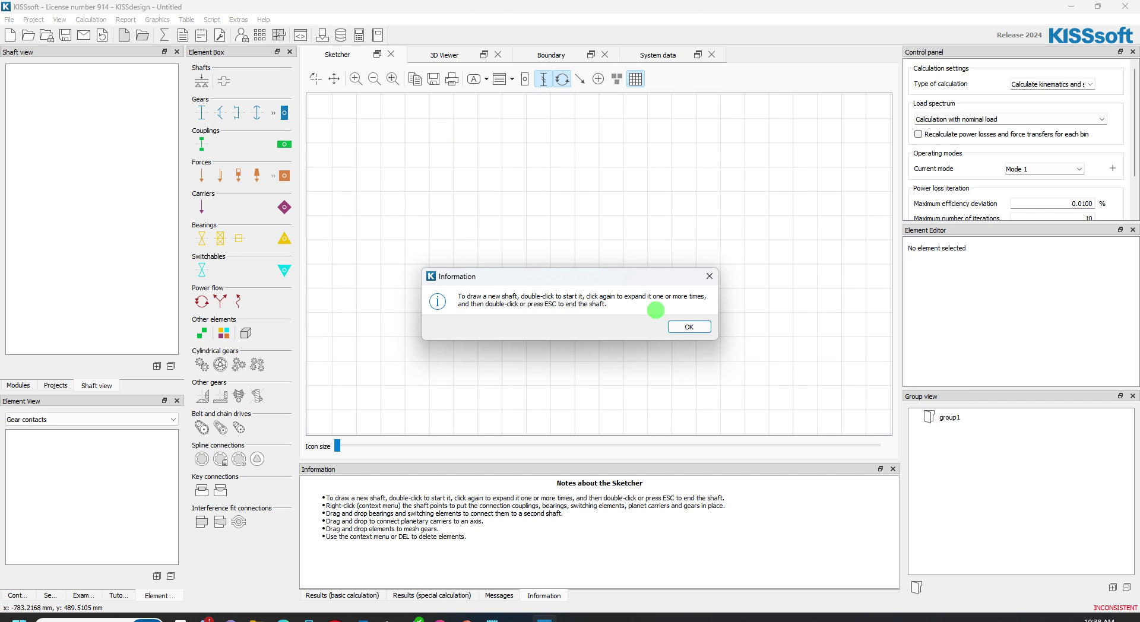
left_click(687, 326)
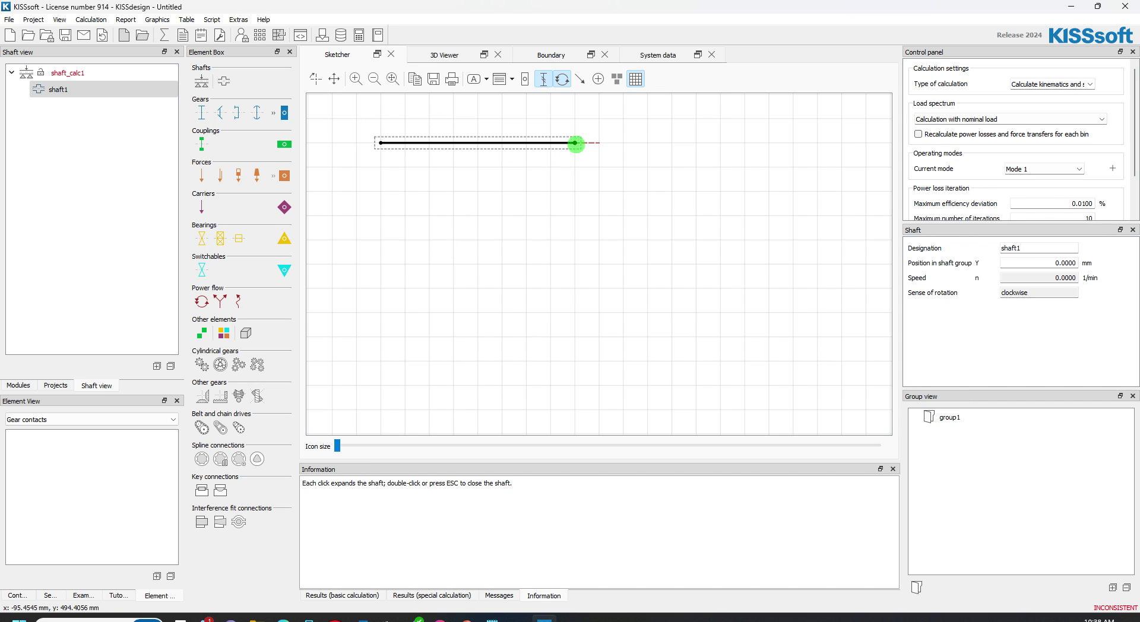
mouse_move(575, 144)
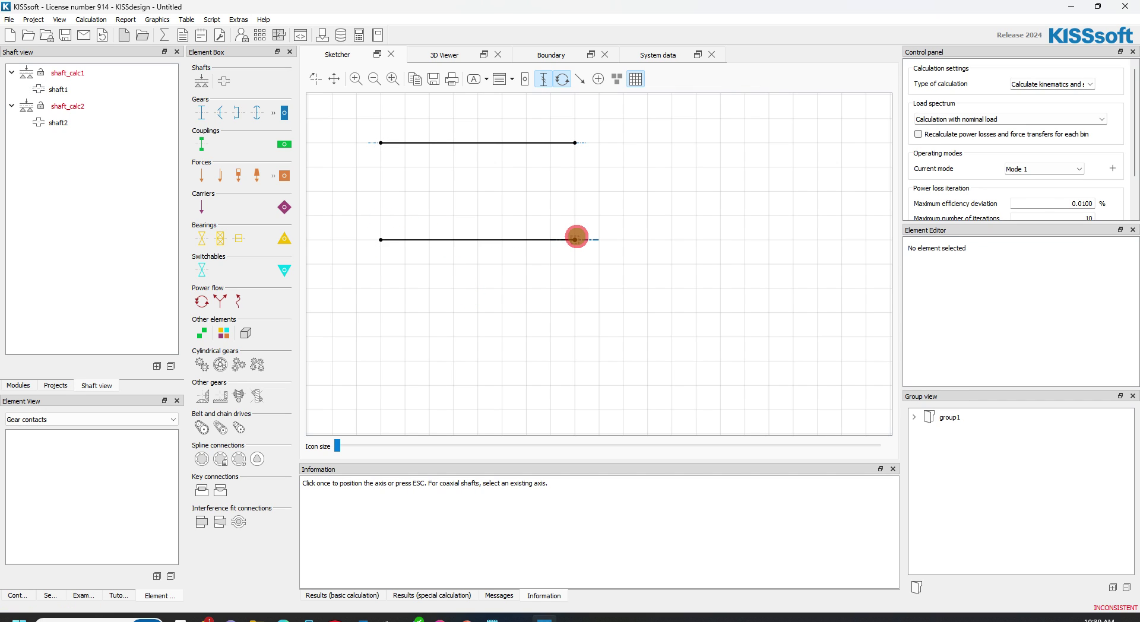
left_click(60, 122)
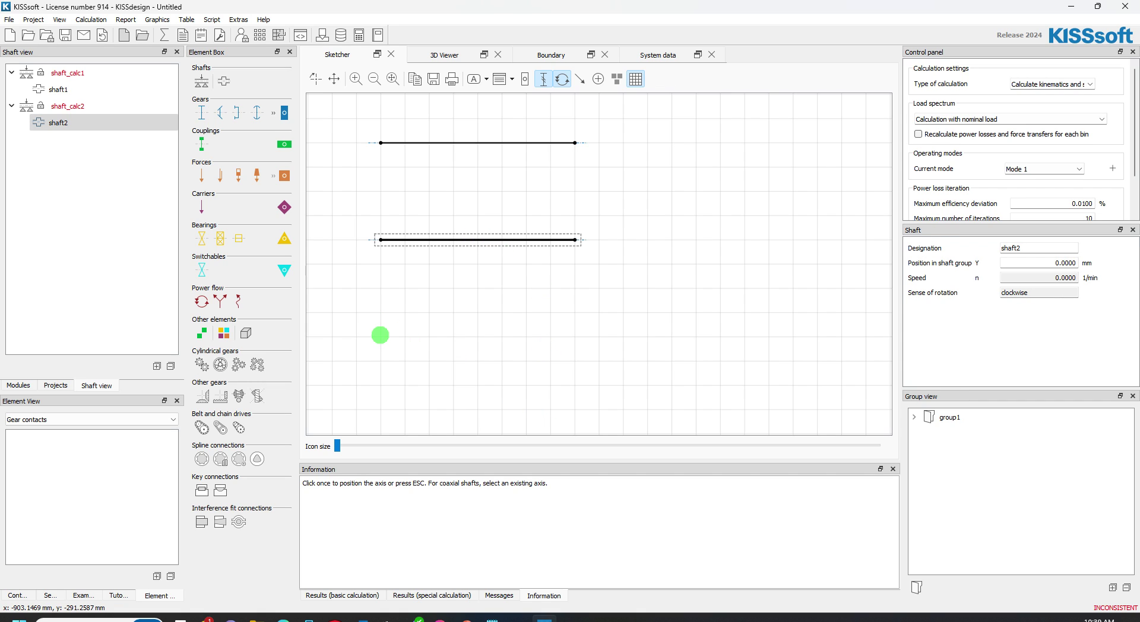
mouse_move(380, 335)
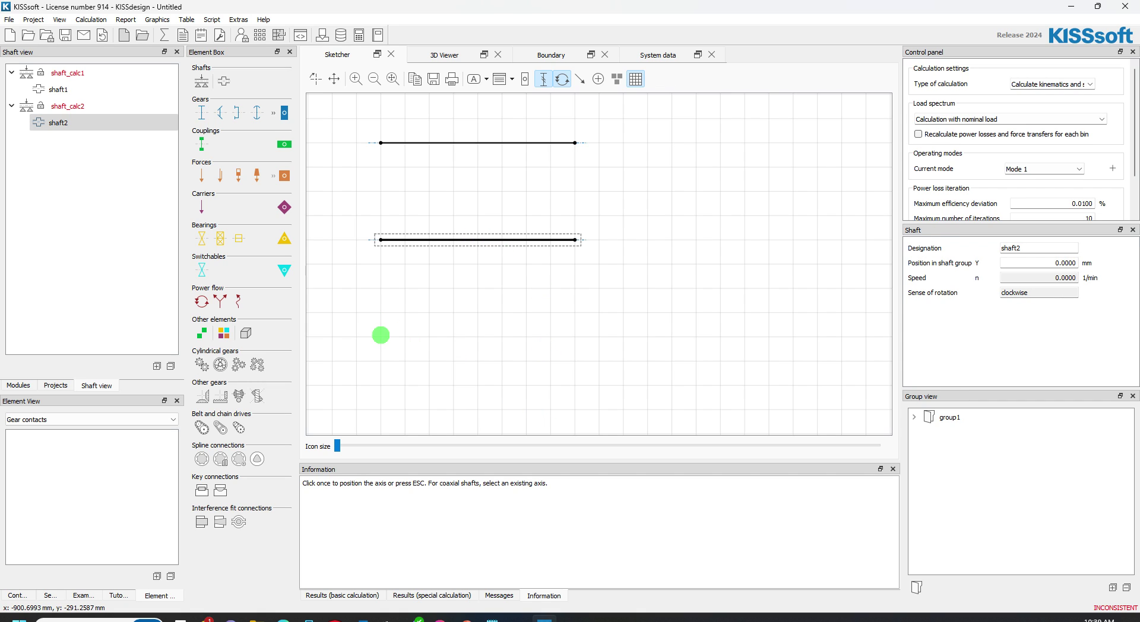
Draw the third shaft below the second, parallel and of equal length.
left_click(572, 332)
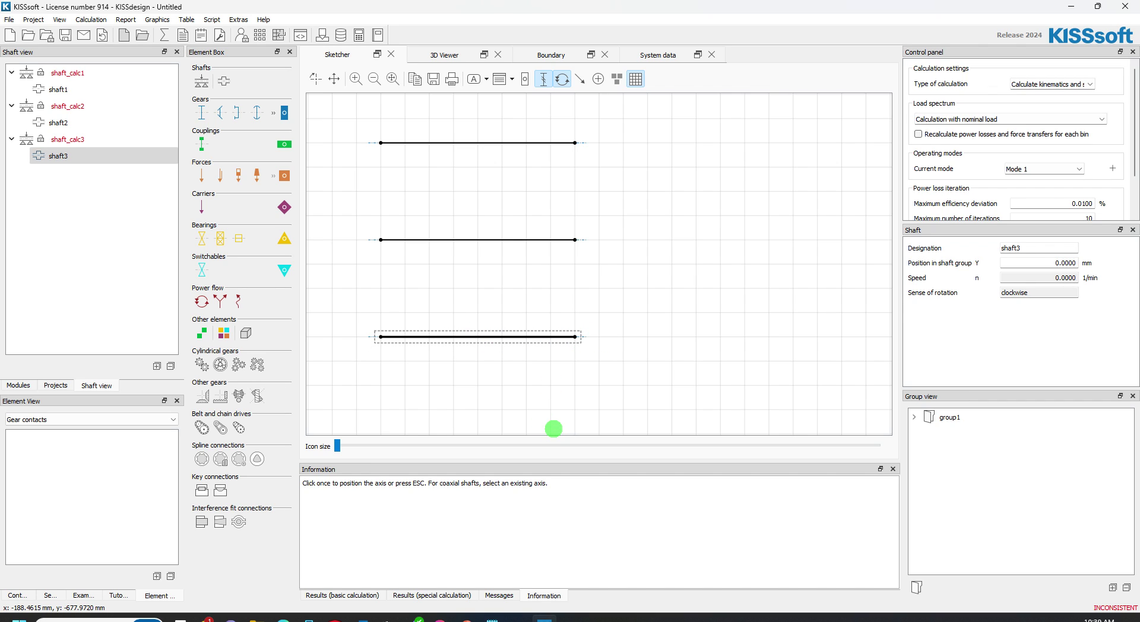
mouse_move(524, 385)
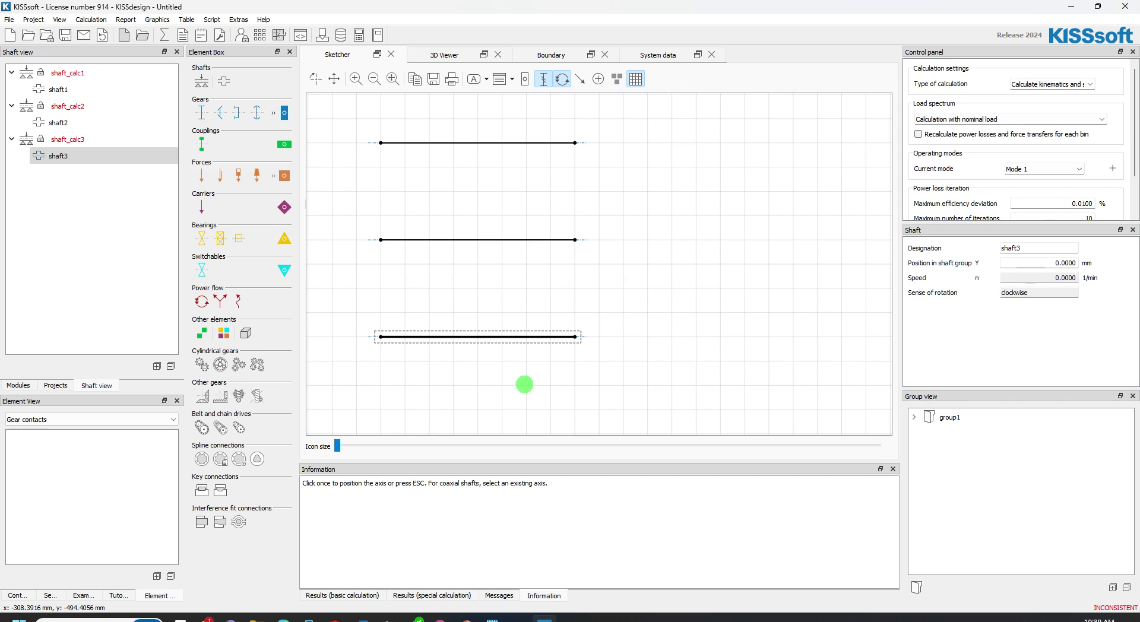
mouse_move(308, 231)
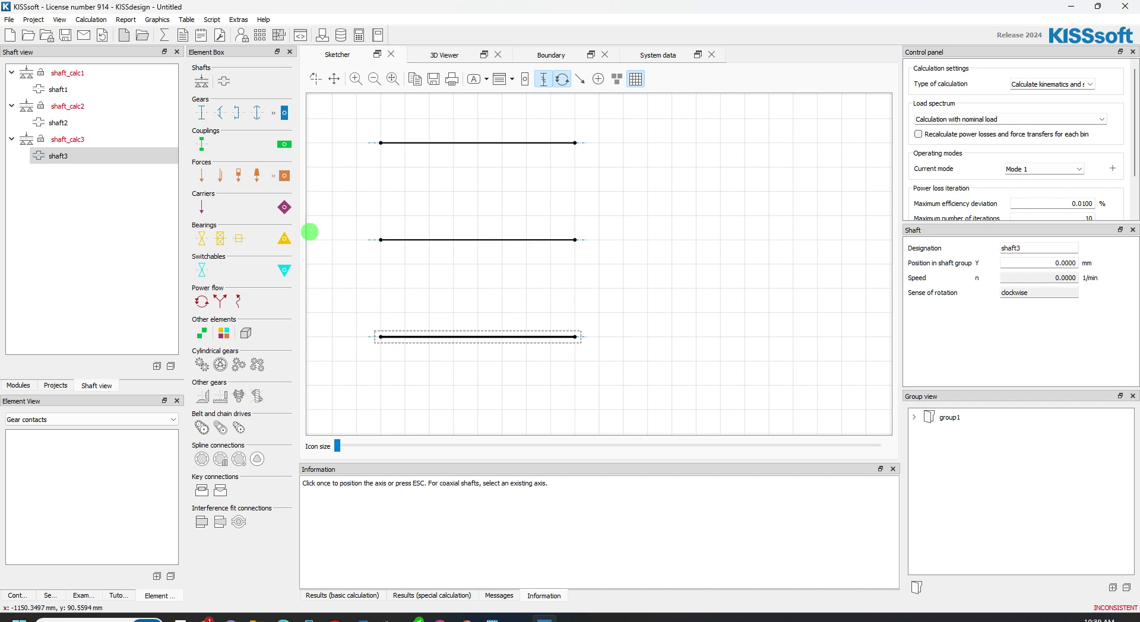
left_click(379, 336)
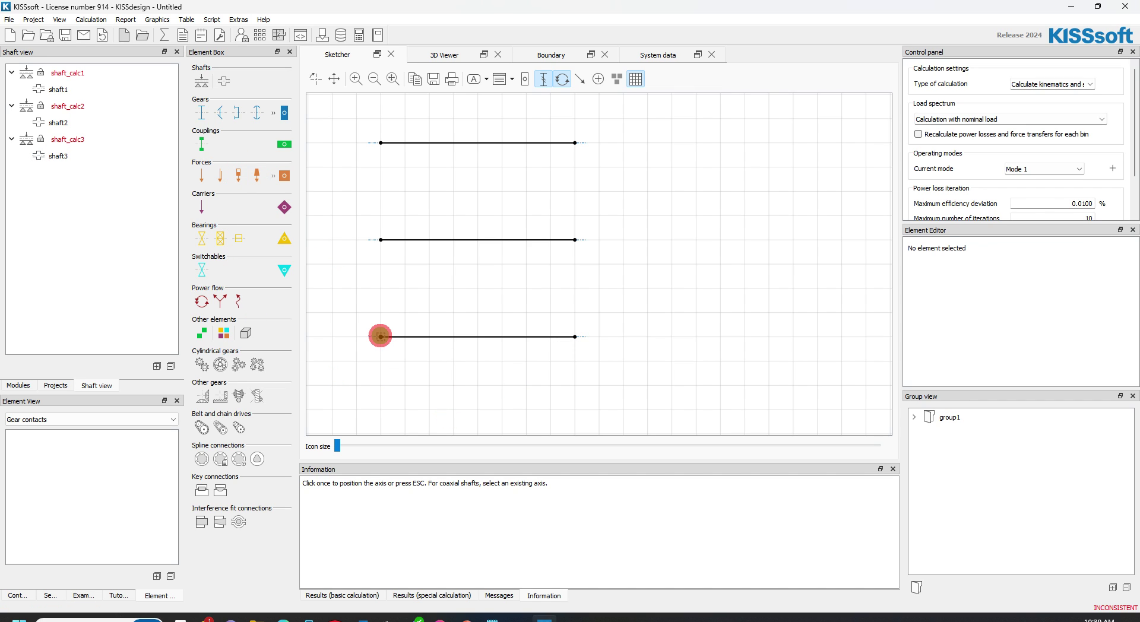
left_click(380, 336)
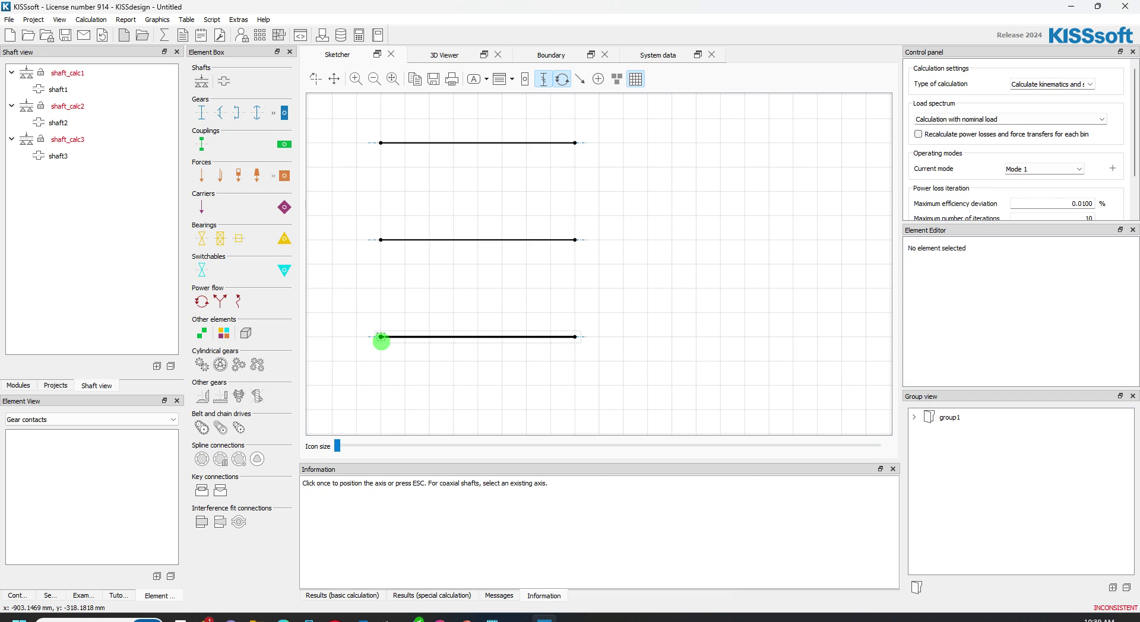
Add a coupling and a rolling bearing at the third shaft's left end.
right_click(381, 340)
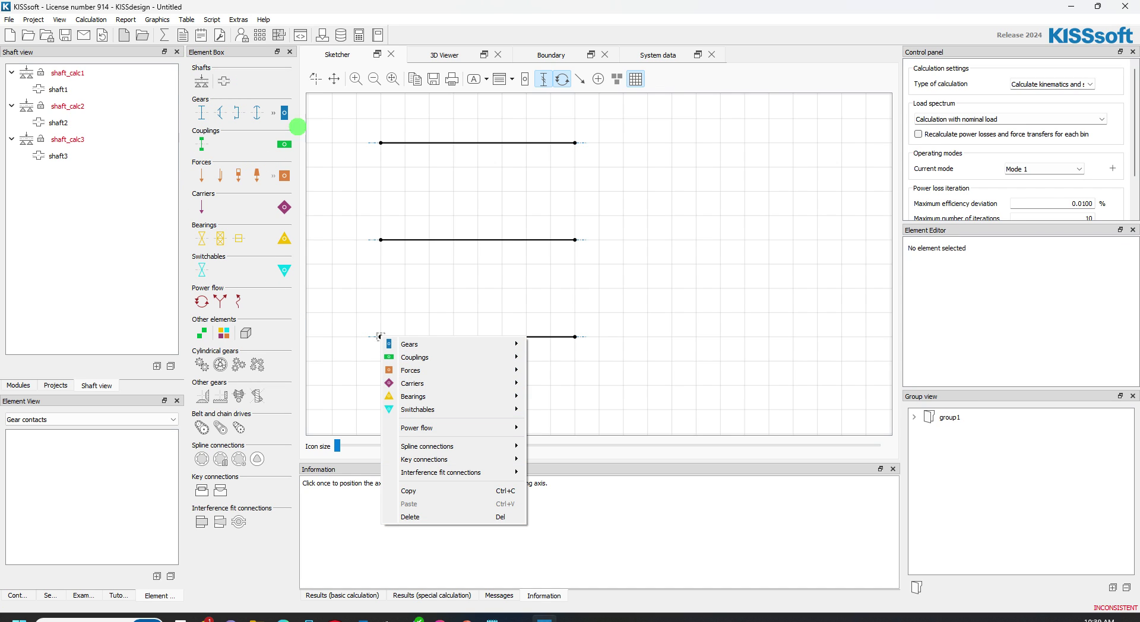
left_click(414, 357)
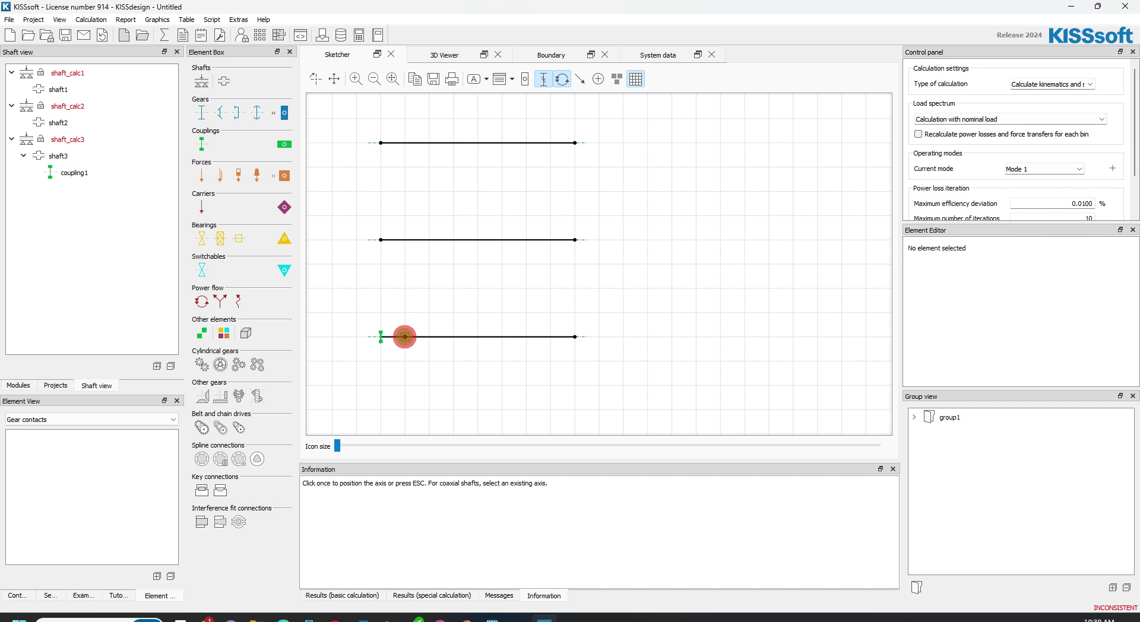
right_click(403, 336)
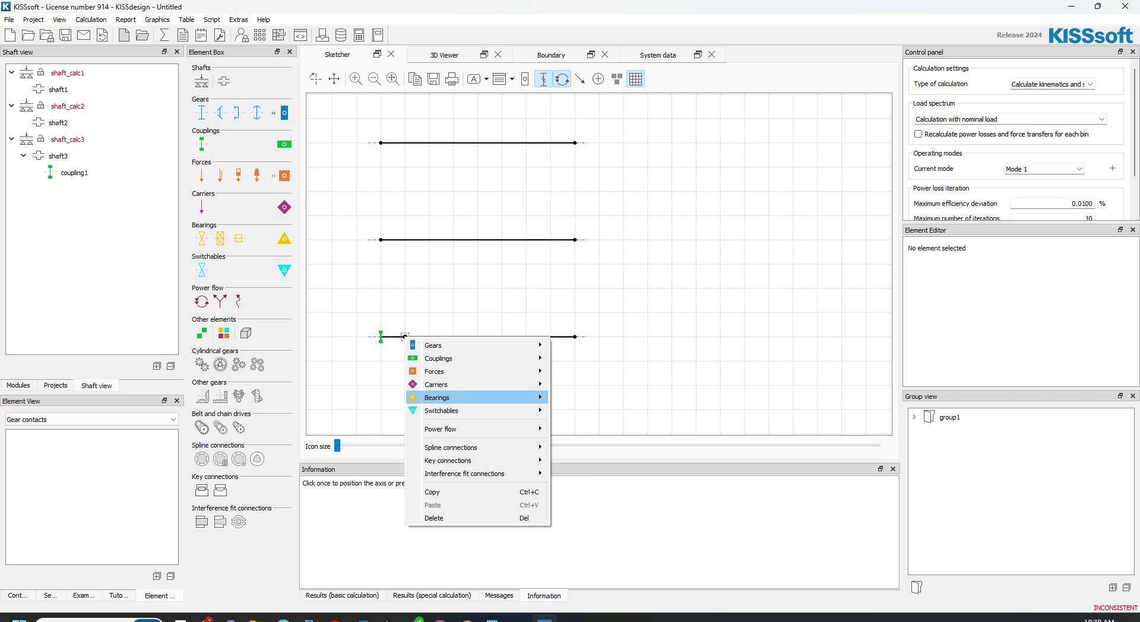
left_click(437, 396)
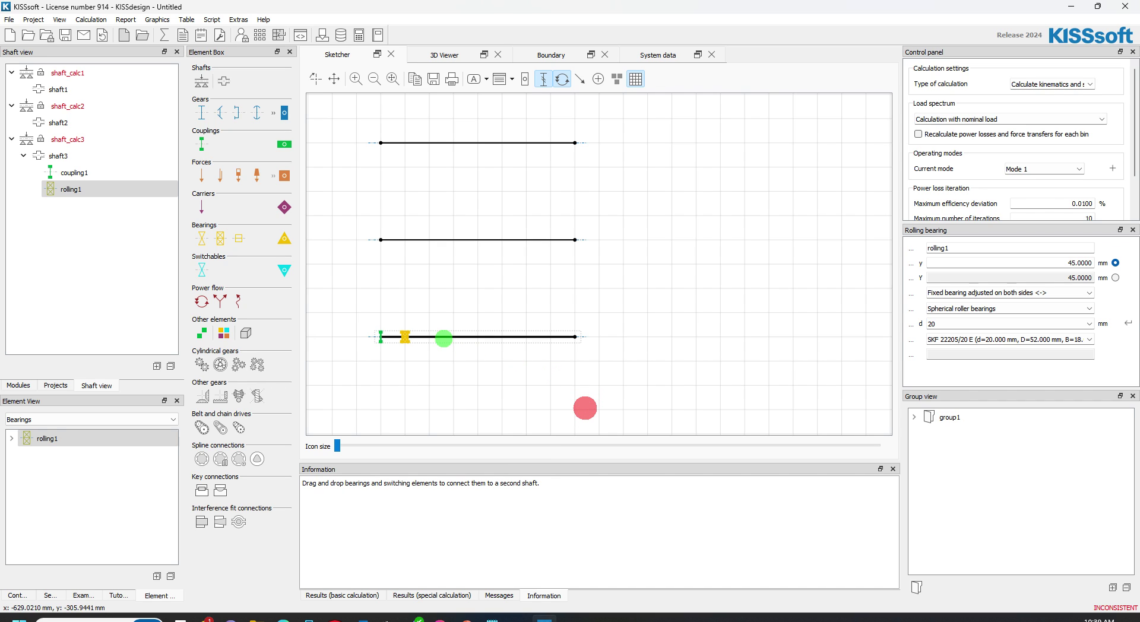
Add a cylindrical gear mid-shaft and a second rolling bearing to its right.
right_click(444, 338)
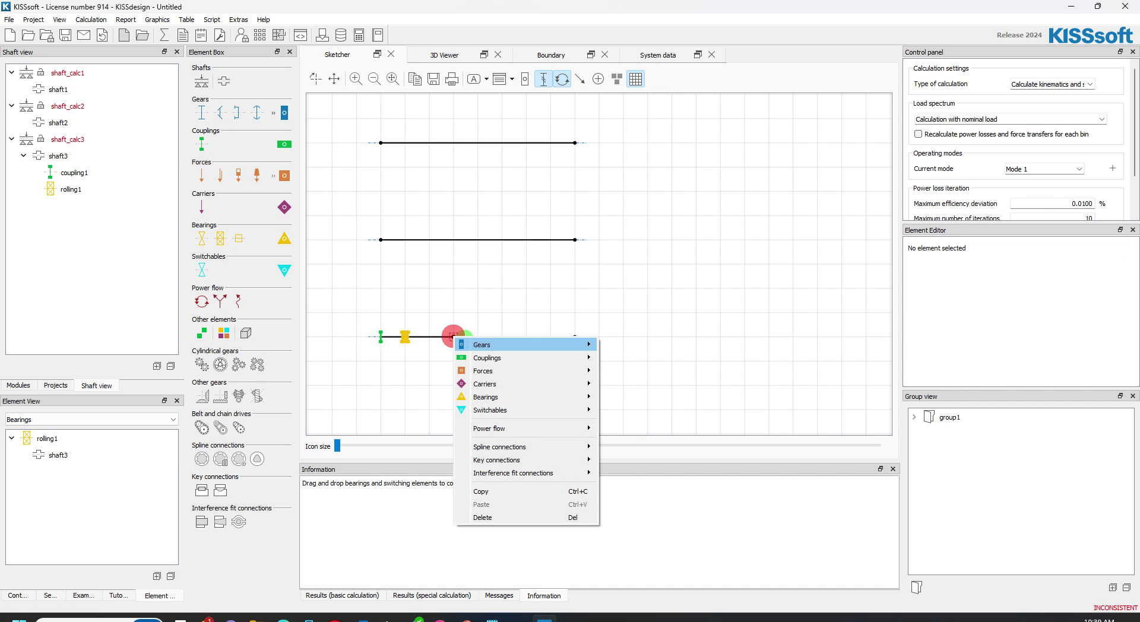
left_click(481, 344)
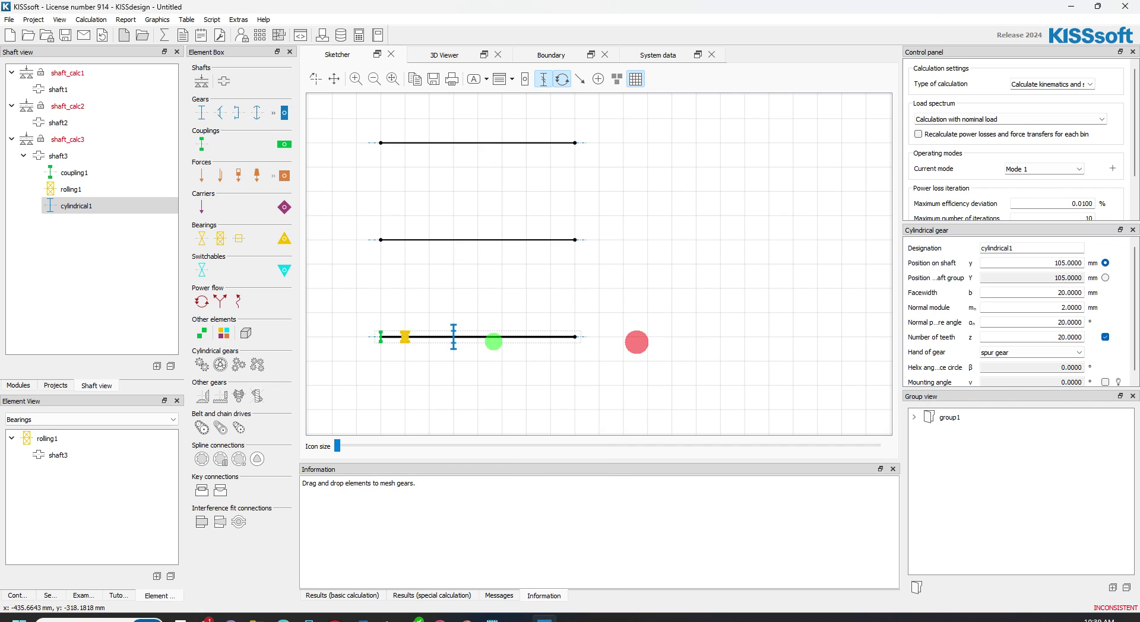
left_click_drag(636, 342, 494, 338)
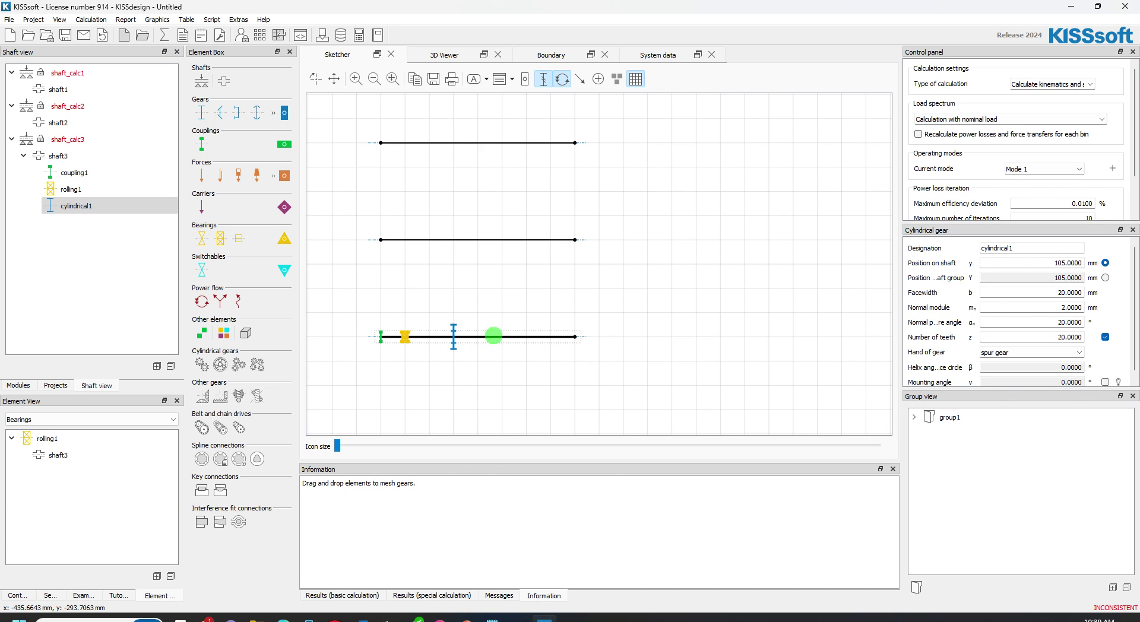
right_click(493, 335)
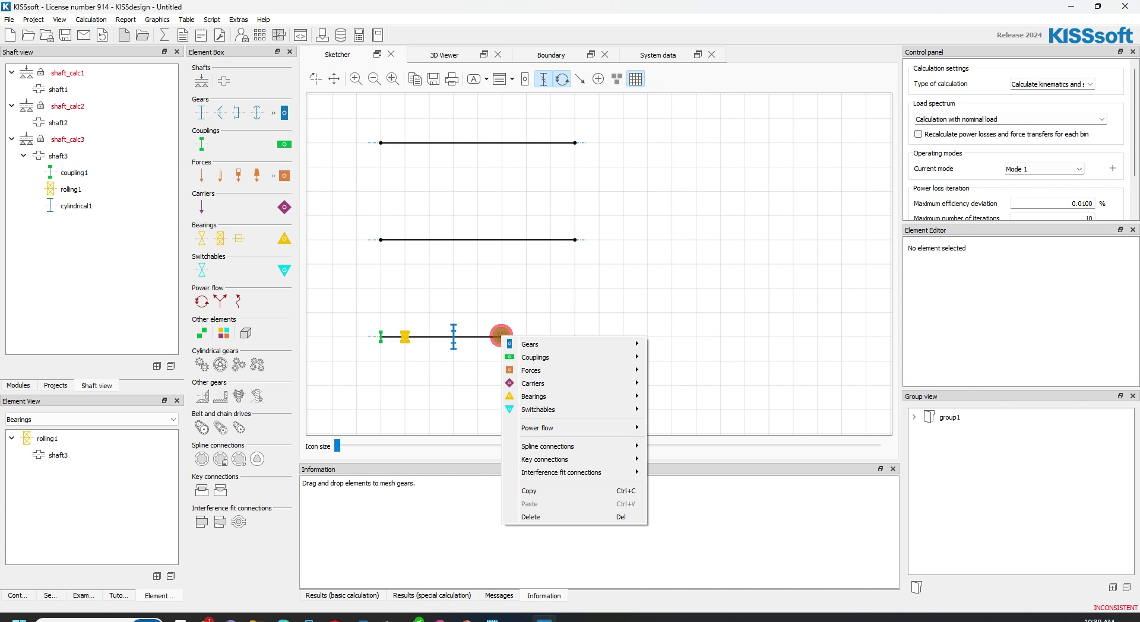
mouse_move(533, 396)
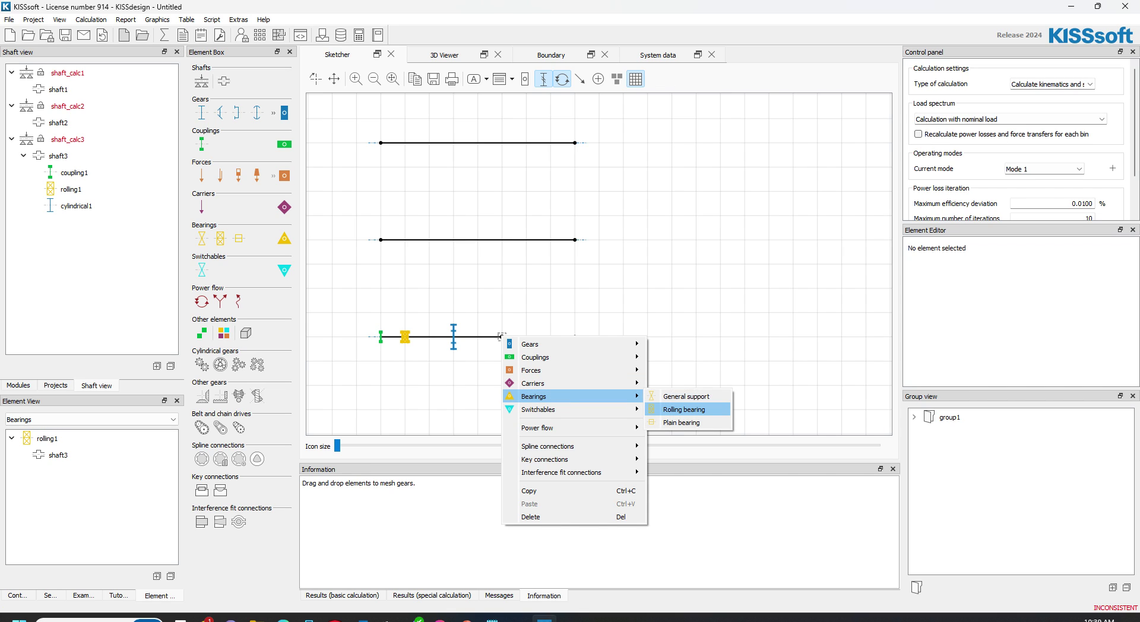
left_click(681, 410)
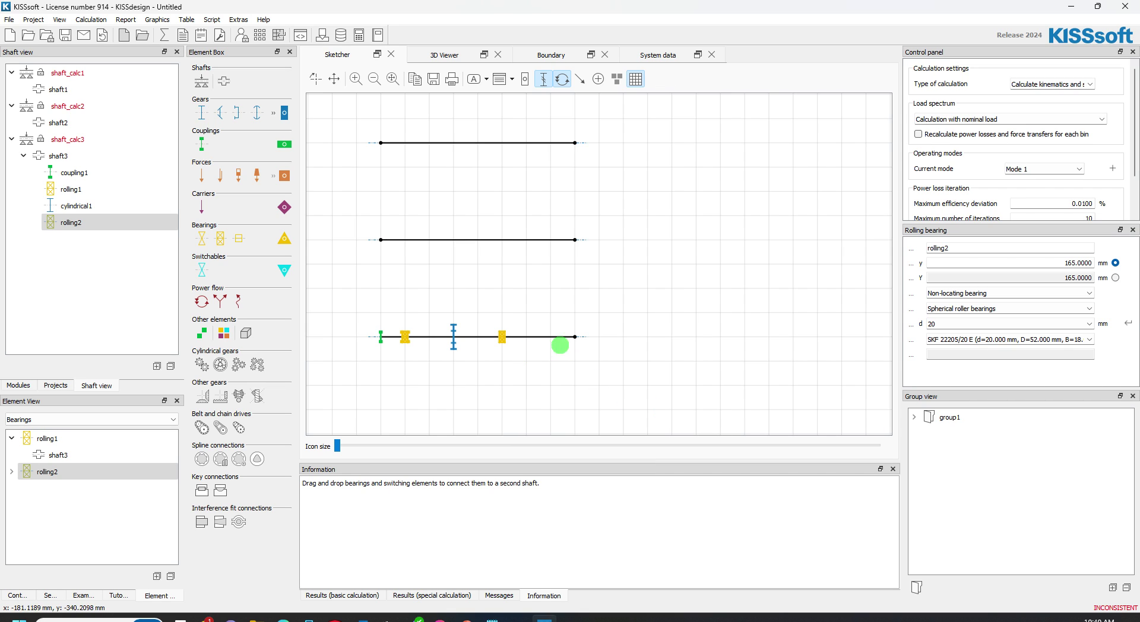
mouse_move(572, 336)
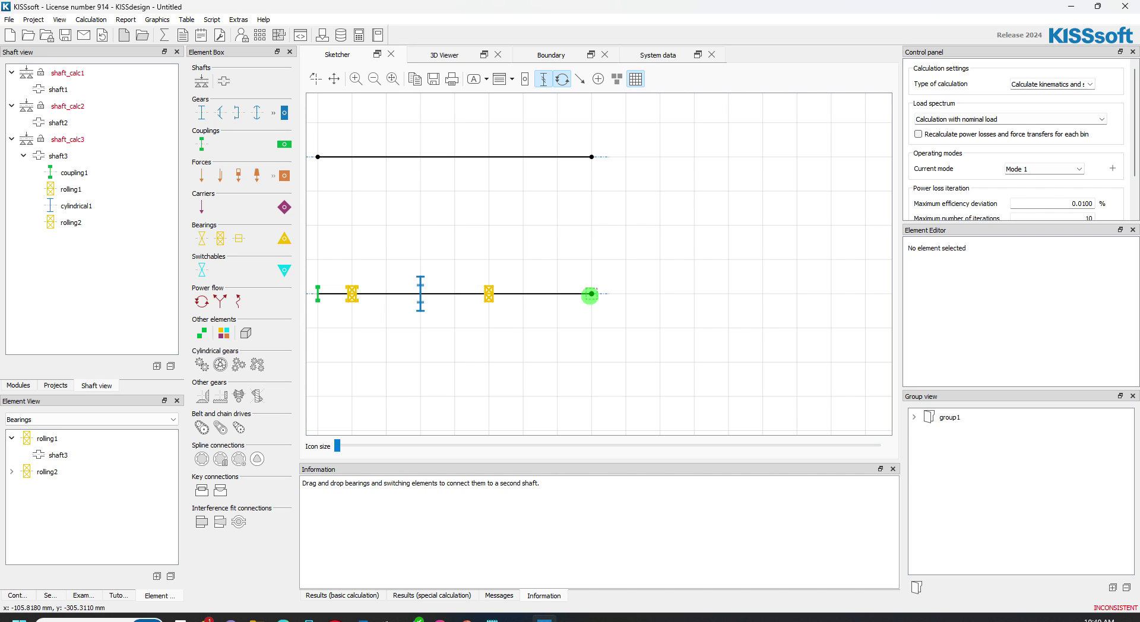
right_click(590, 296)
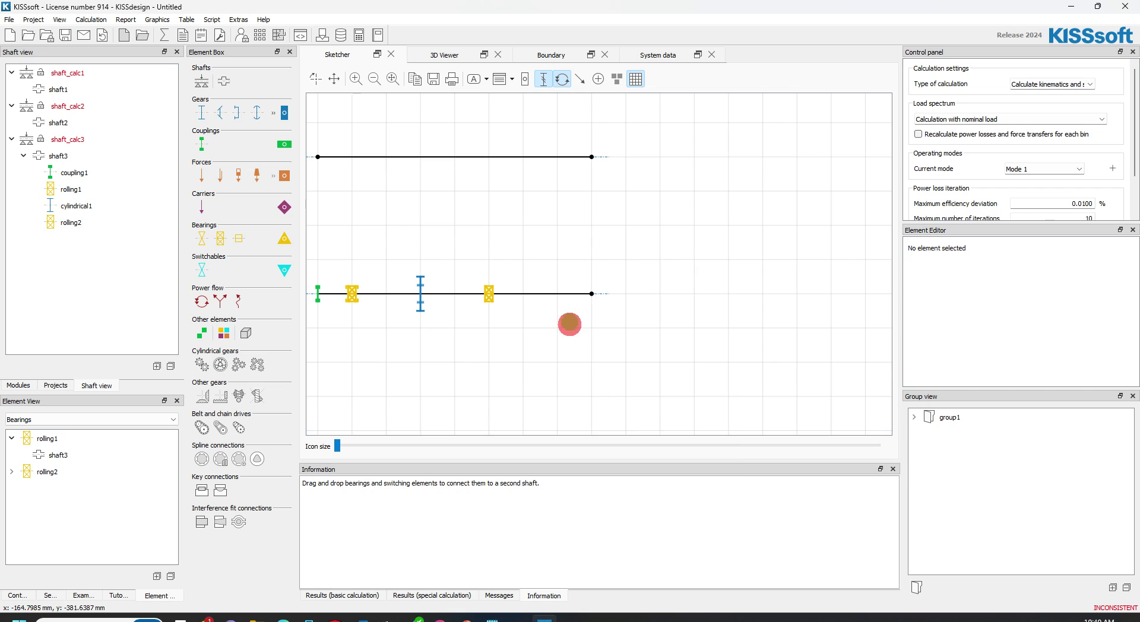
left_click_drag(568, 324, 595, 293)
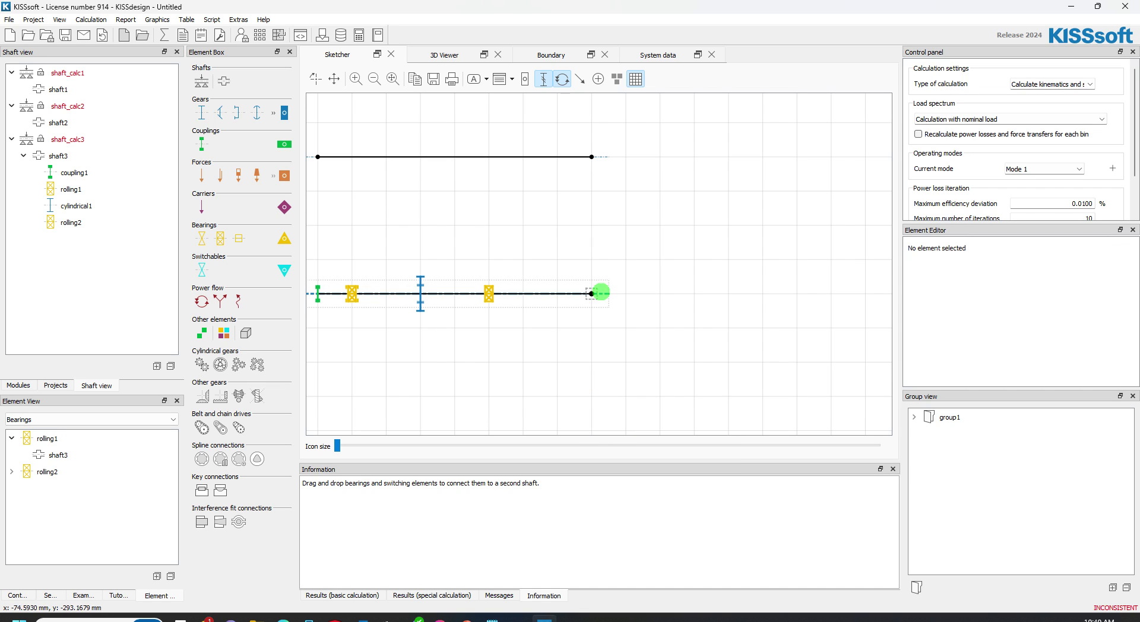
left_click_drag(596, 293, 617, 296)
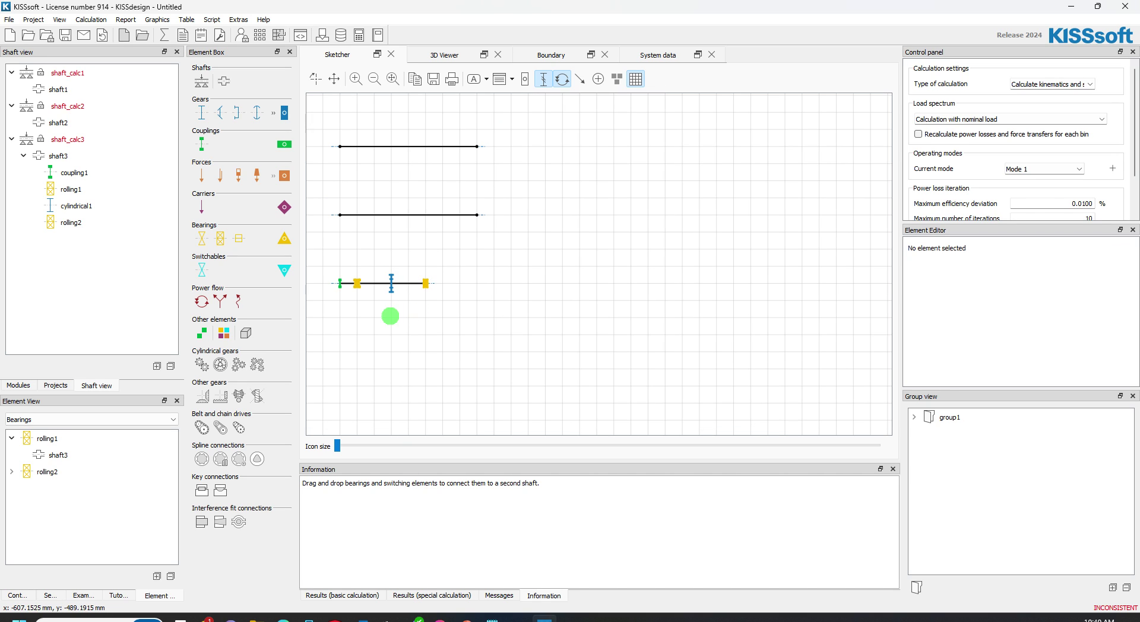
left_click_drag(390, 315, 389, 278)
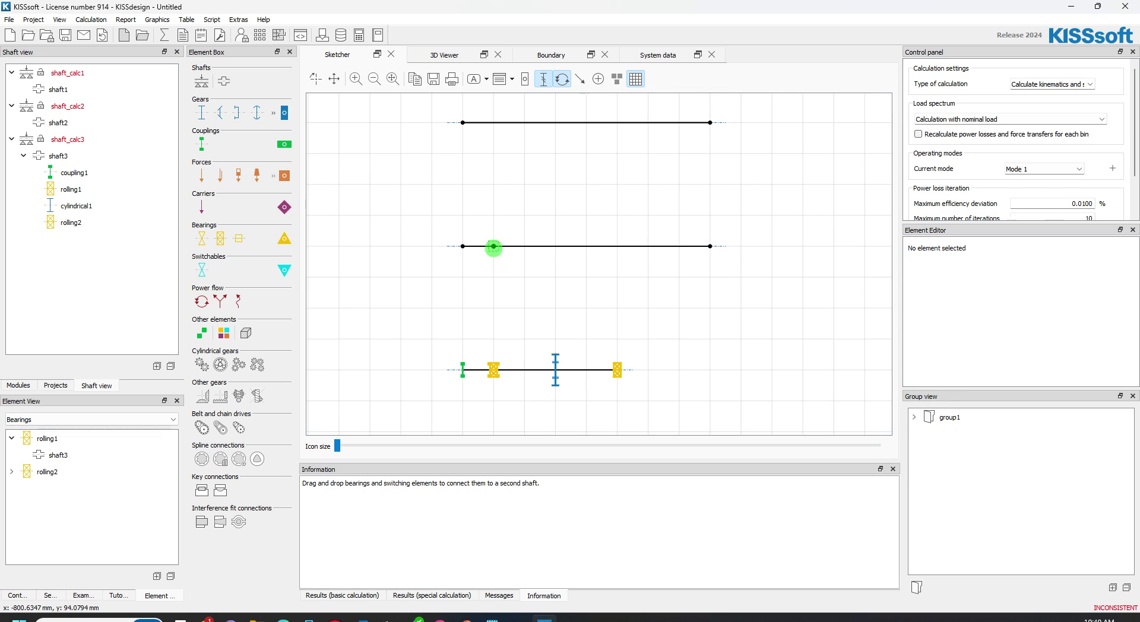
Add a cylindrical gear and rolling bearings rolling3 and rolling4 to shaft2.
right_click(493, 247)
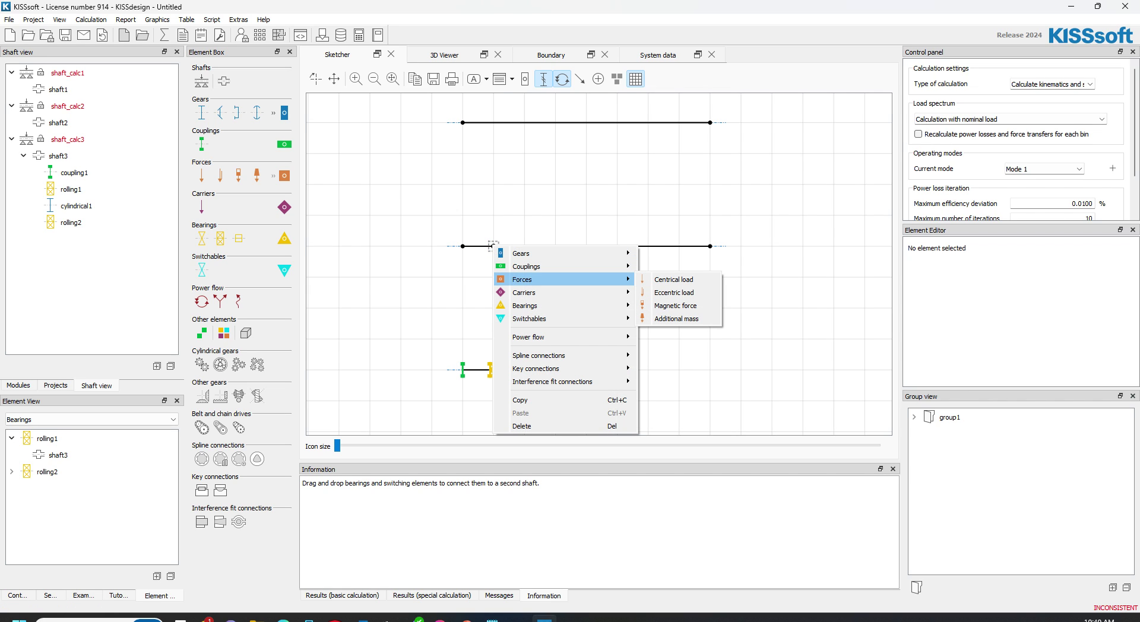
mouse_move(520, 253)
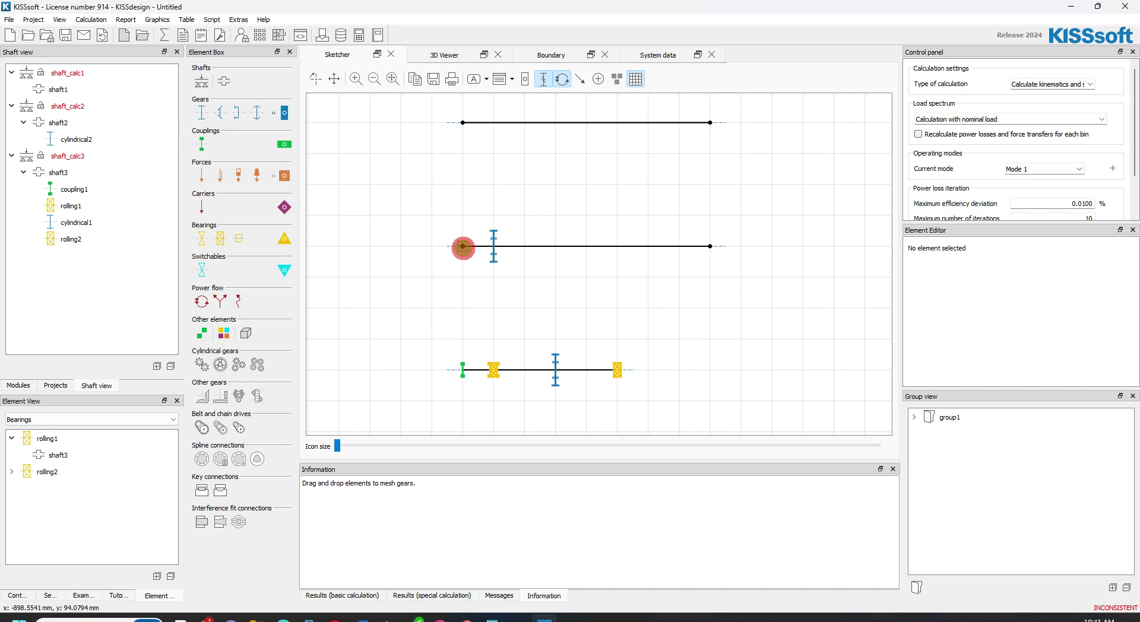
right_click(462, 246)
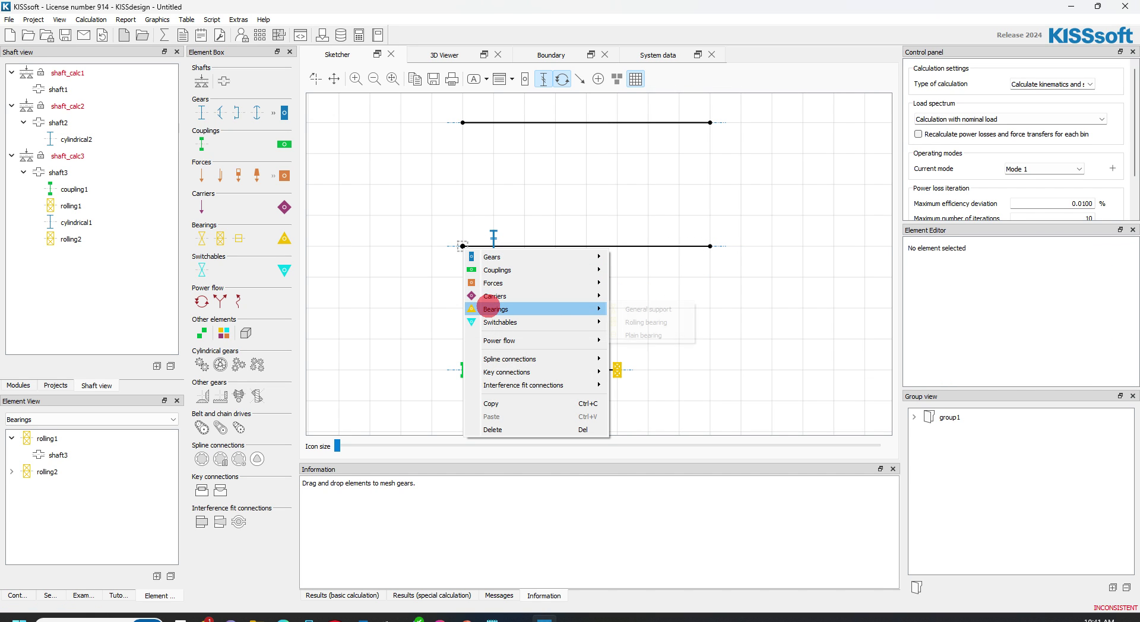
left_click(643, 322)
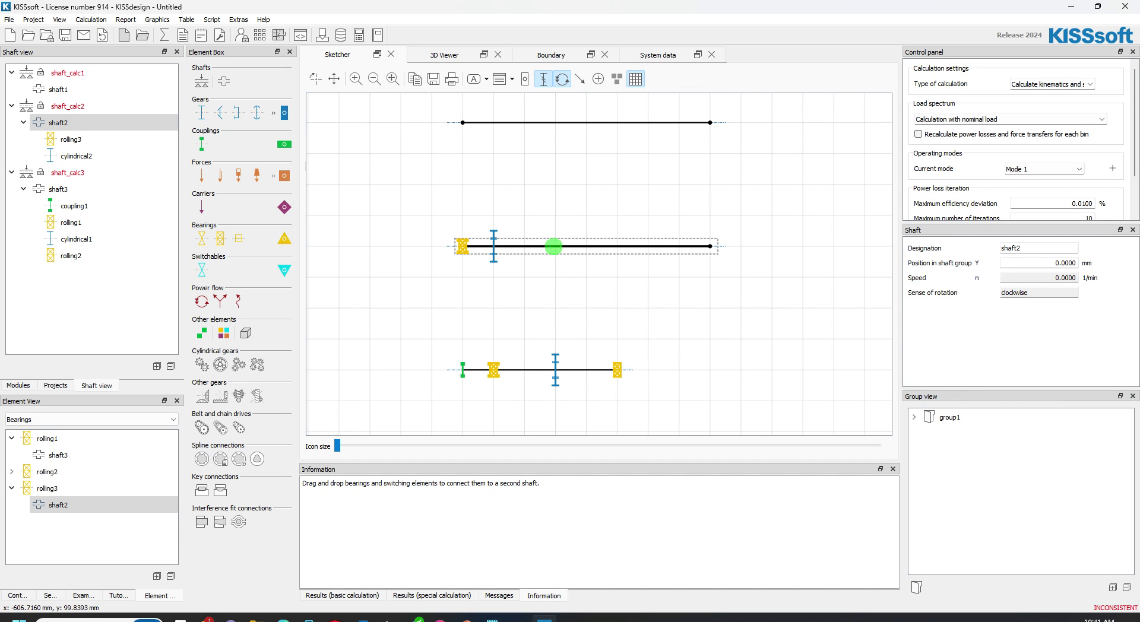
right_click(554, 247)
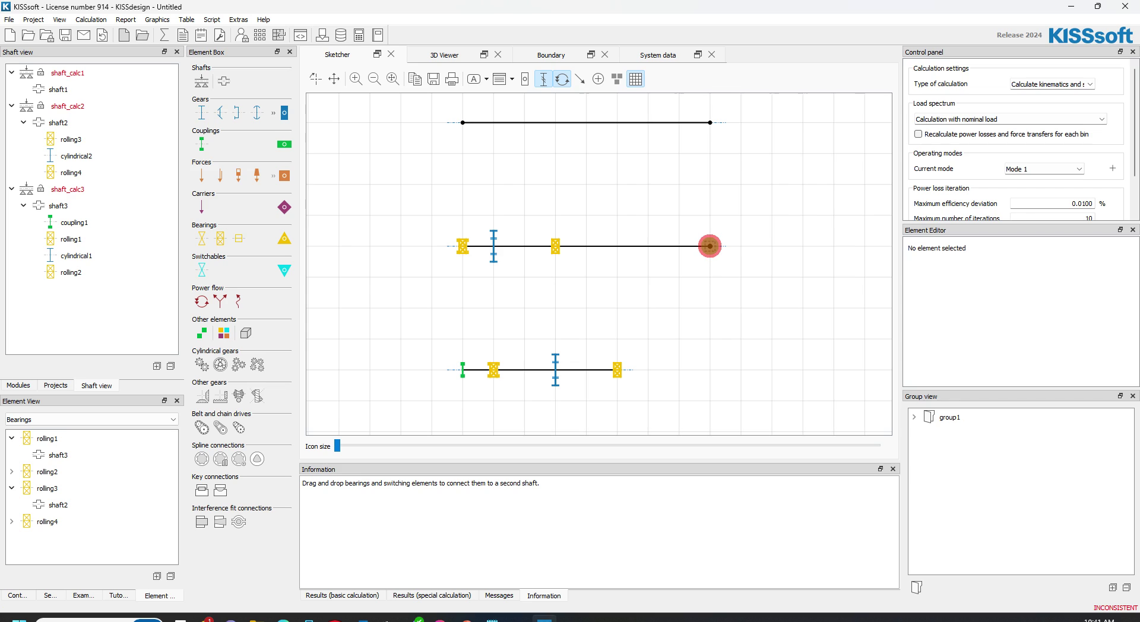
Drag shaft2's right end back so it ends just past rolling4.
right_click(708, 246)
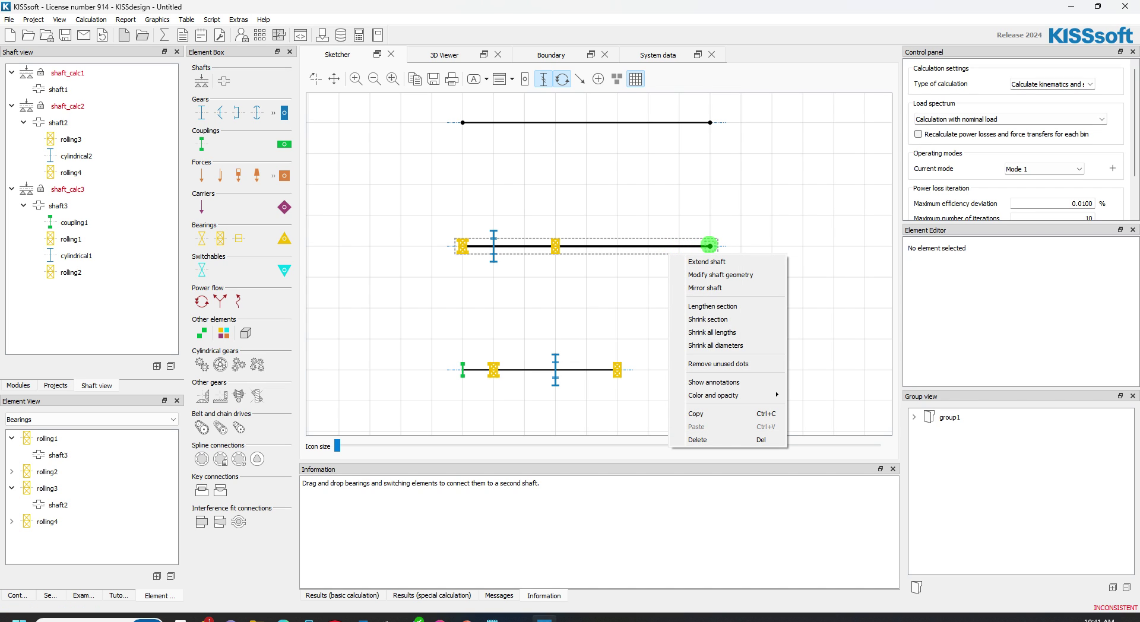
mouse_move(713, 307)
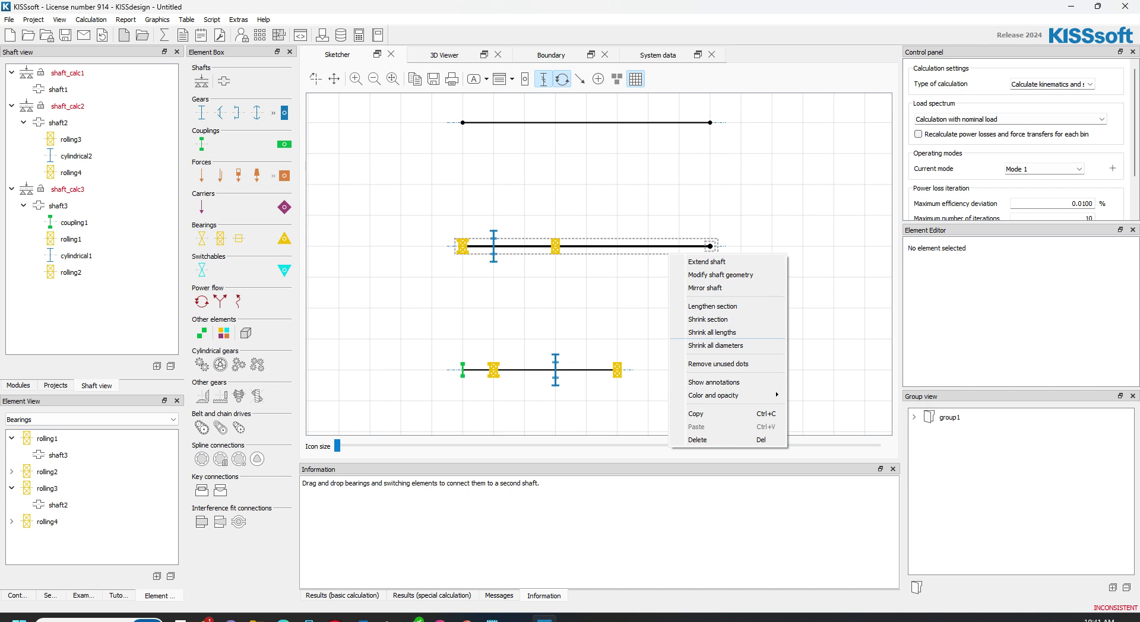
mouse_move(715, 394)
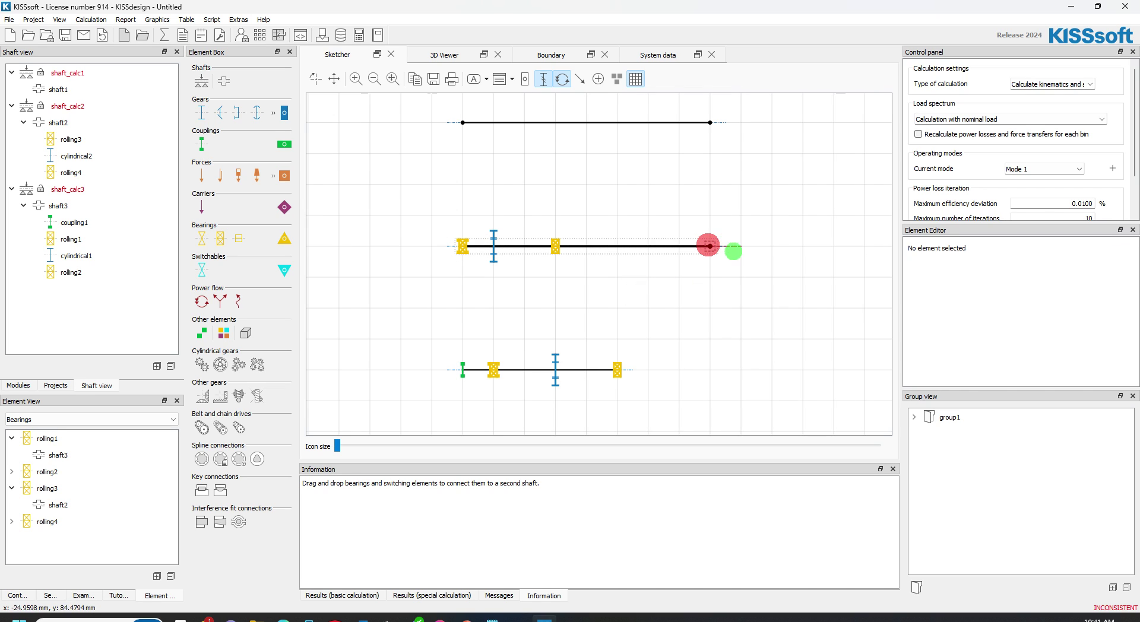
left_click_drag(733, 251, 710, 260)
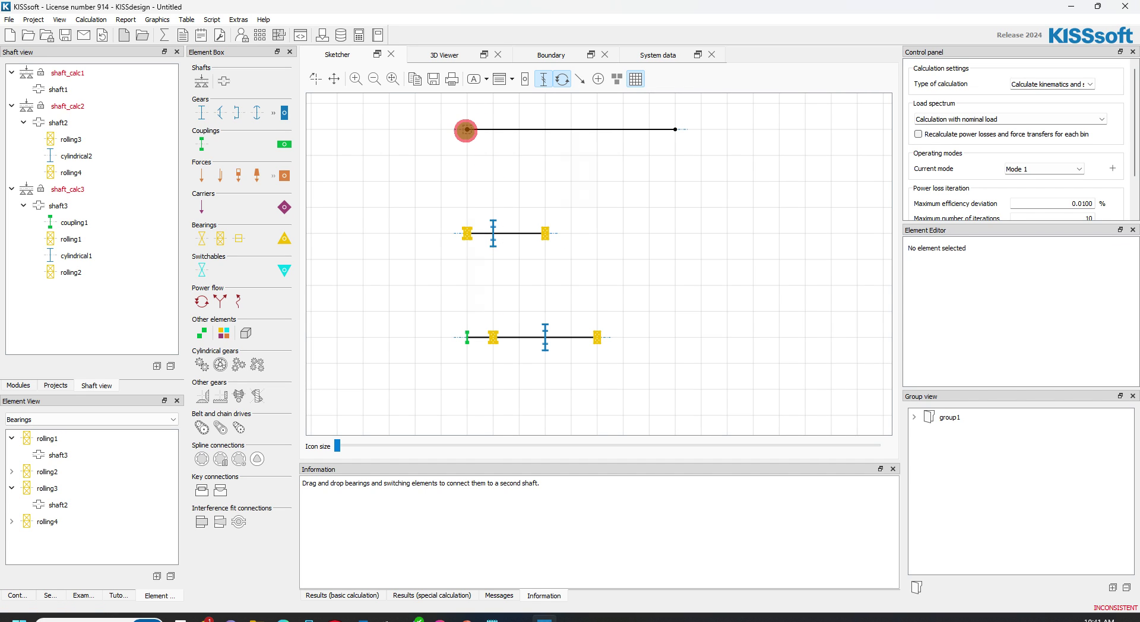
Add rolling5, rolling6, cylindrical3 and a right-end coupling to shaft1.
right_click(465, 130)
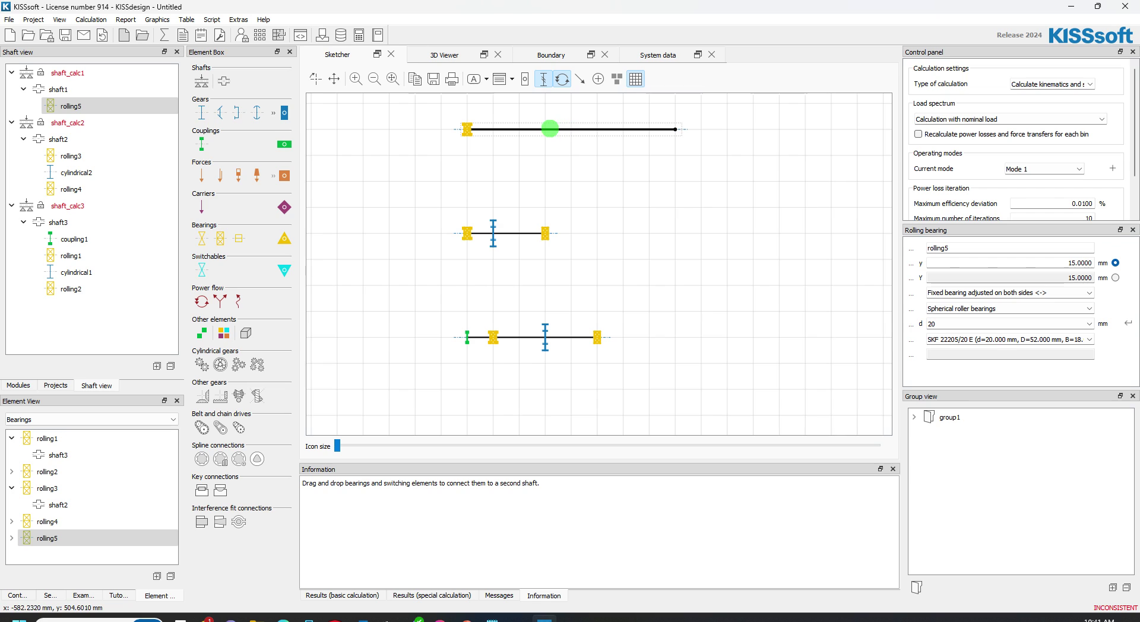
right_click(550, 128)
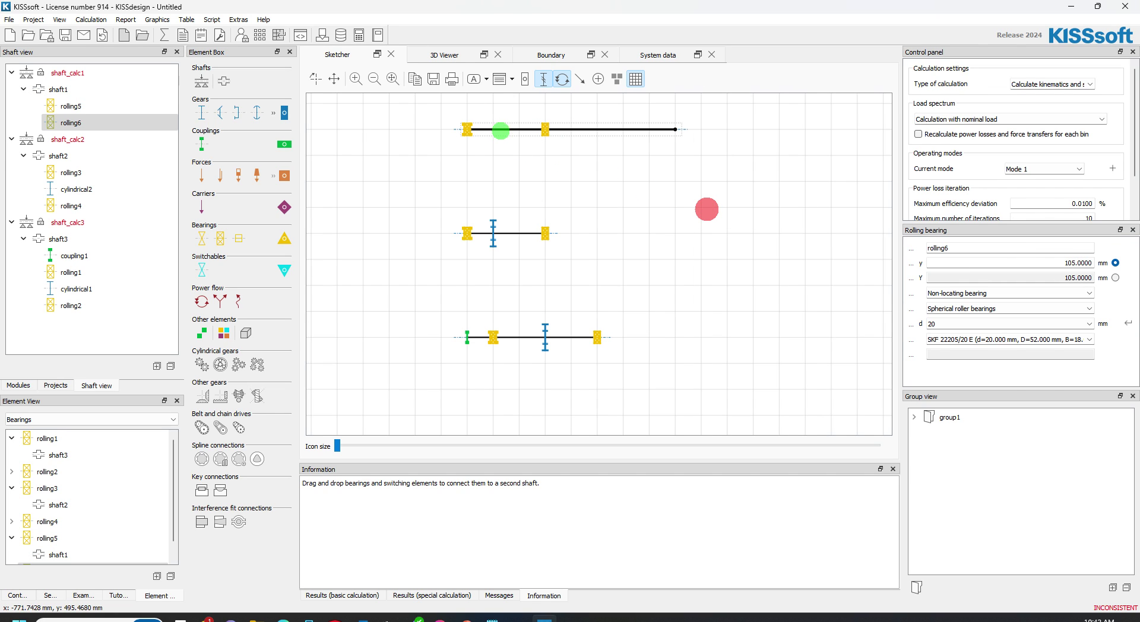
right_click(494, 130)
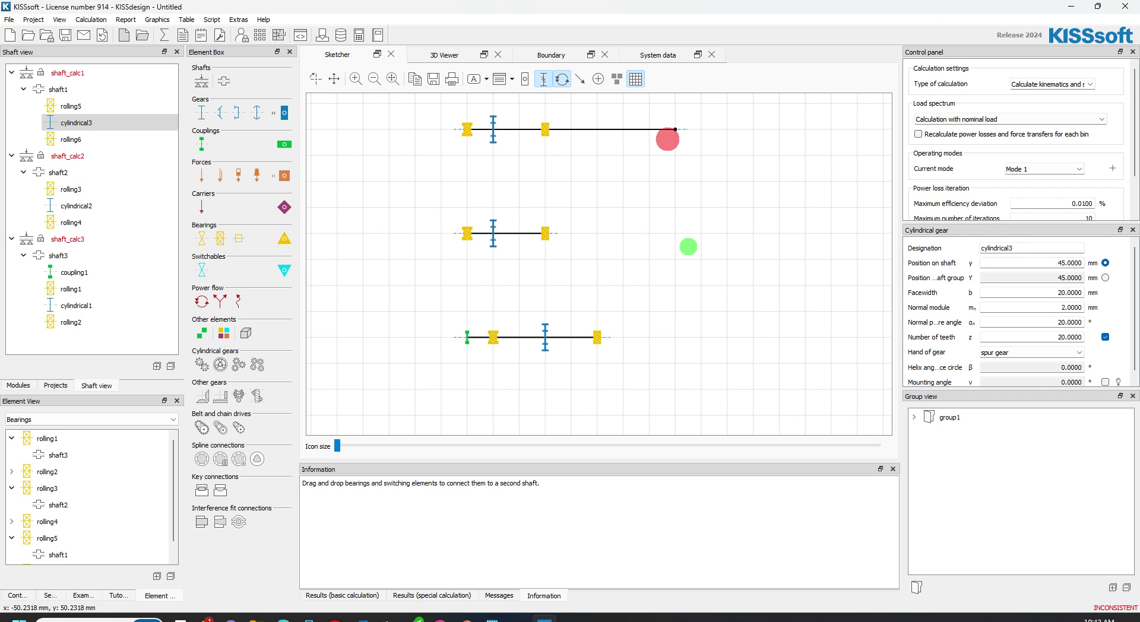
right_click(672, 130)
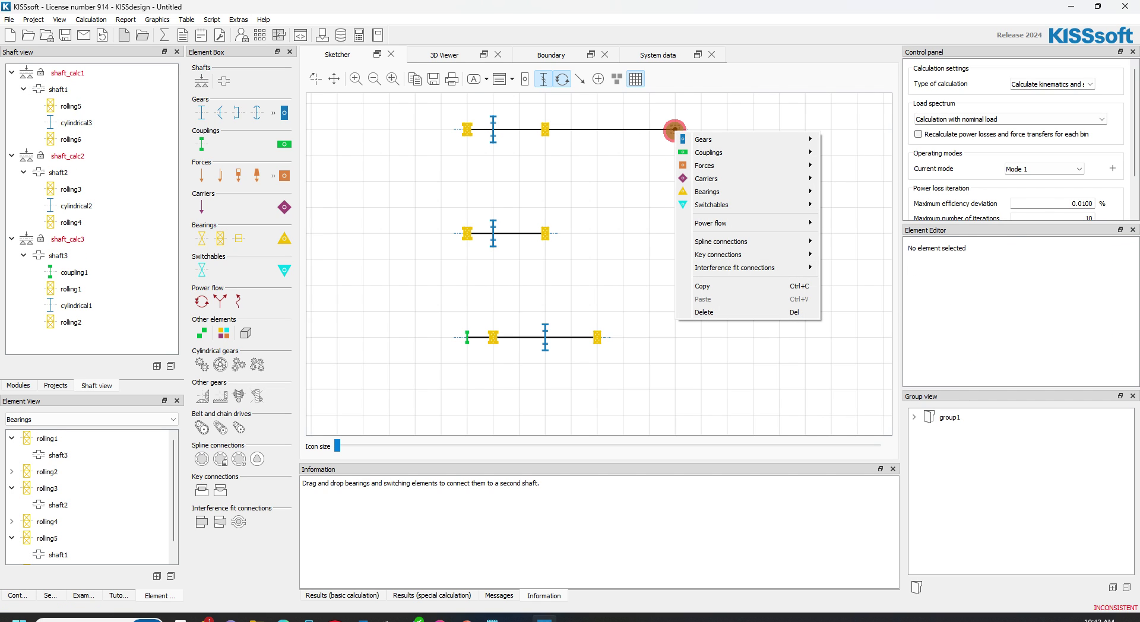
mouse_move(705, 191)
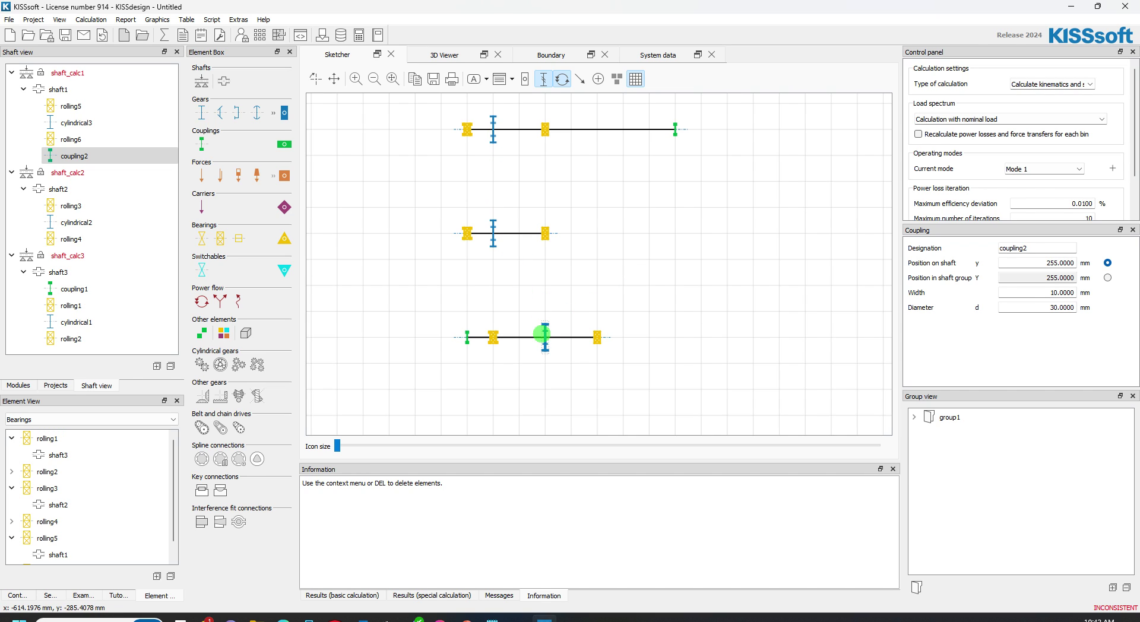
Mesh the gears into pair_calc1 and pair_calc2 and show the system data table.
left_click(75, 321)
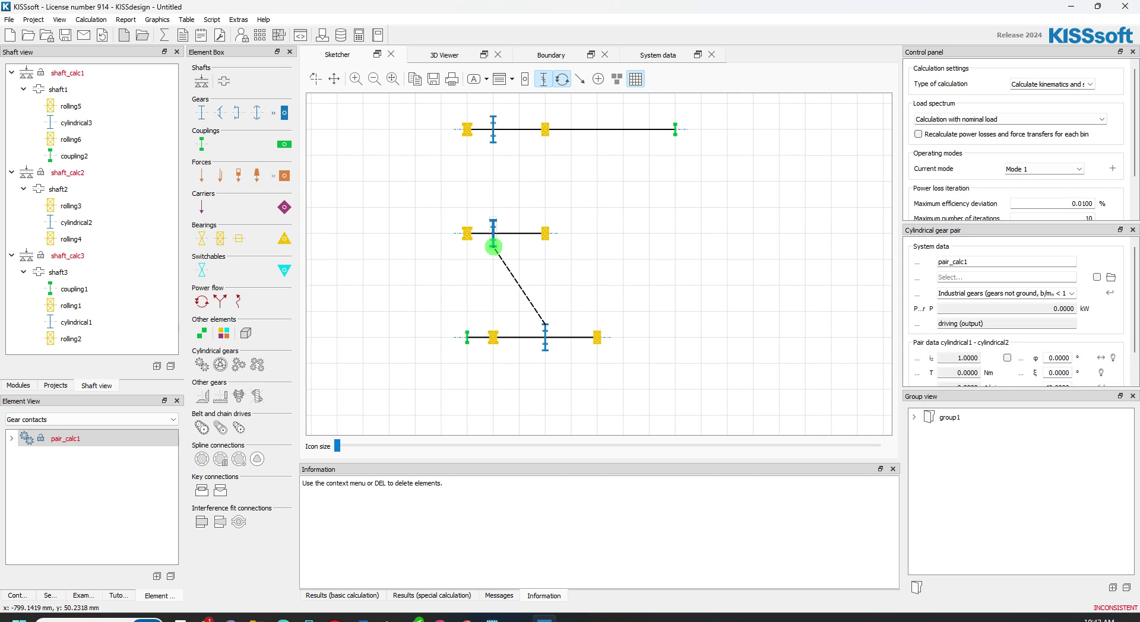
left_click(493, 221)
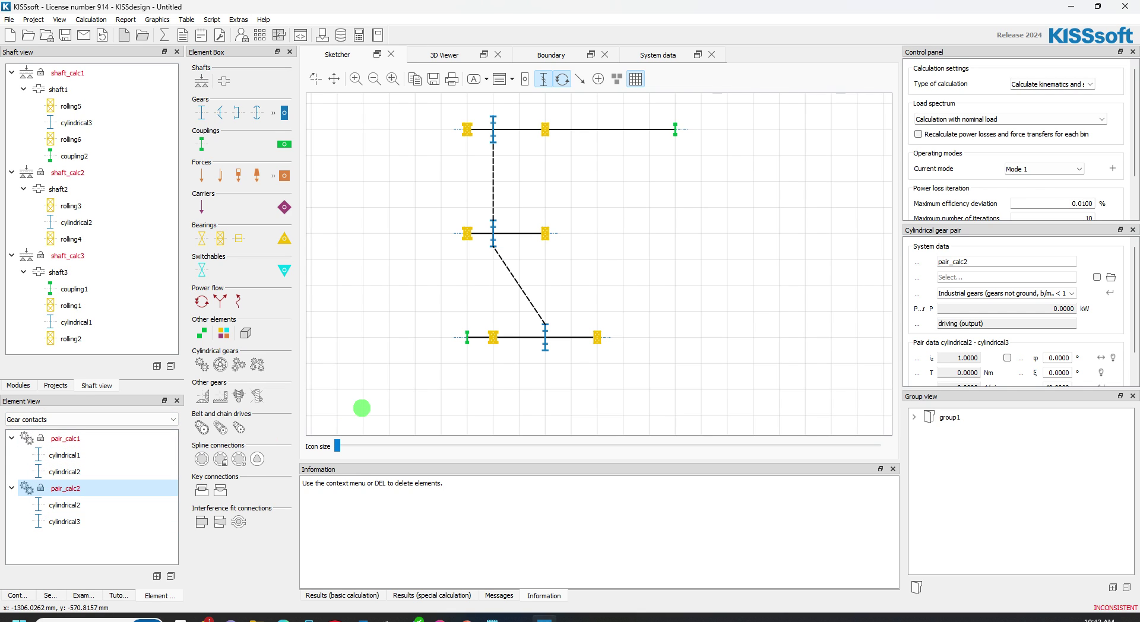
left_click(499, 135)
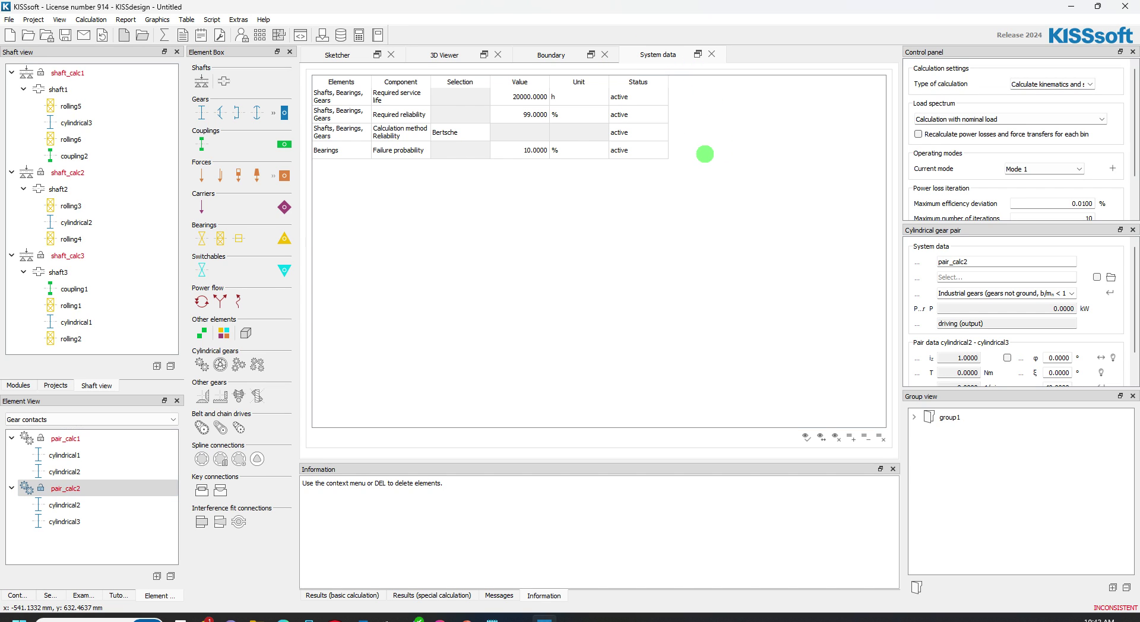
In the ratio table, set the gear pairs' input to Gear A teeth and gear ratio.
left_click(91, 20)
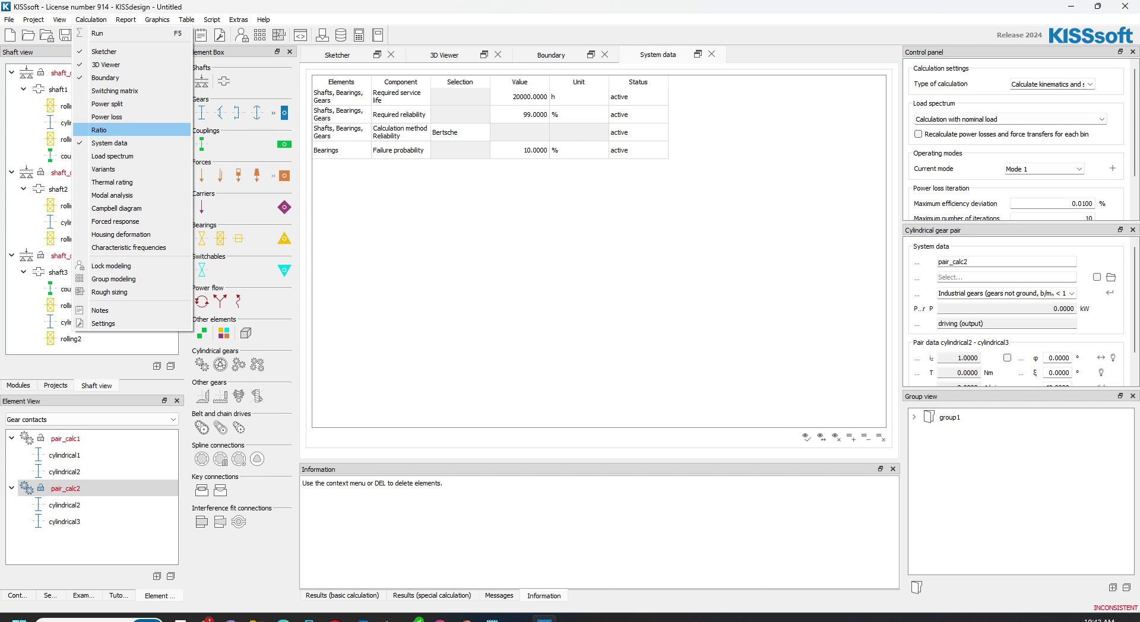
left_click(98, 129)
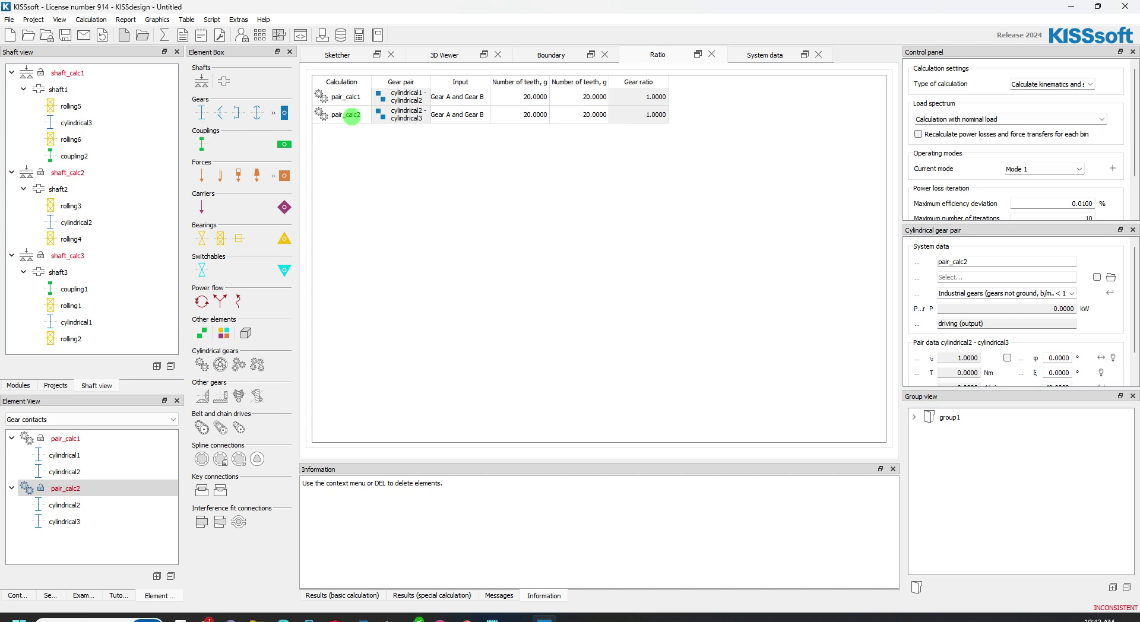
left_click(66, 438)
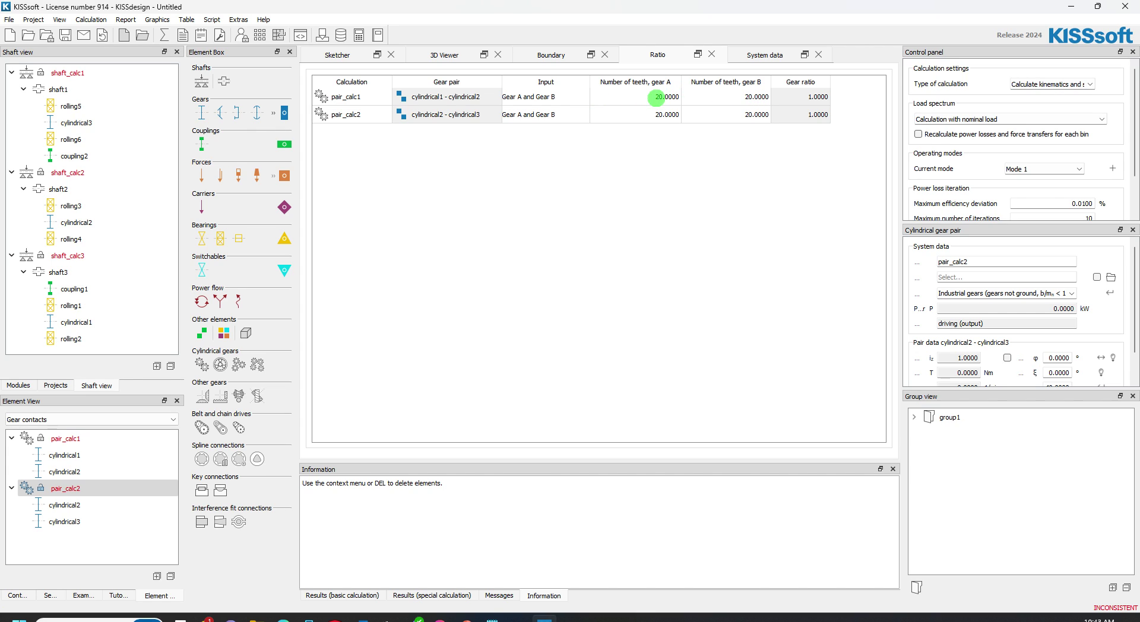
left_click(545, 96)
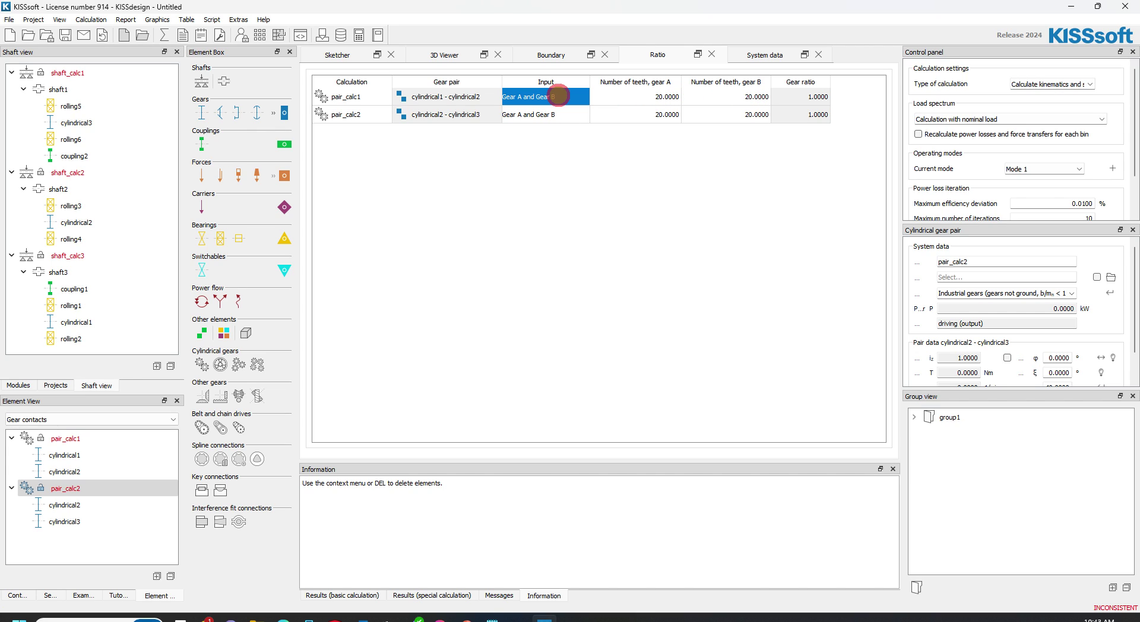
left_click(543, 96)
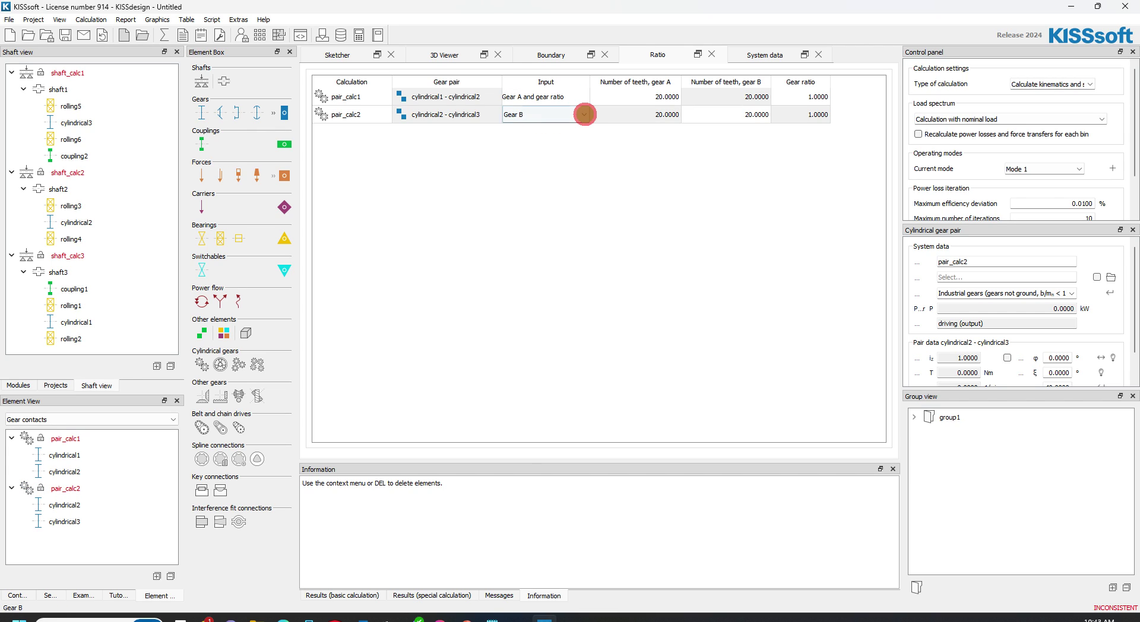
left_click(584, 114)
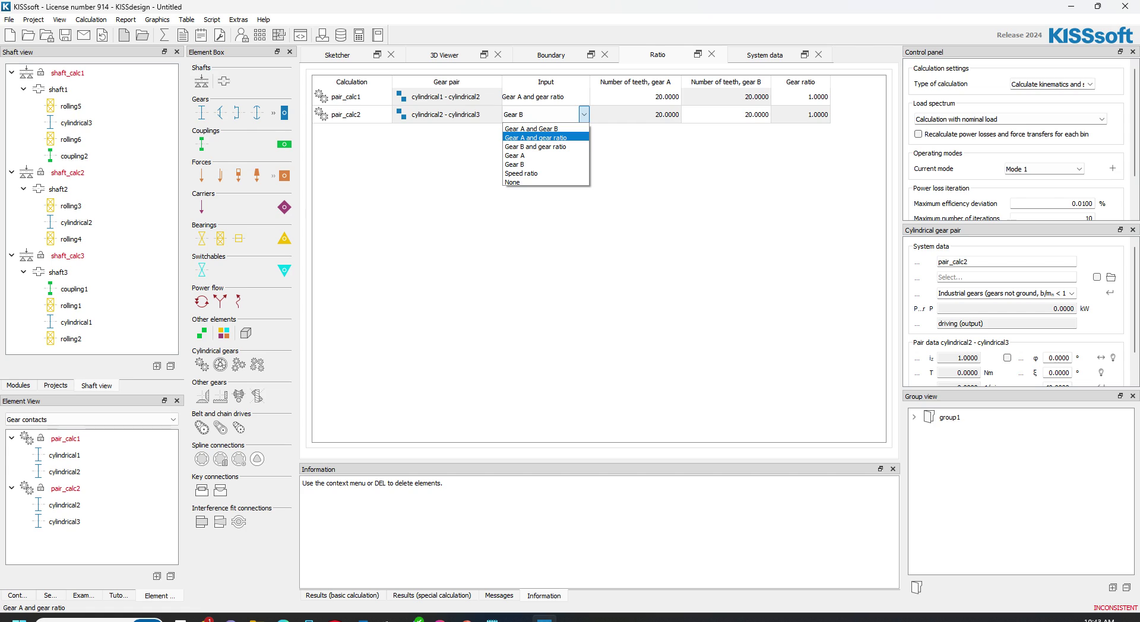
left_click(531, 129)
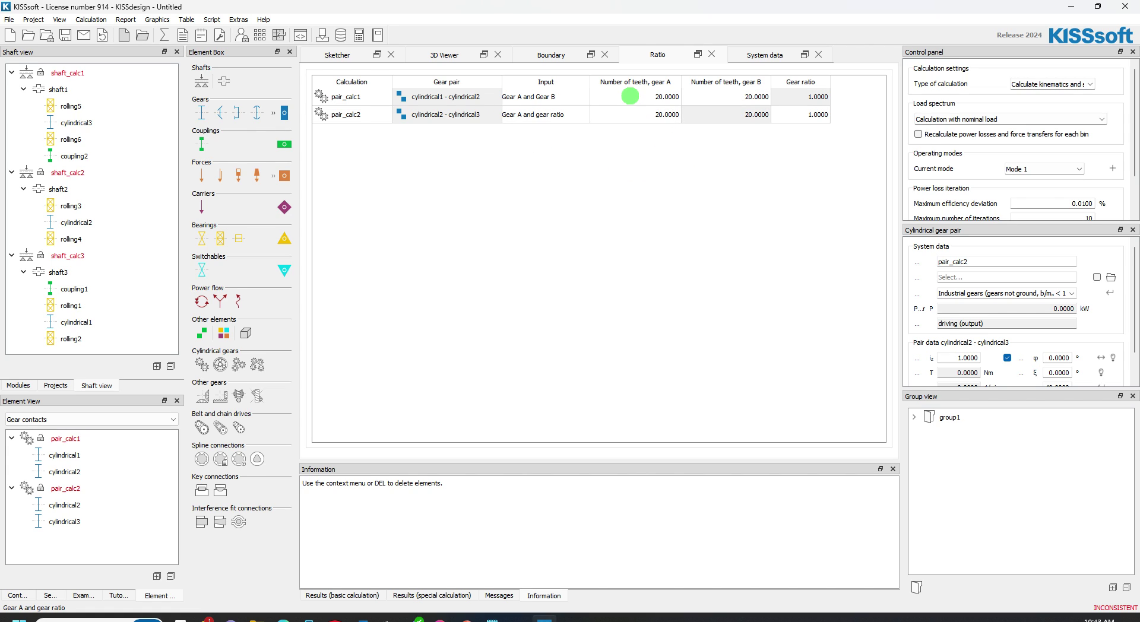
left_click(581, 96)
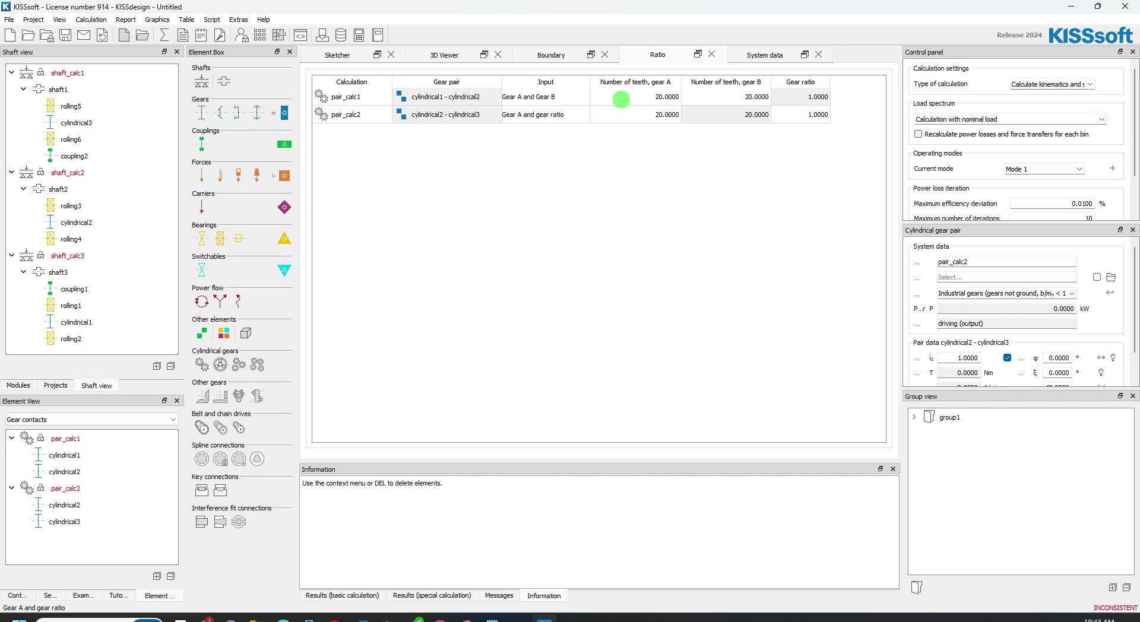
Give pair_calc1 gear A 16 teeth for a 2.8125 ratio and return to the sketch.
left_click(64, 521)
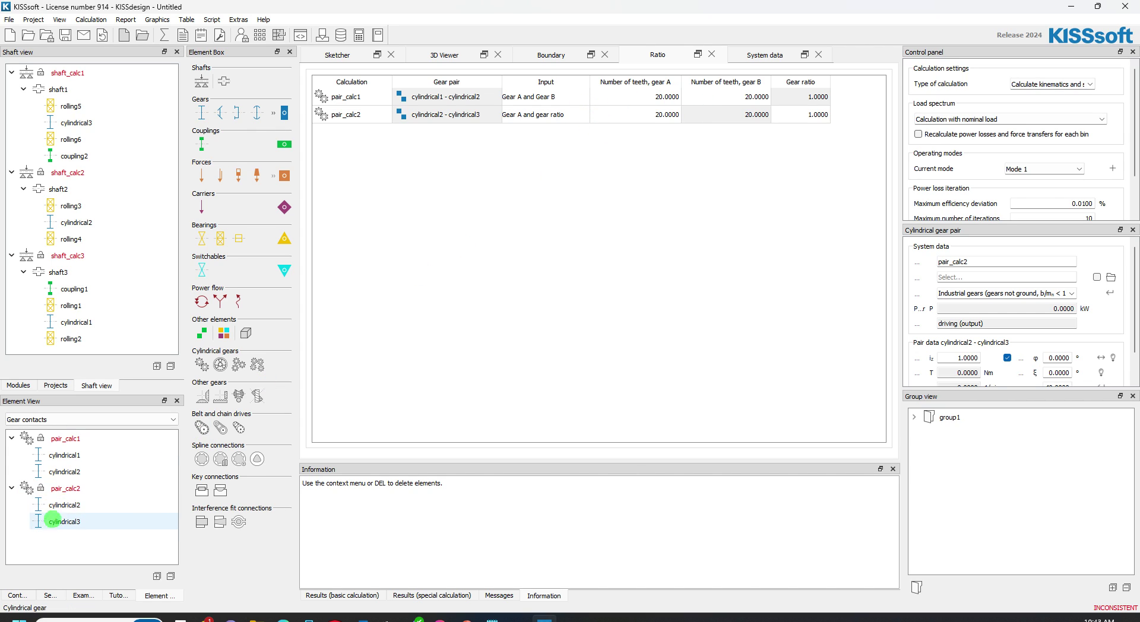
left_click(652, 96)
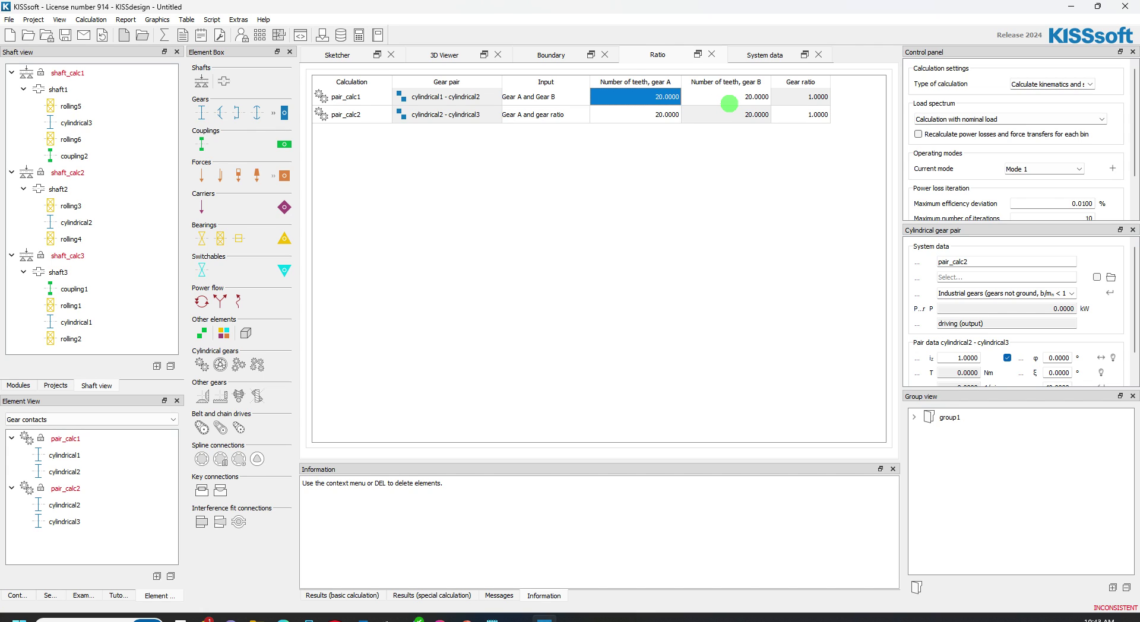
type("16")
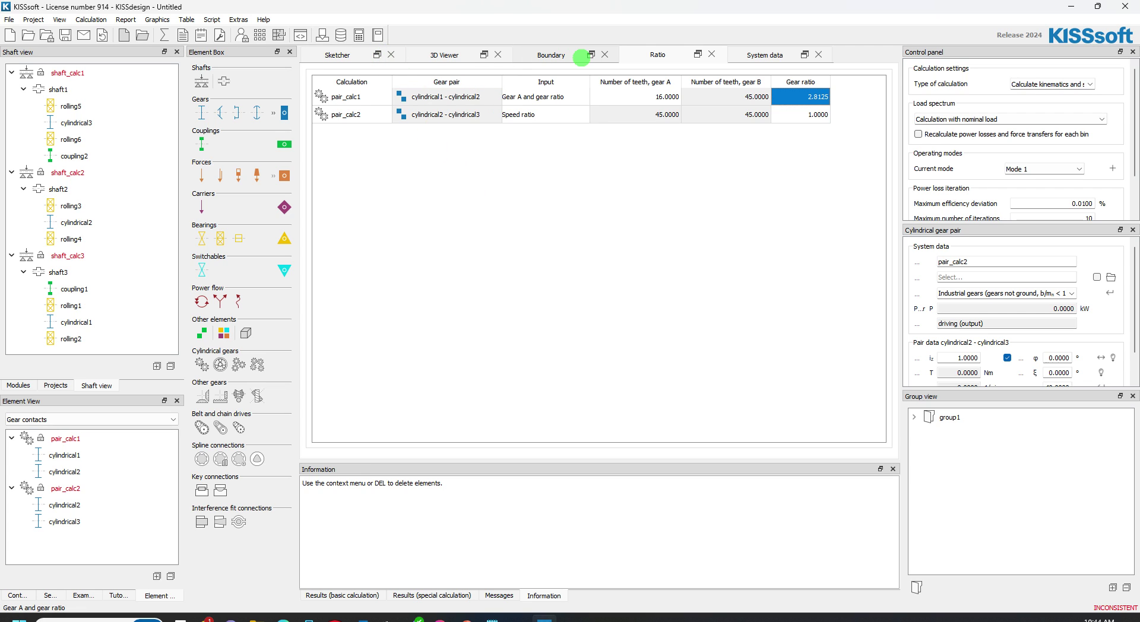
left_click(336, 54)
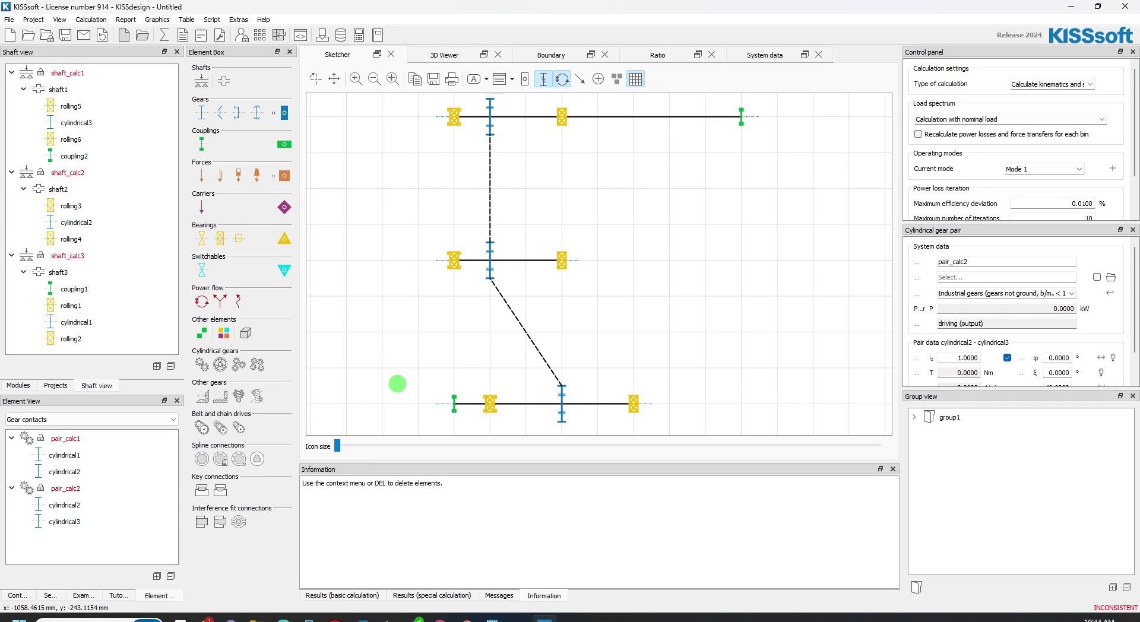
Delete pair_calc2 and add a new cylindrical gear cylindrical4 to shaft2.
right_click(64, 488)
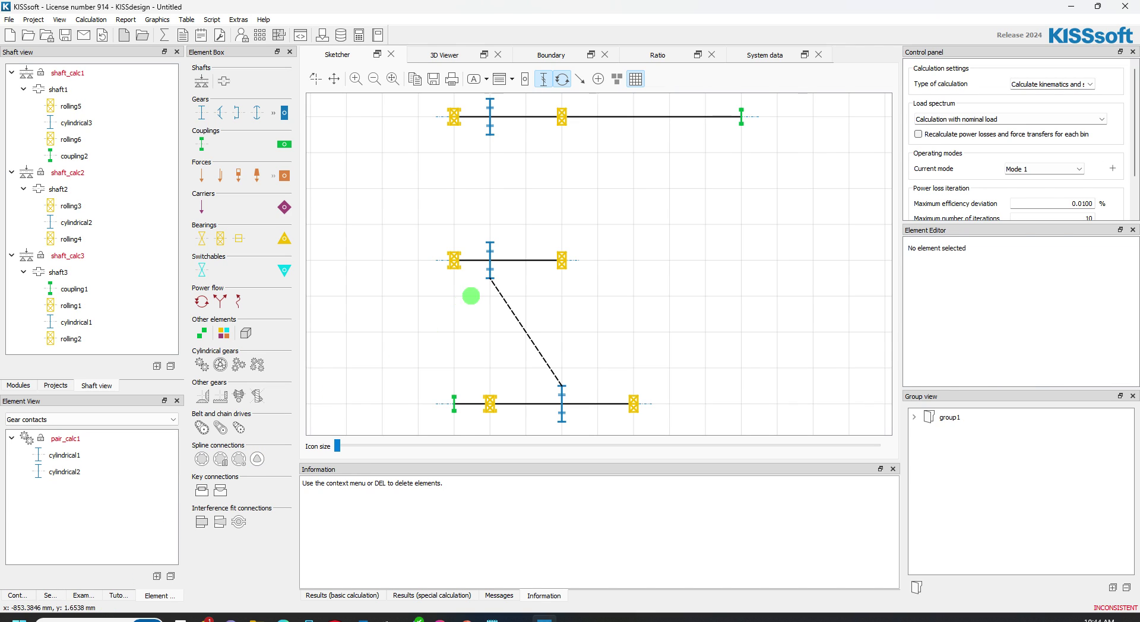
right_click(516, 260)
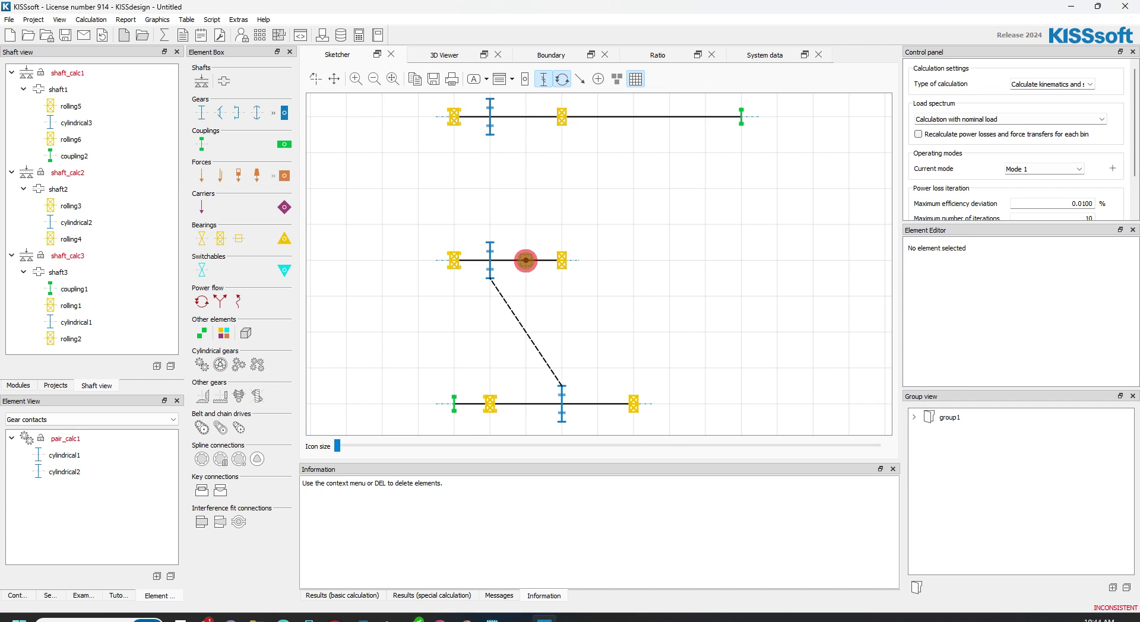
right_click(525, 260)
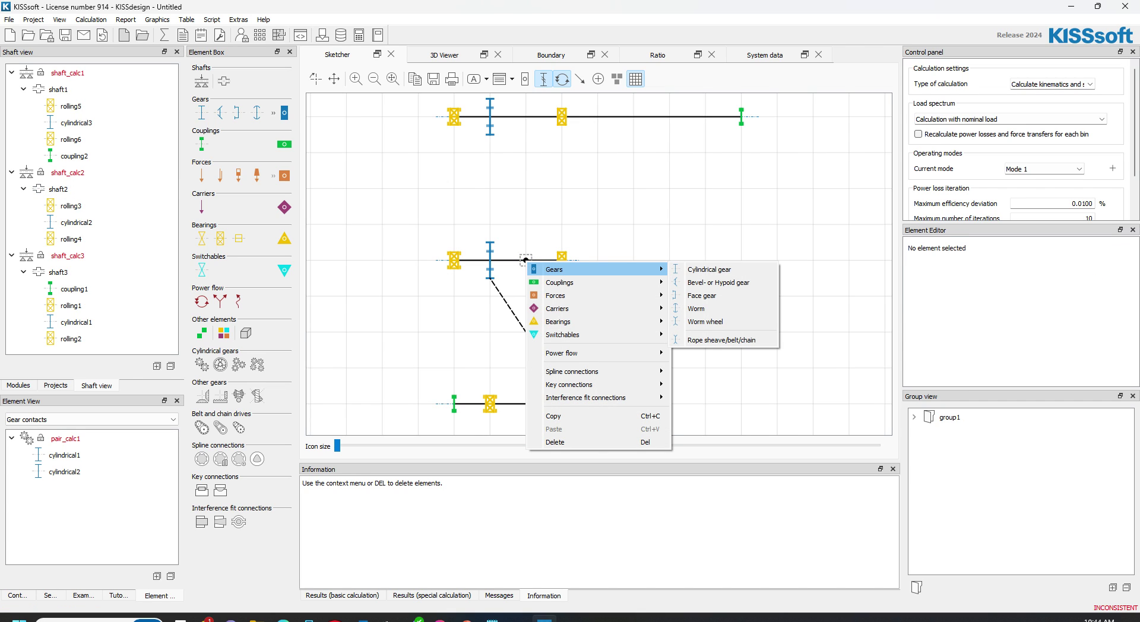
left_click(707, 269)
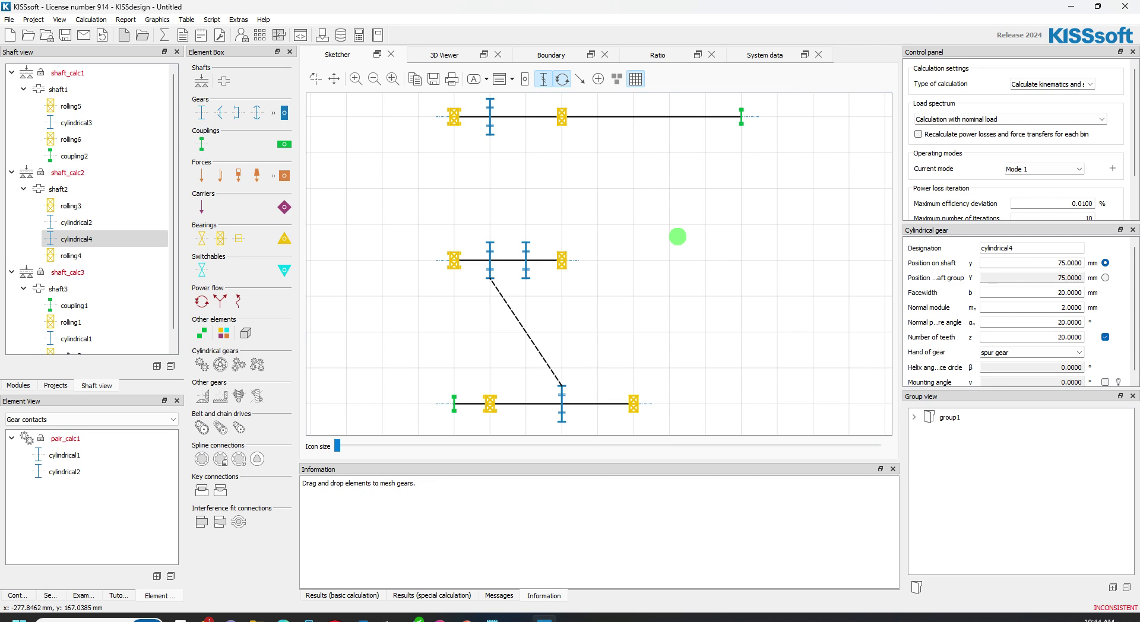
Mesh cylindrical4 with cylindrical3 as pair_calc2 and show the ratio table.
left_click_drag(678, 236, 493, 134)
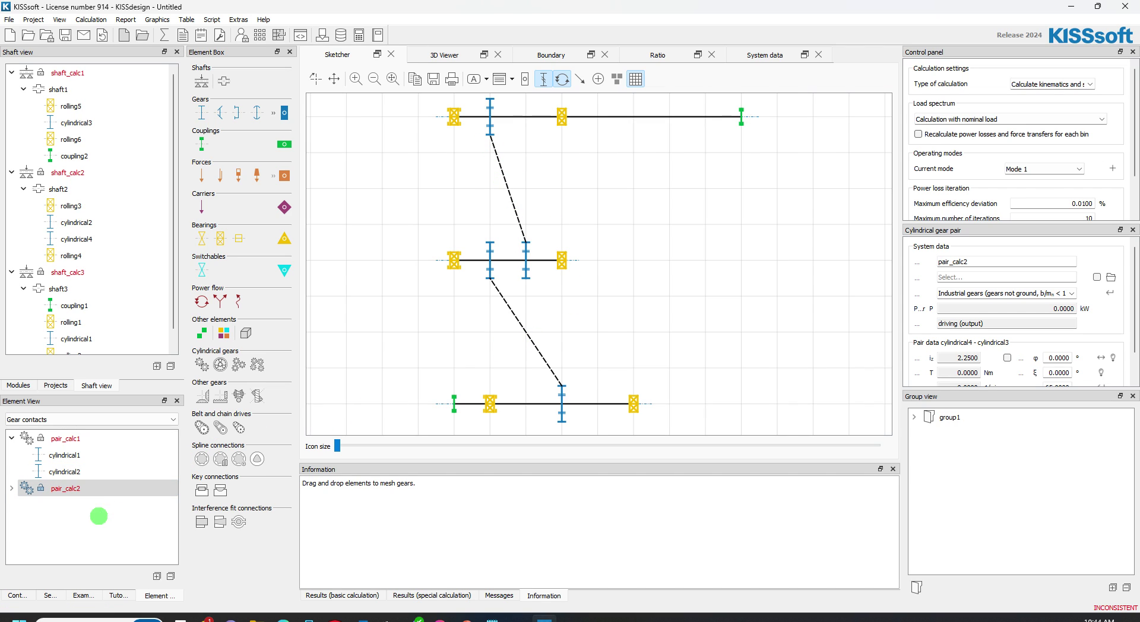
left_click(11, 488)
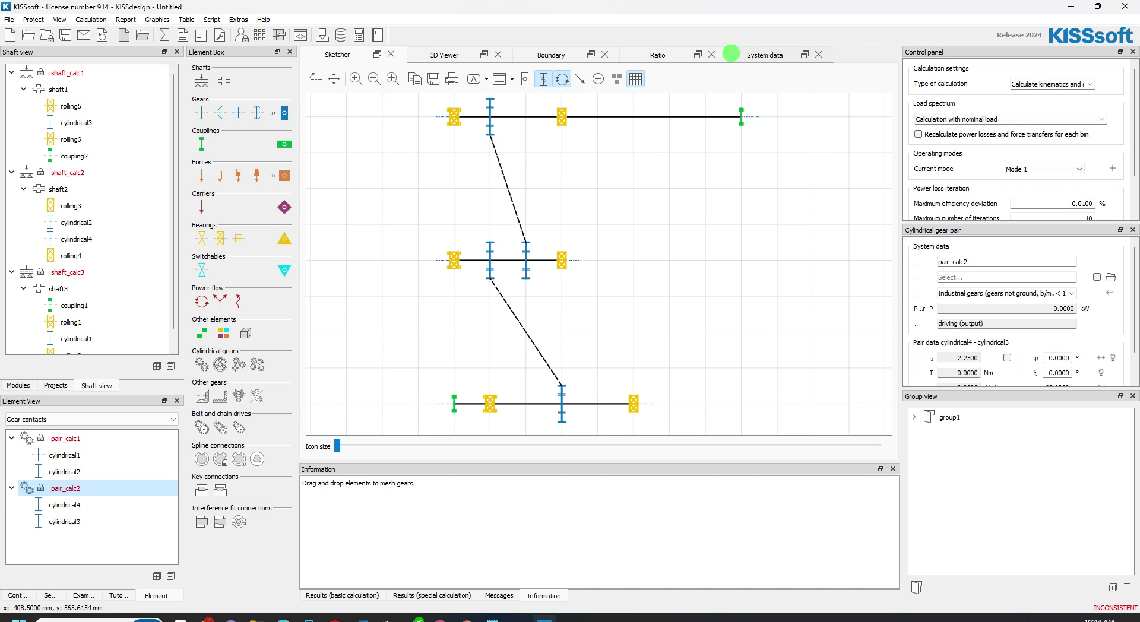
left_click(657, 53)
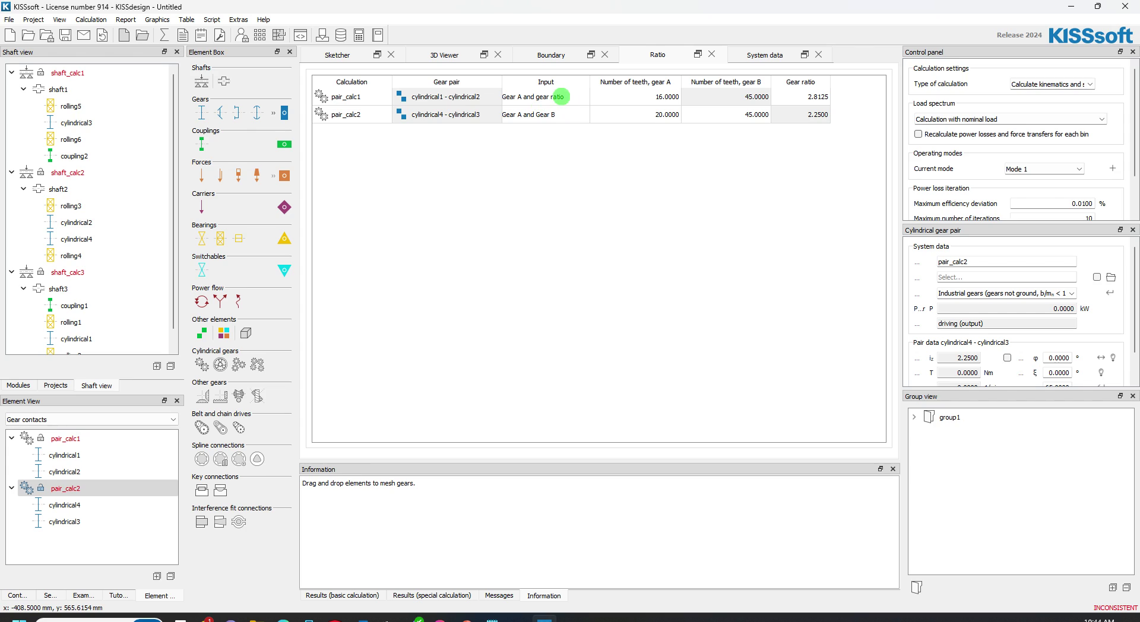
Base pair_calc2 on gear A and a 1.6 ratio, giving 20 and 32 teeth.
left_click(584, 114)
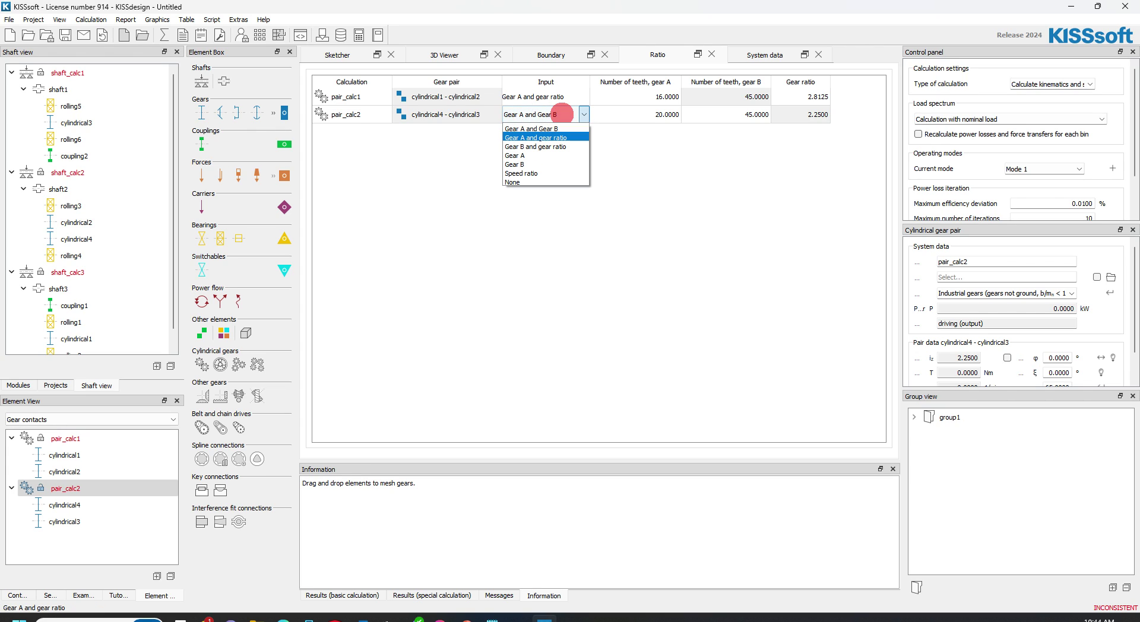
left_click(538, 137)
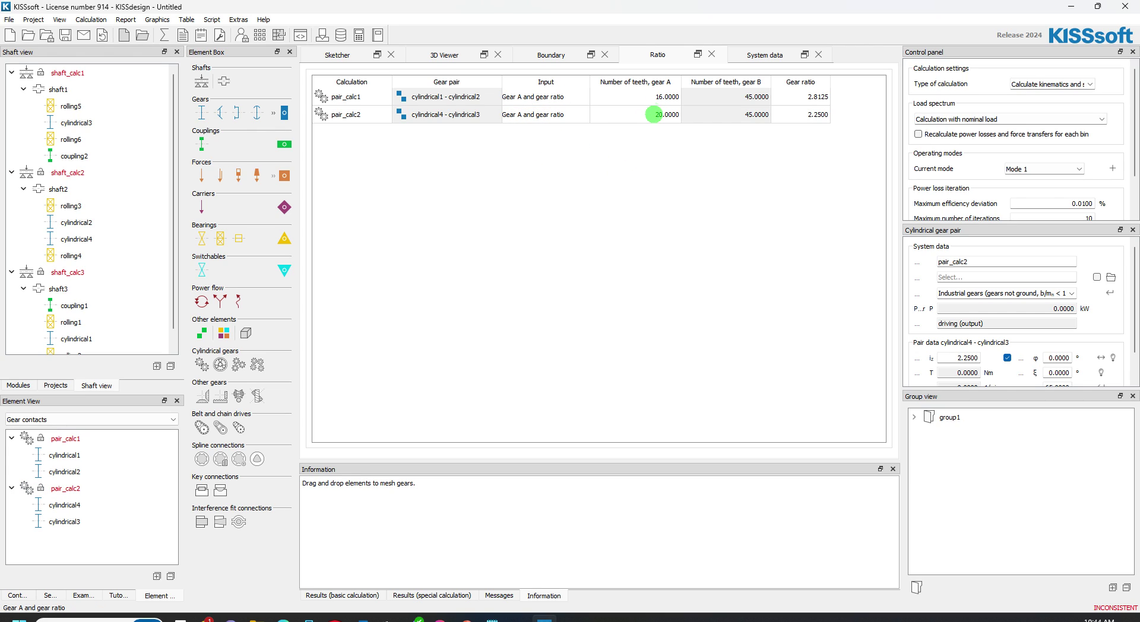
left_click(633, 96)
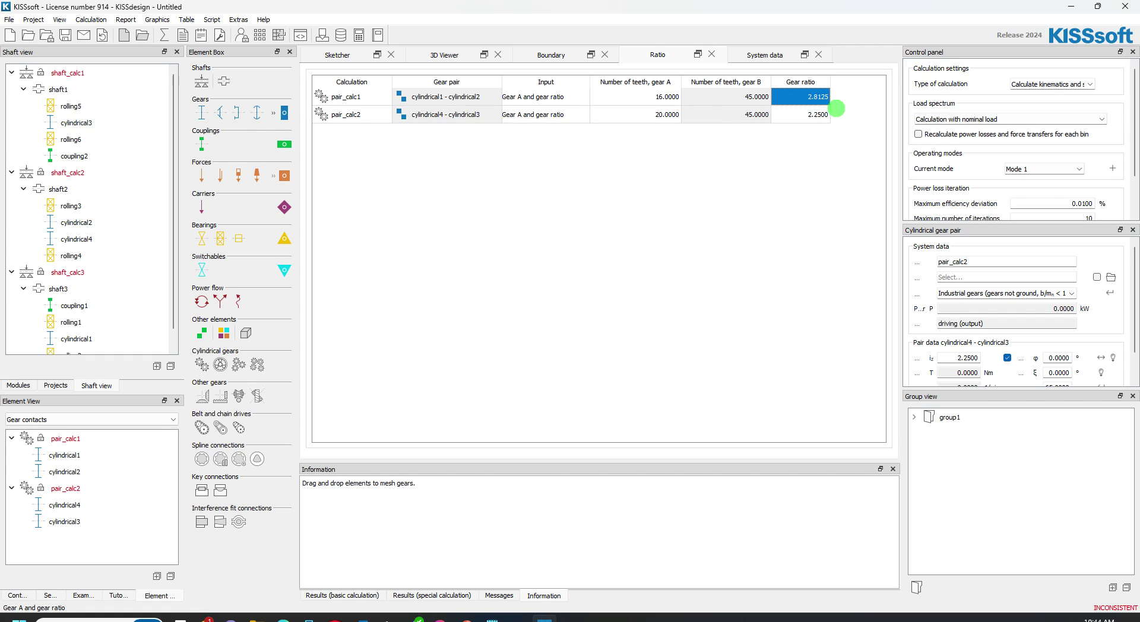
left_click(799, 114)
type("1.6000")
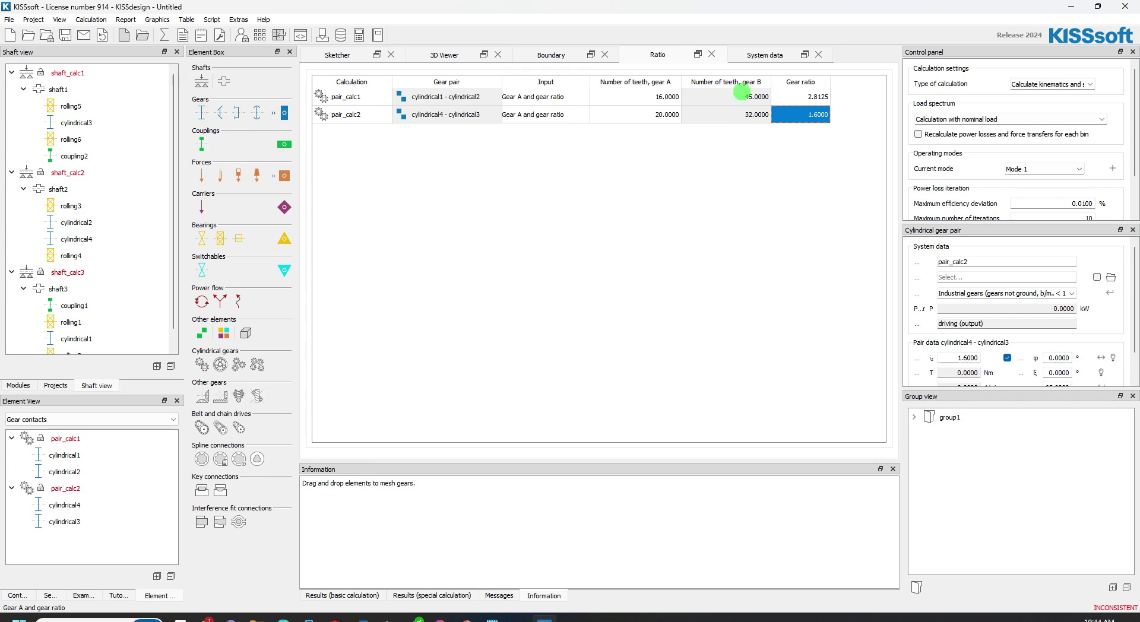
left_click(65, 438)
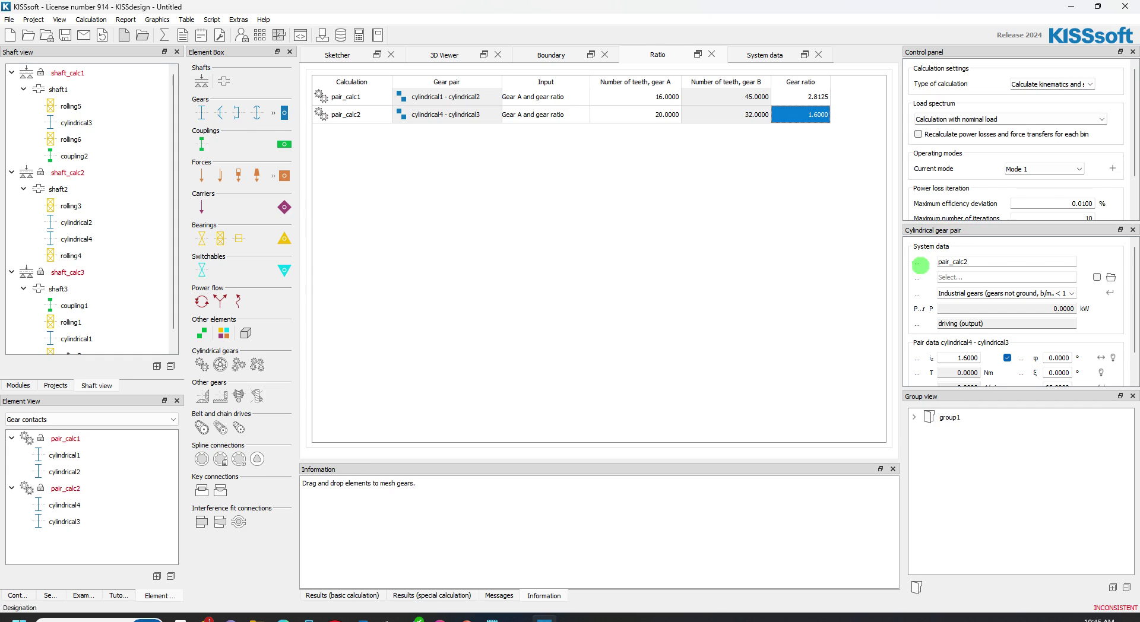
left_click(64, 438)
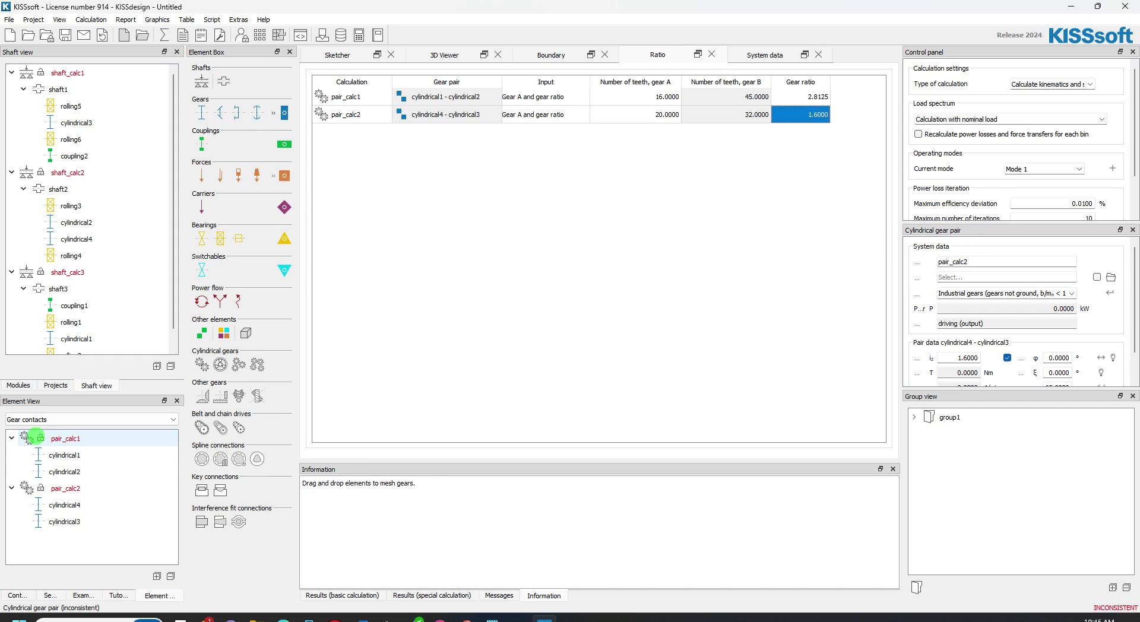
Calculate centre distances of 61 mm and 52 mm for both pairs with gear ratios no longer fixed.
left_click(64, 438)
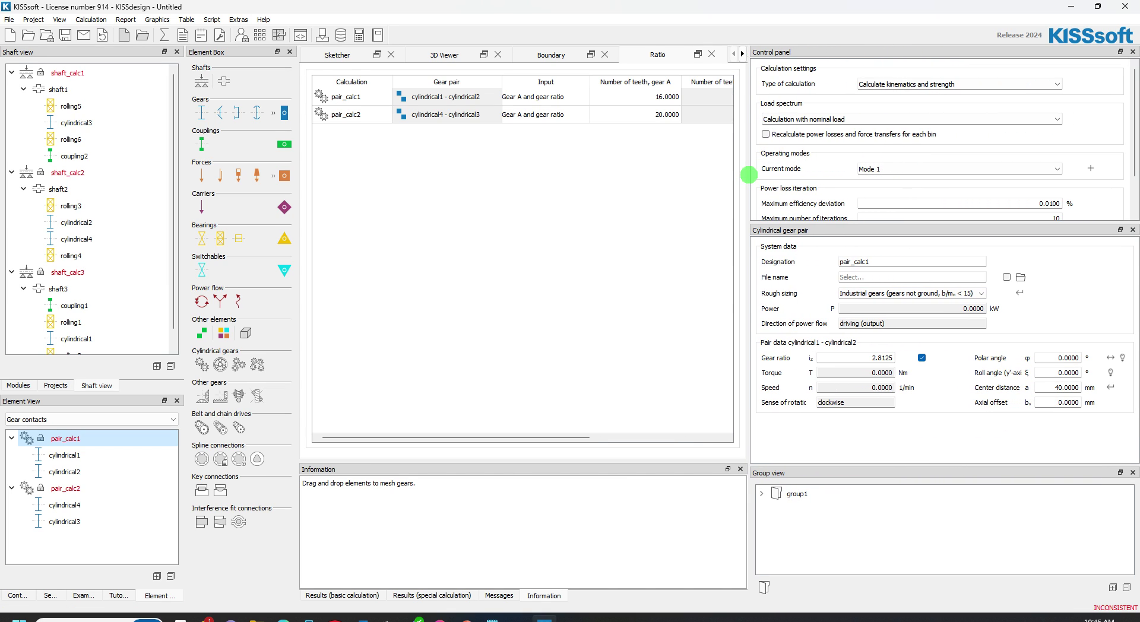
mouse_move(847, 335)
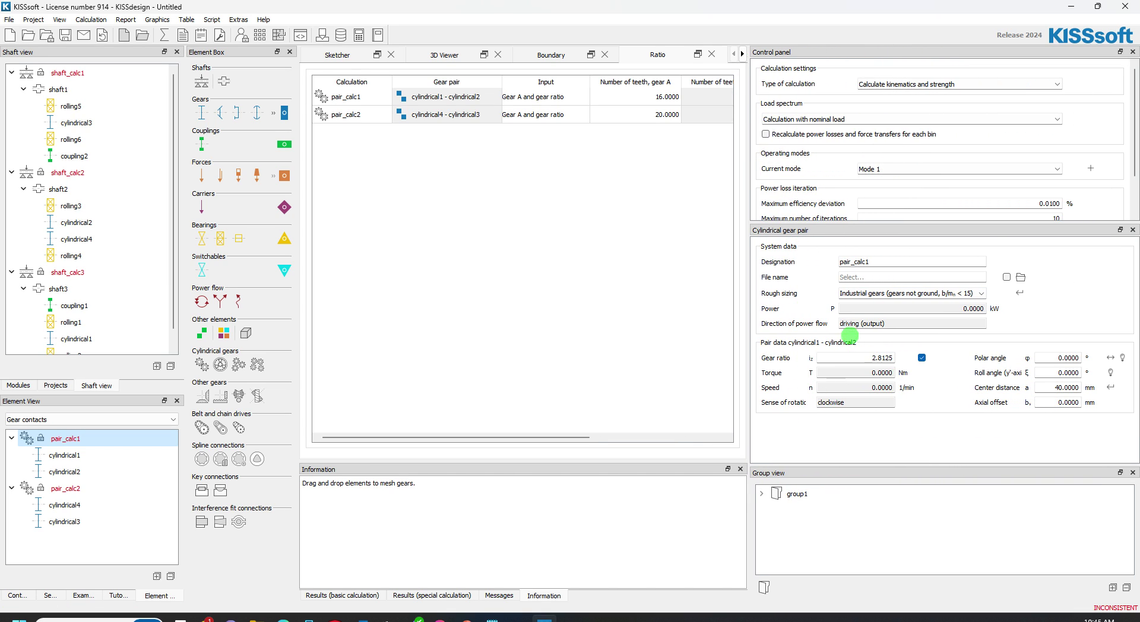
mouse_move(1024, 397)
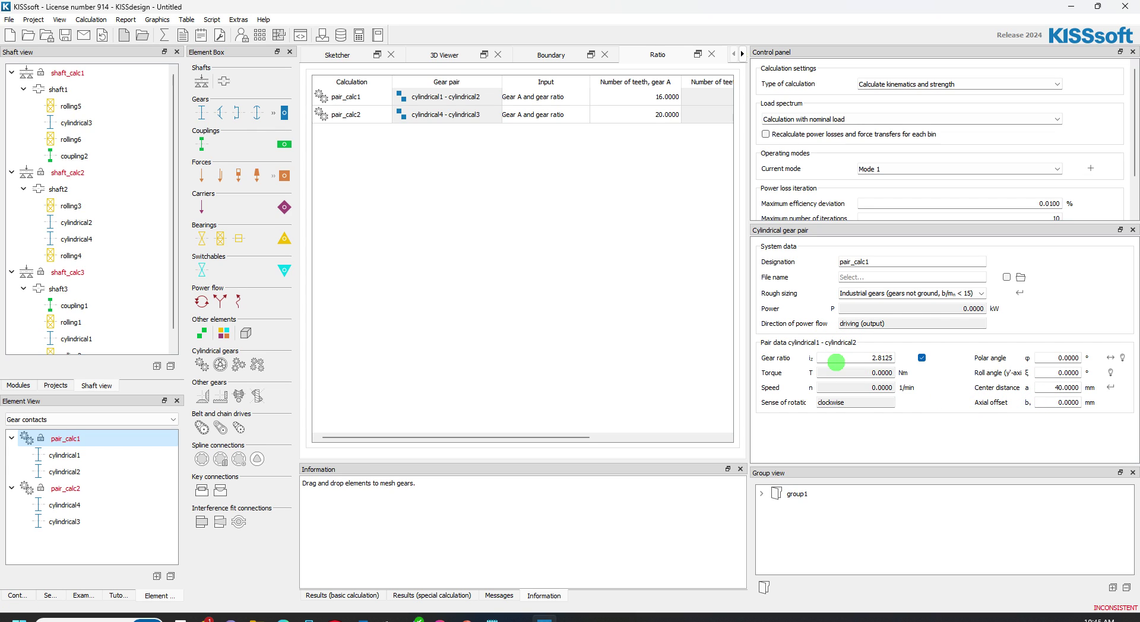
mouse_move(834, 405)
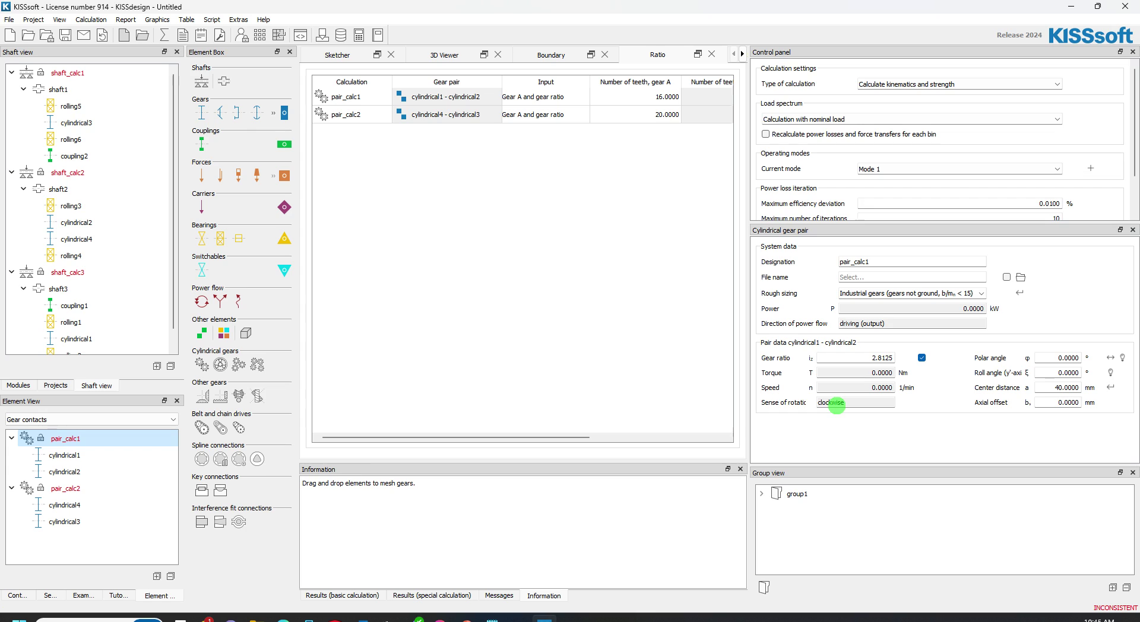
mouse_move(1088, 404)
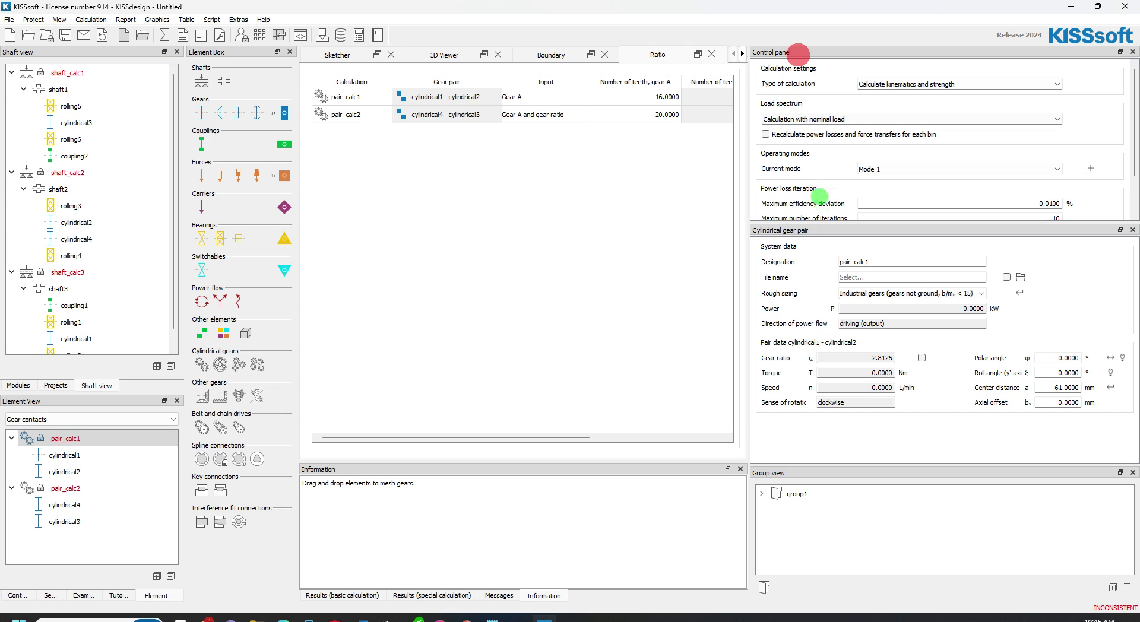
left_click(65, 488)
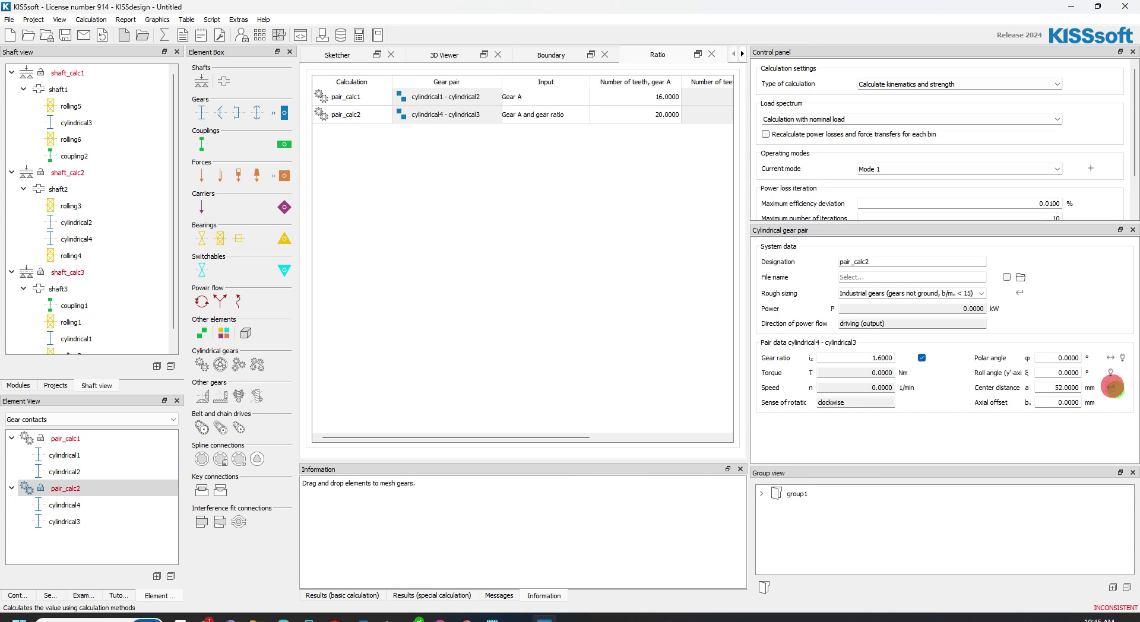
left_click(920, 358)
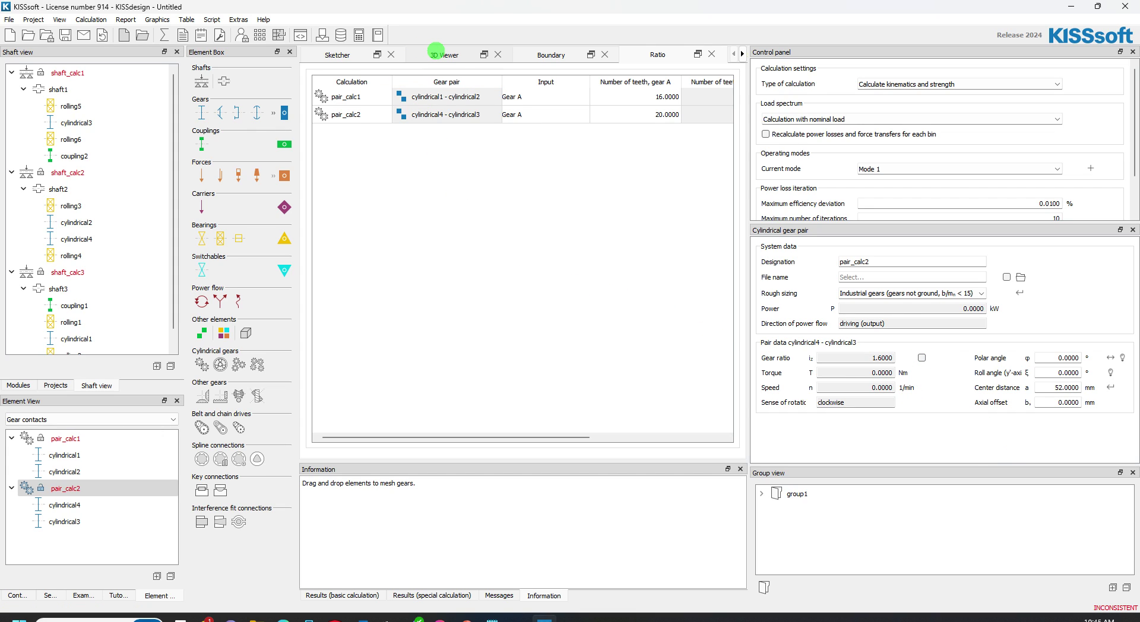
Inspect the three-shaft gearbox in the 3D Viewer, then show the empty boundary conditions table.
left_click(336, 54)
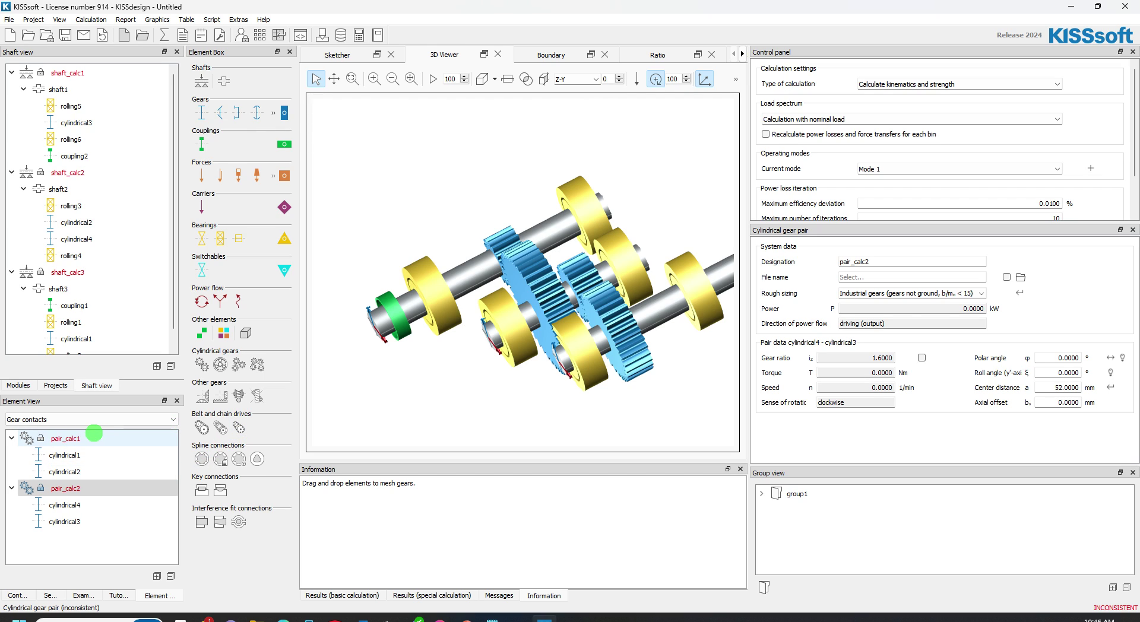
left_click(549, 54)
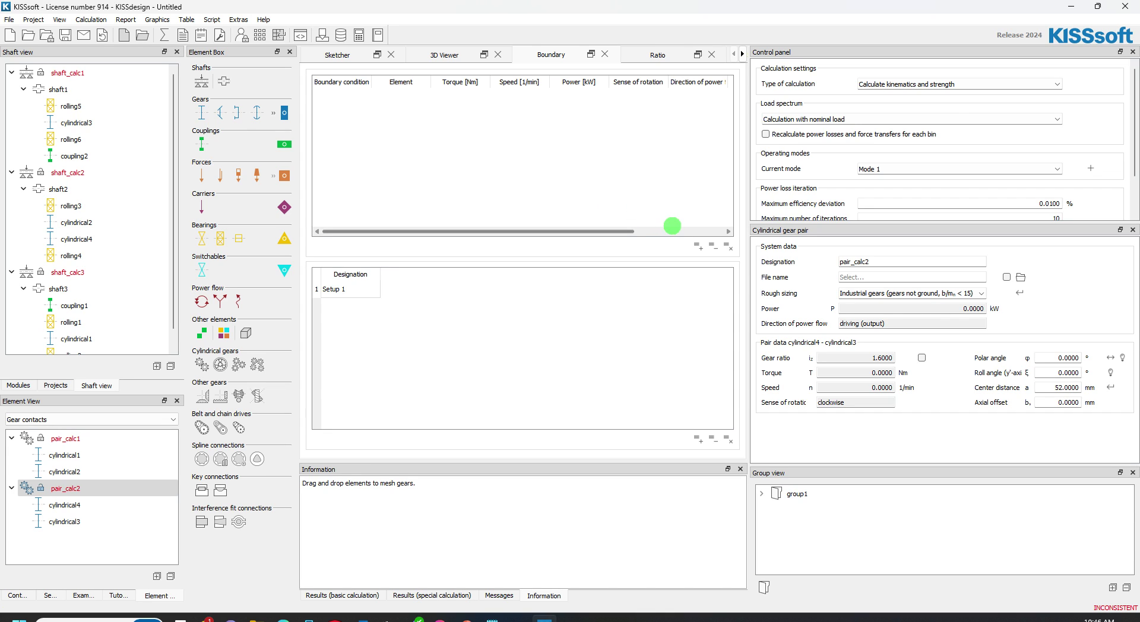
Add two boundary conditions, assigning coupling1 to boundary1 and coupling2 to boundary2.
left_click(695, 245)
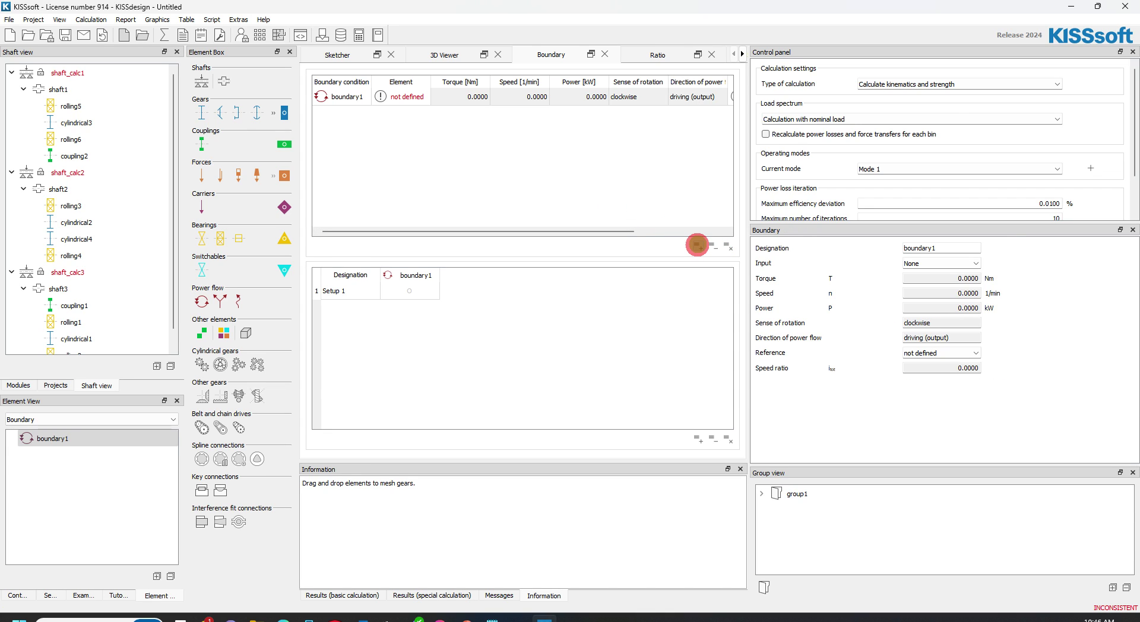
left_click(697, 245)
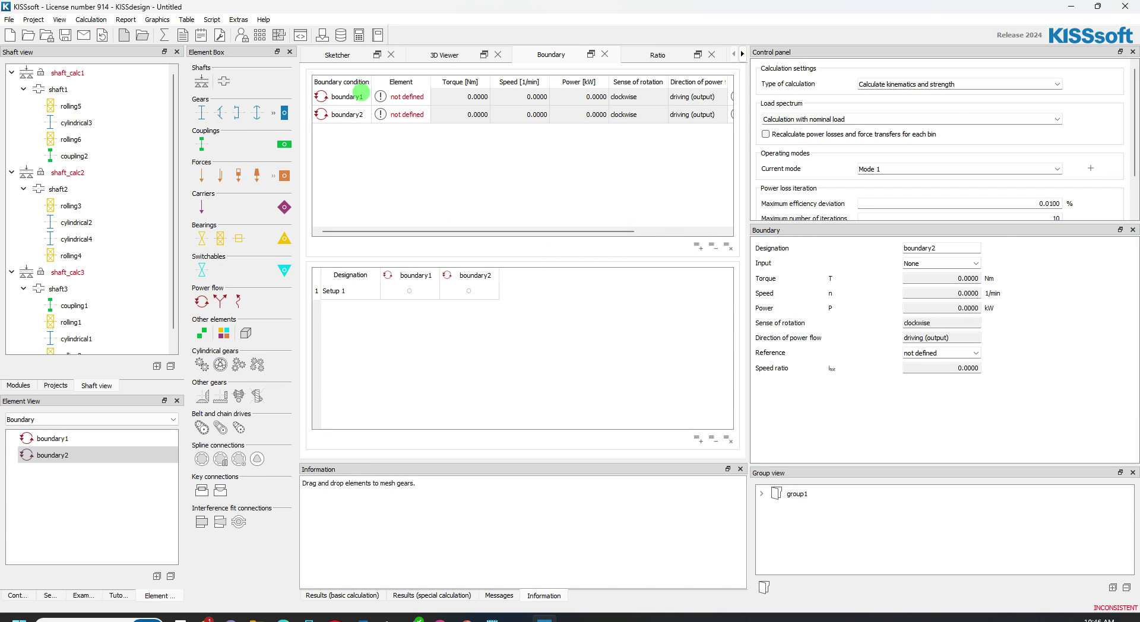
left_click(427, 97)
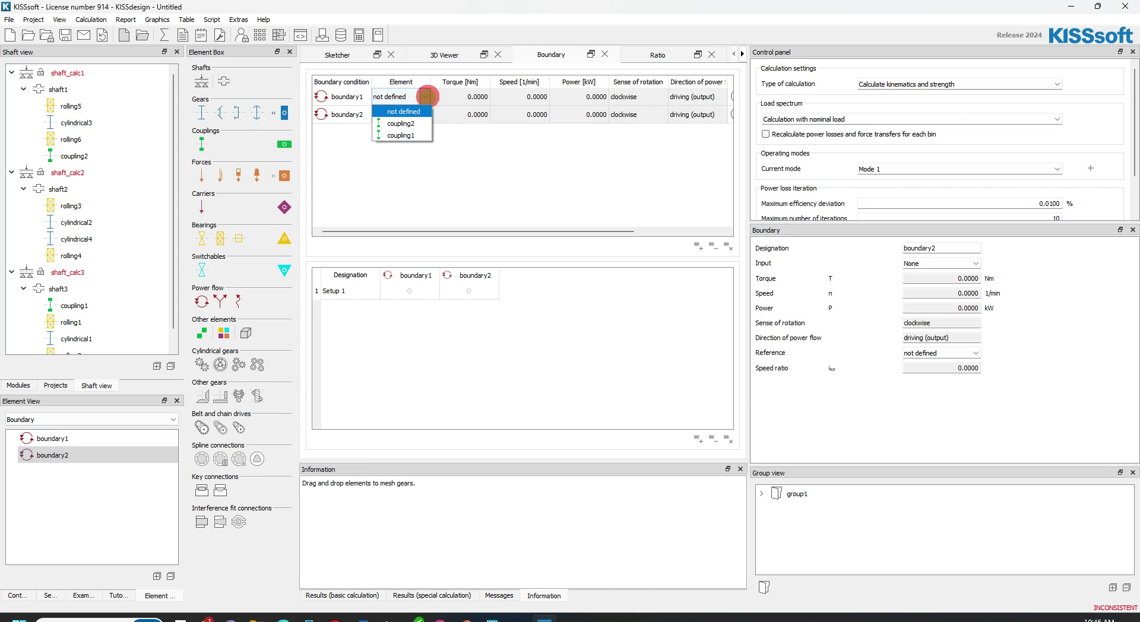
left_click(400, 136)
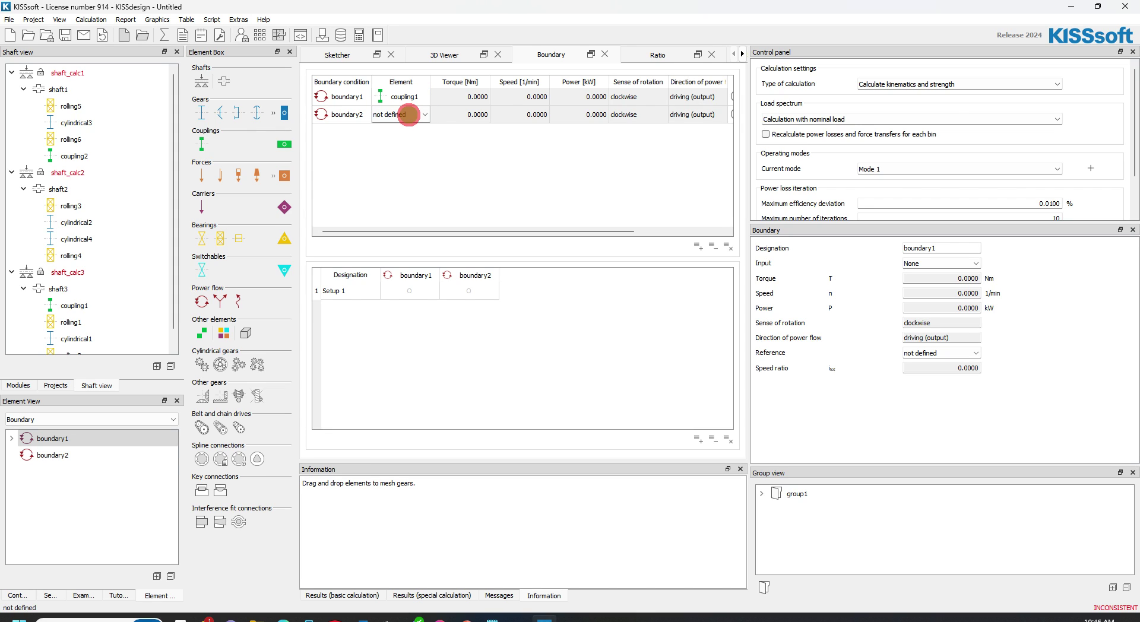
left_click(411, 114)
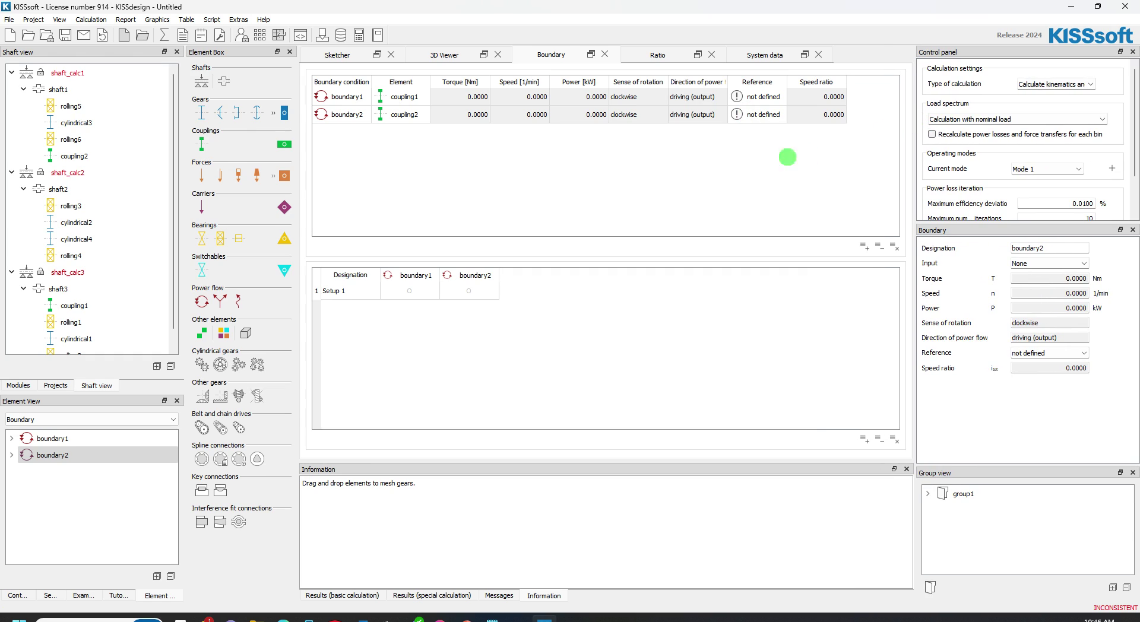
Begin editing boundary1's torque value and clear the element selection.
left_click(475, 96)
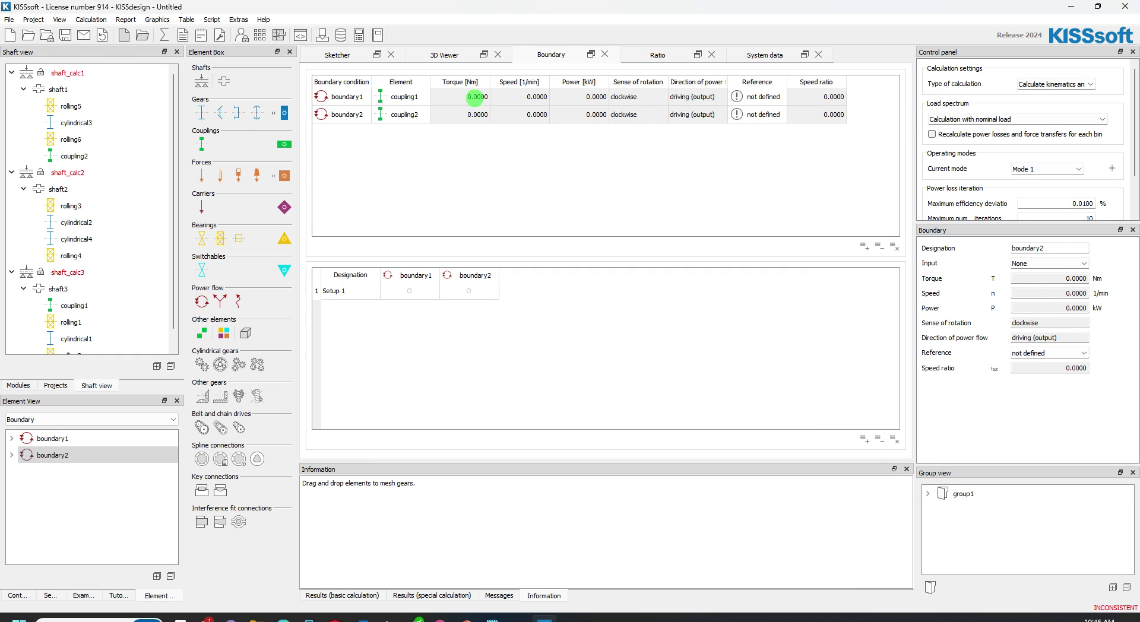
left_click(460, 96)
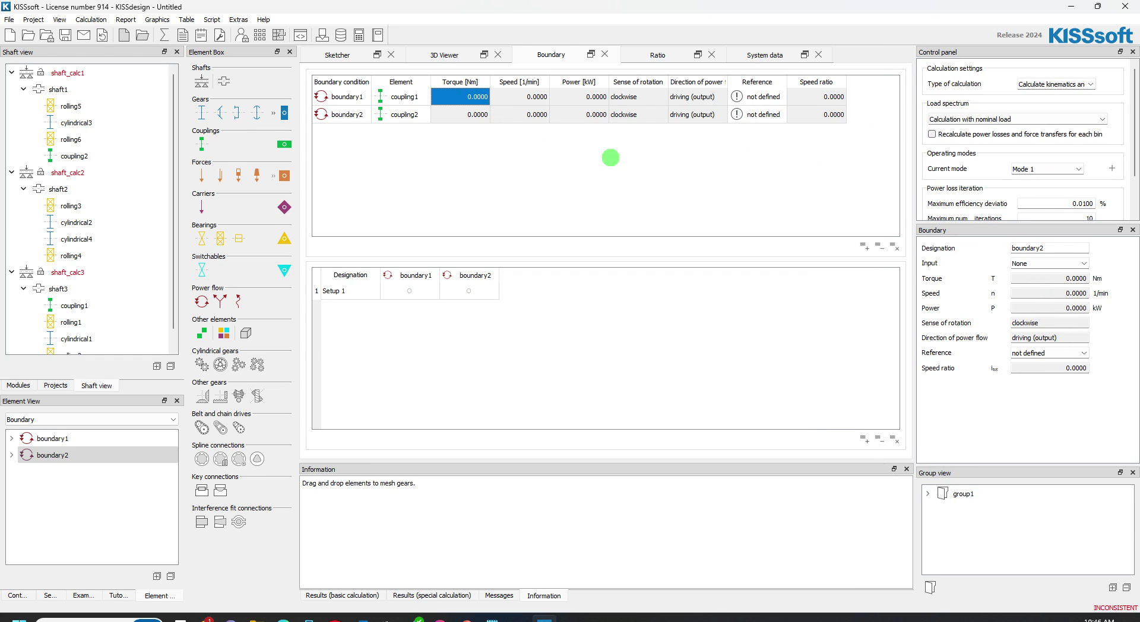
left_click(12, 438)
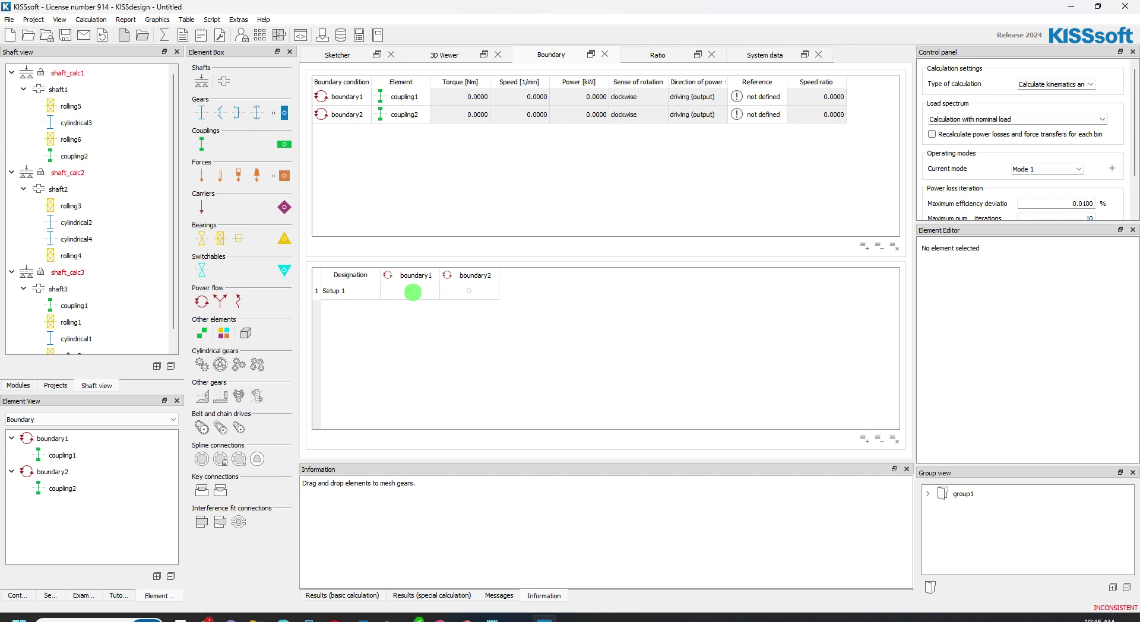
Set boundary1's Setup 1 input type to 'T^n - Torque and speed'.
left_click(410, 291)
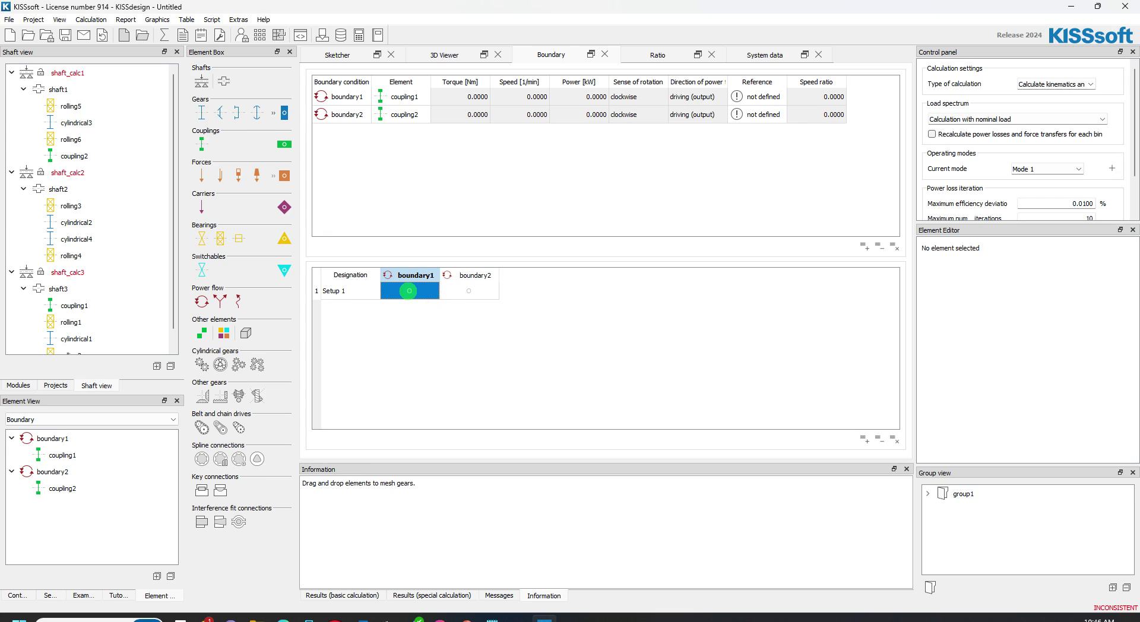
left_click(408, 291)
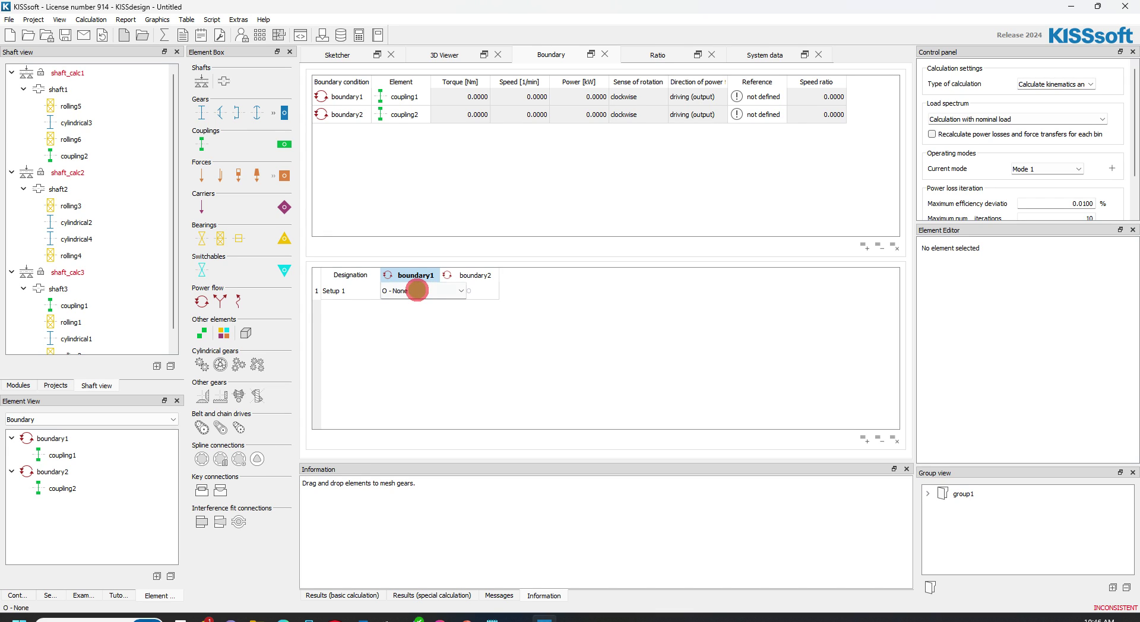
left_click(461, 291)
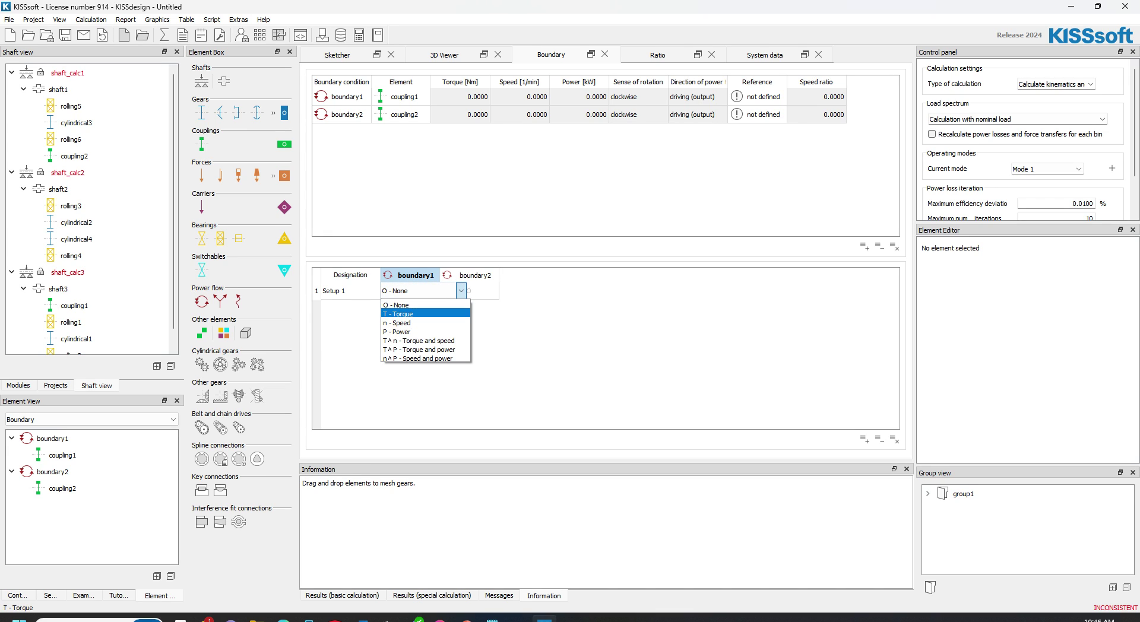
mouse_move(418, 339)
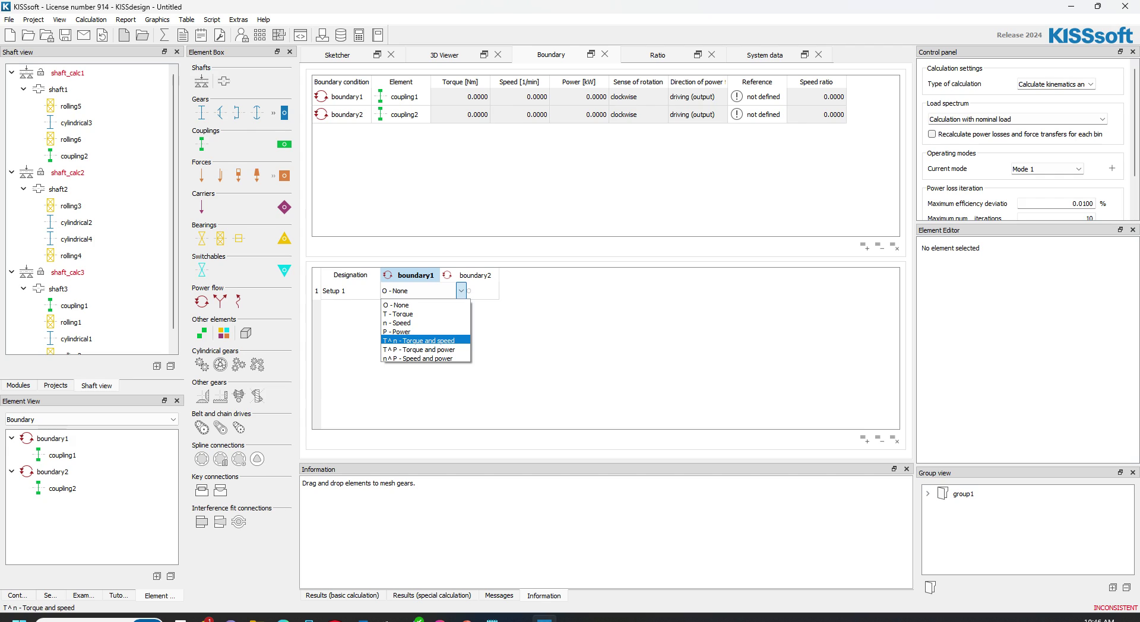
left_click(420, 339)
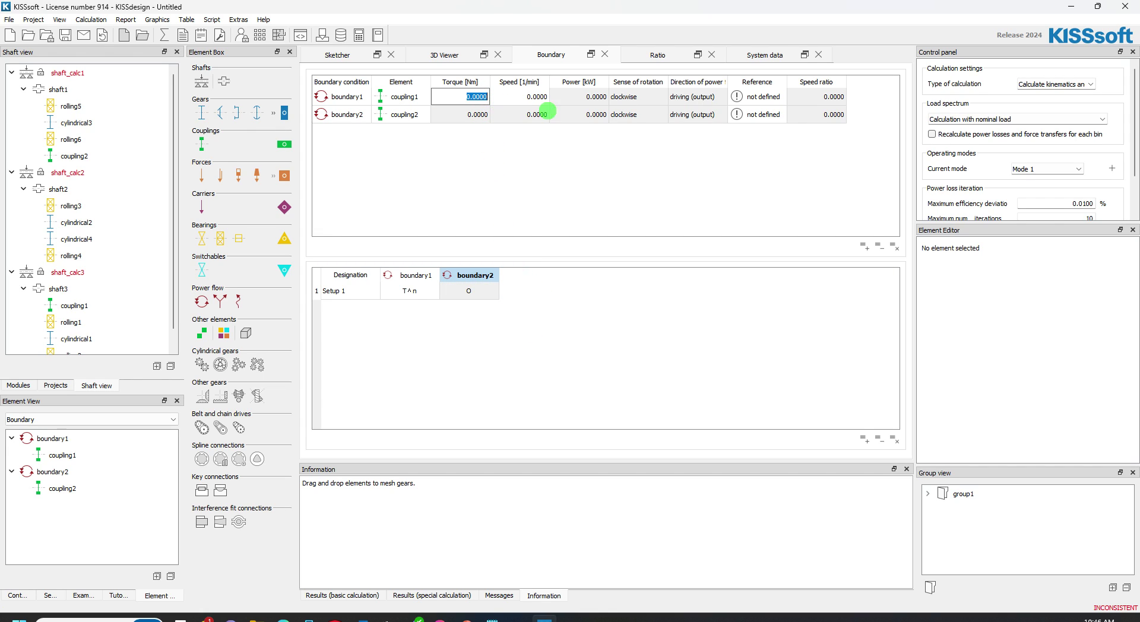
Enter 100 Nm torque and 1800 1/min speed for boundary1.
type("10")
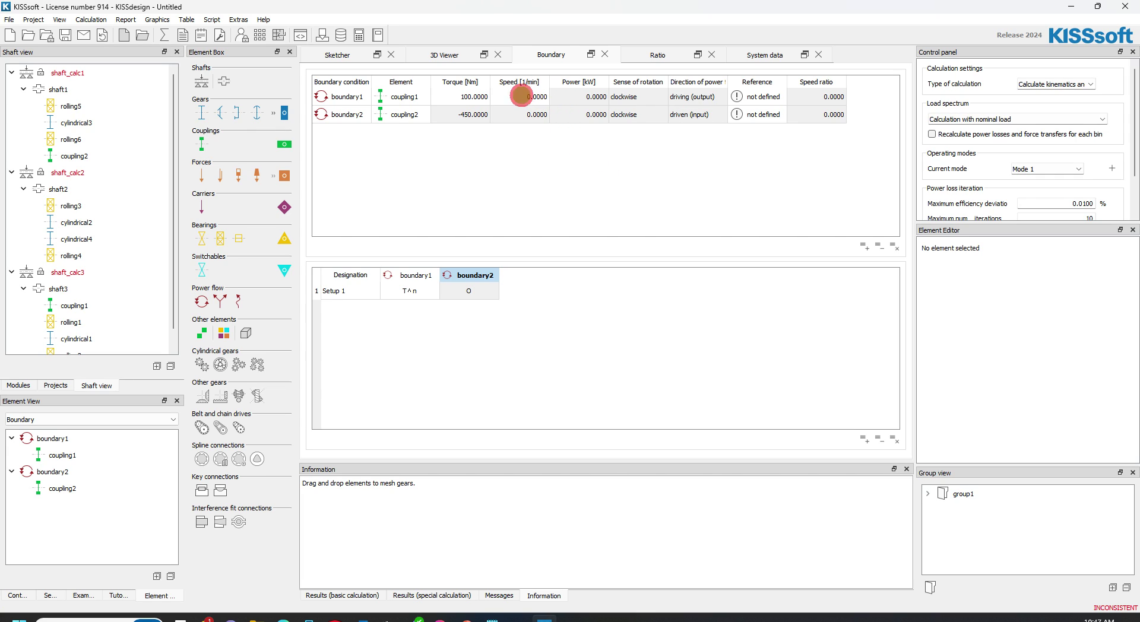
left_click(519, 96)
type("1800.0000")
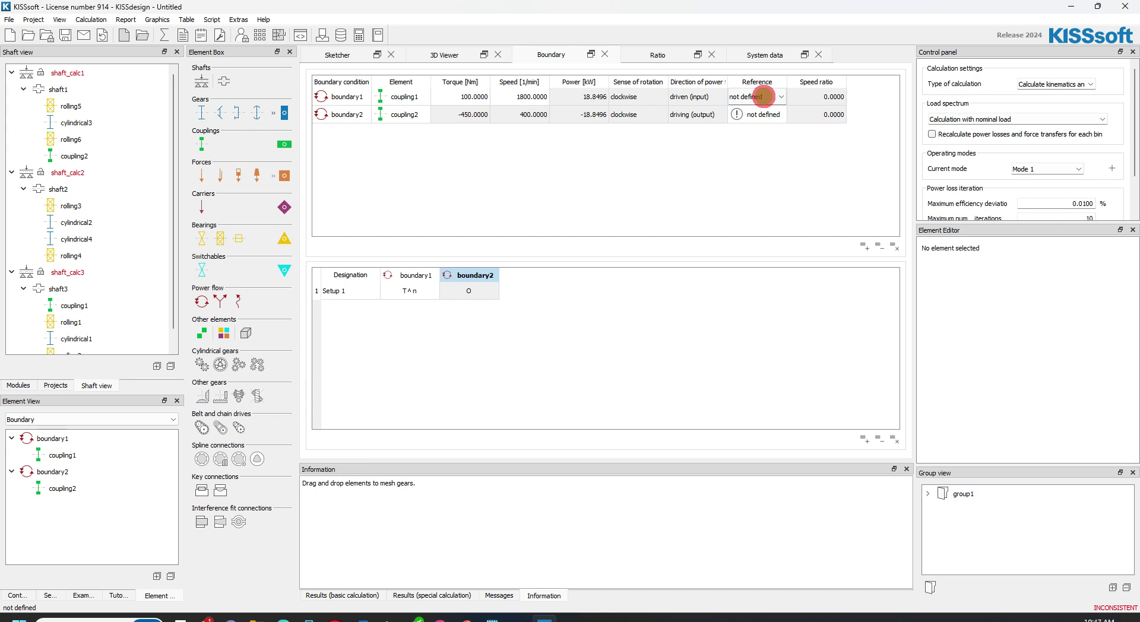
Reference boundary1 to boundary1 and boundary2 to boundary2.
left_click(781, 96)
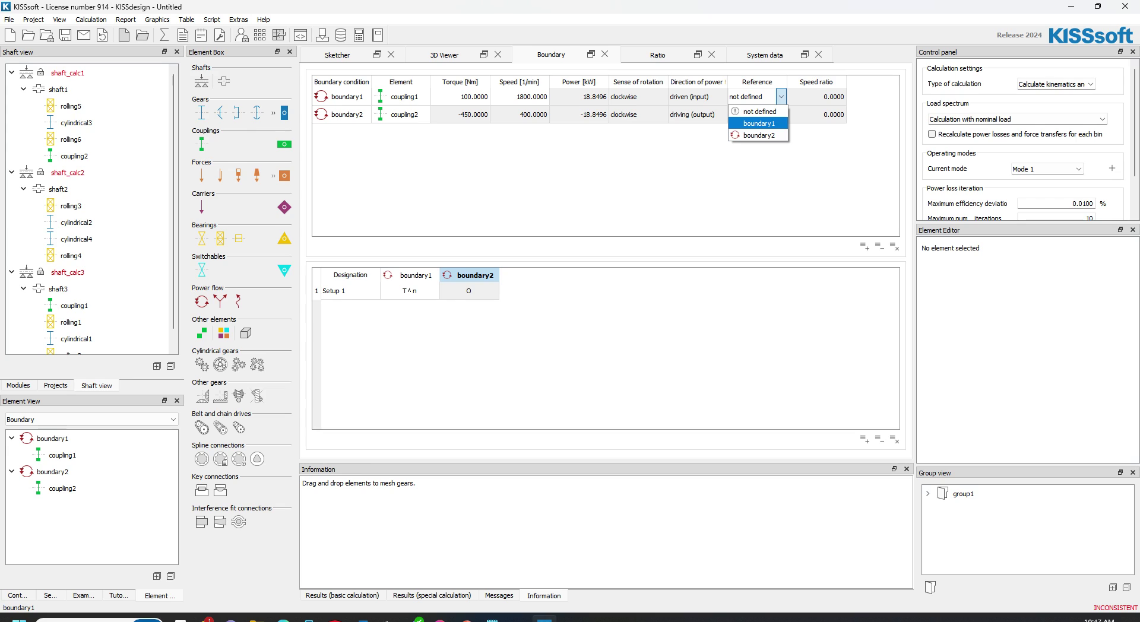
left_click(759, 123)
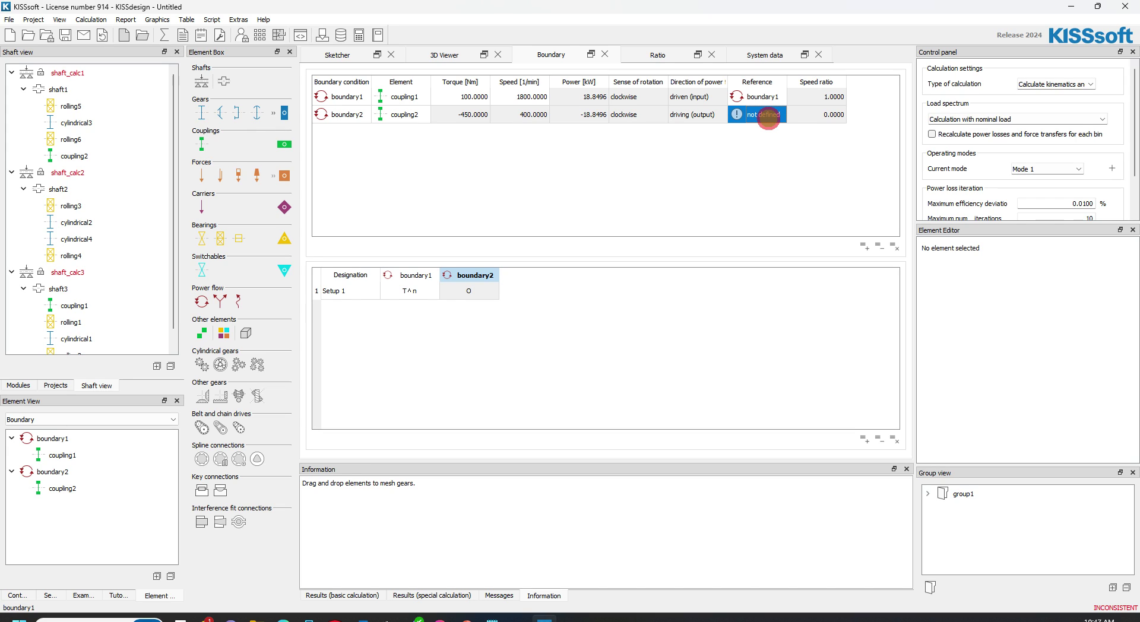
left_click(781, 114)
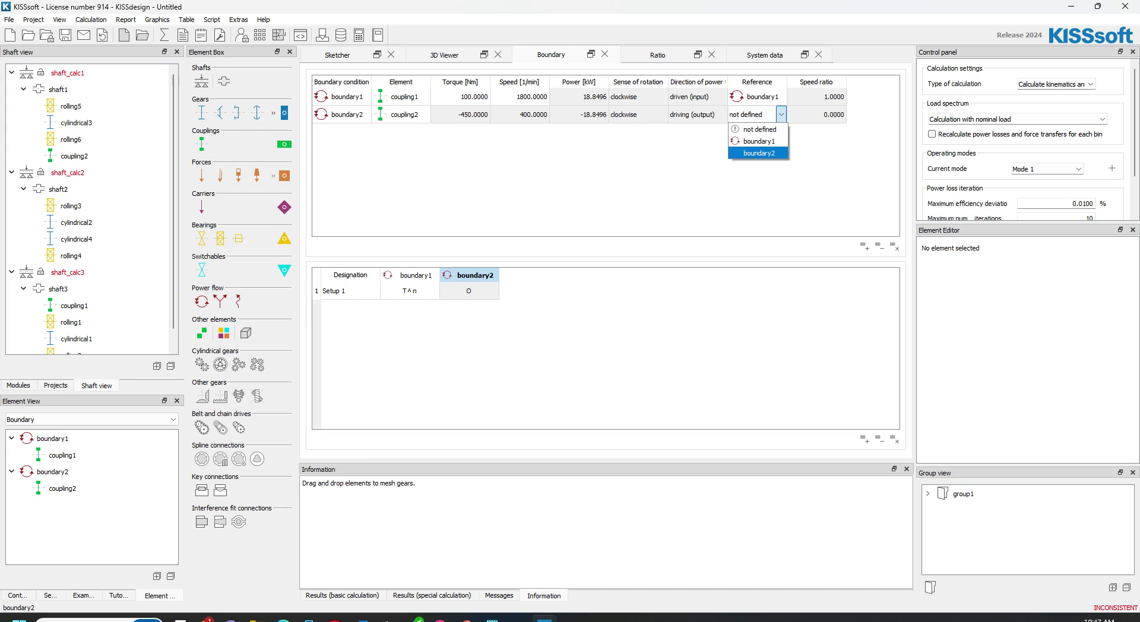
left_click(759, 153)
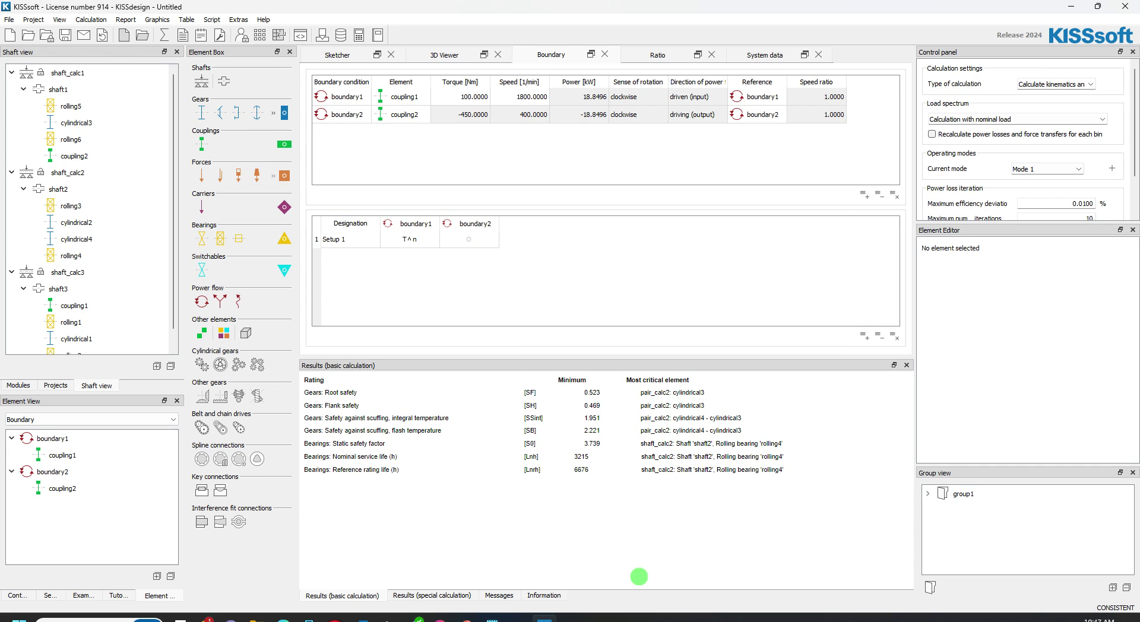
mouse_move(581, 391)
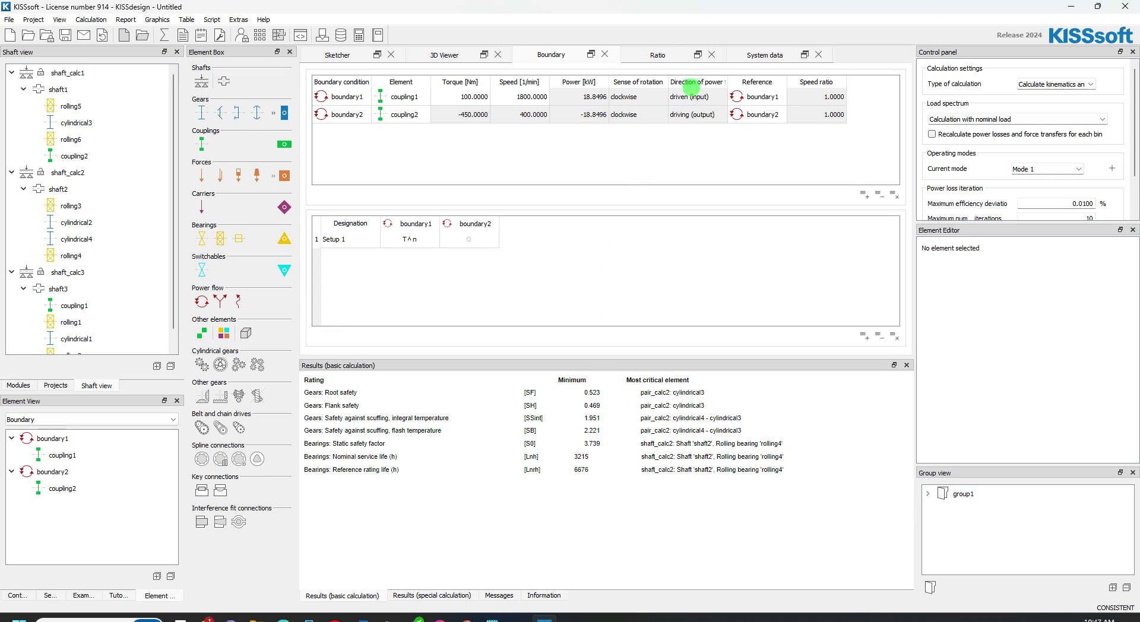
Show the Ratio table listing pair_calc1 at 16/45 and pair_calc2 at 20/32 teeth.
left_click(655, 55)
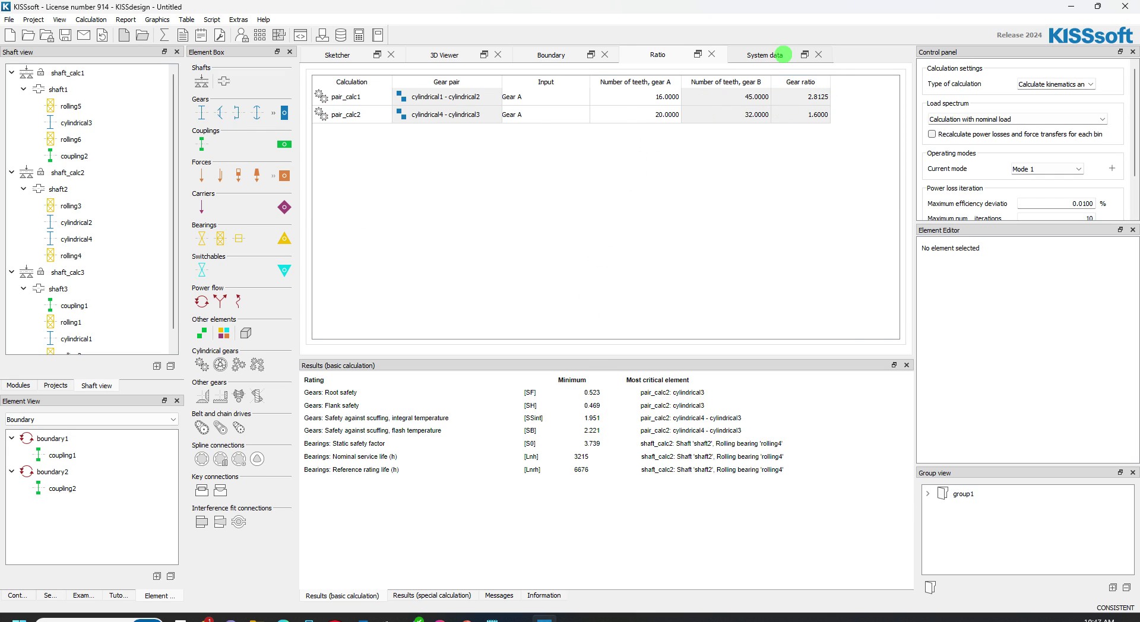
Set the required service life in System data to 2000 h.
left_click(764, 54)
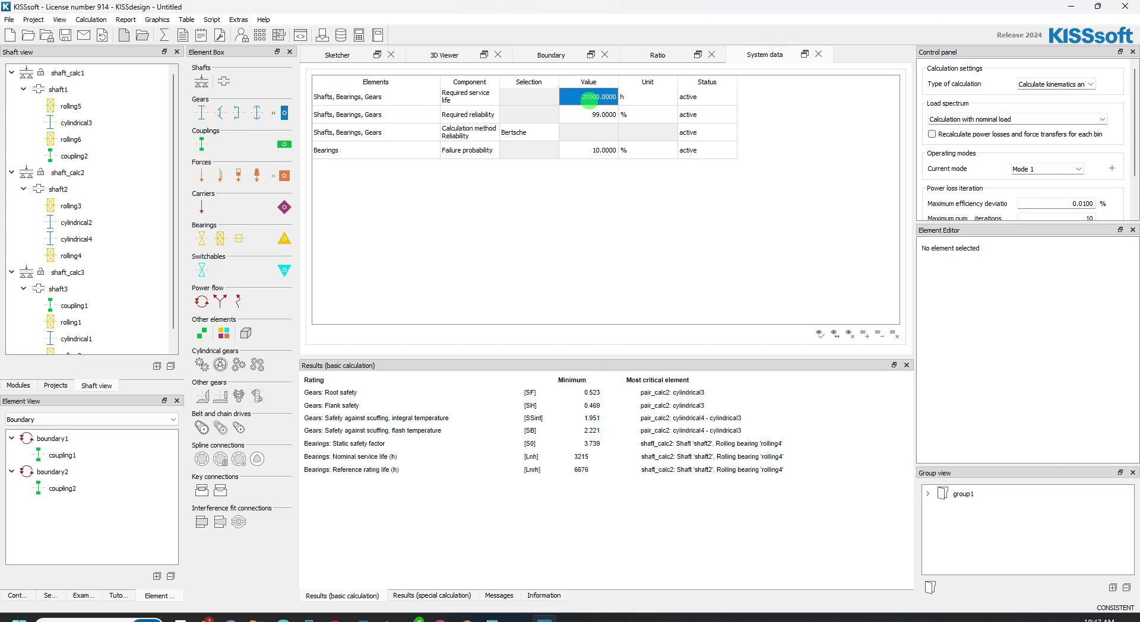
type("2000")
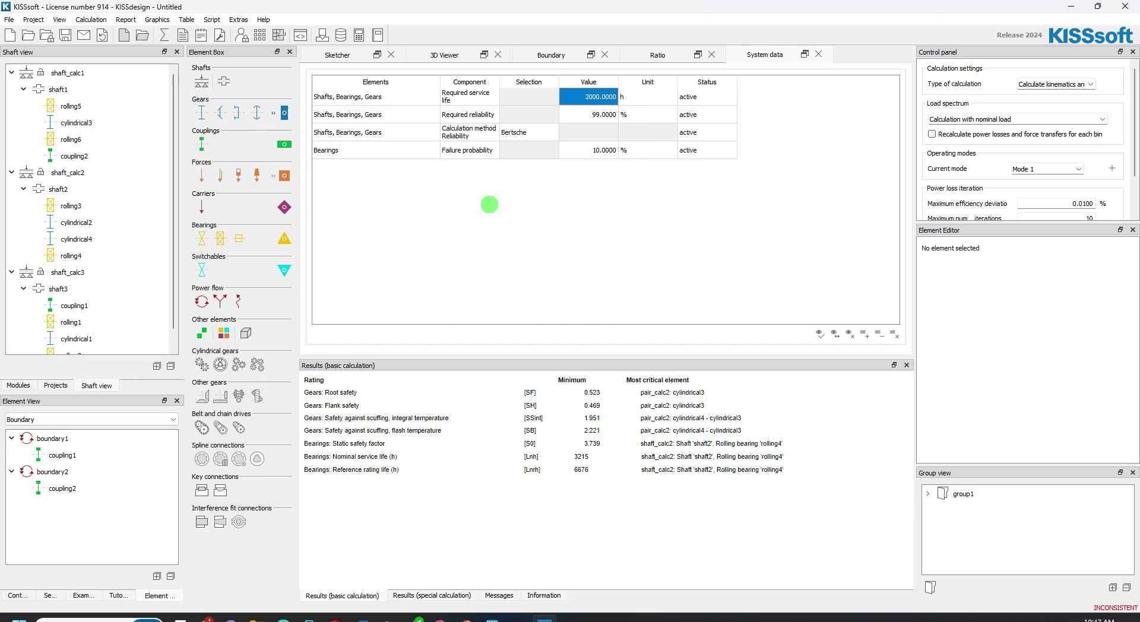
mouse_move(825, 346)
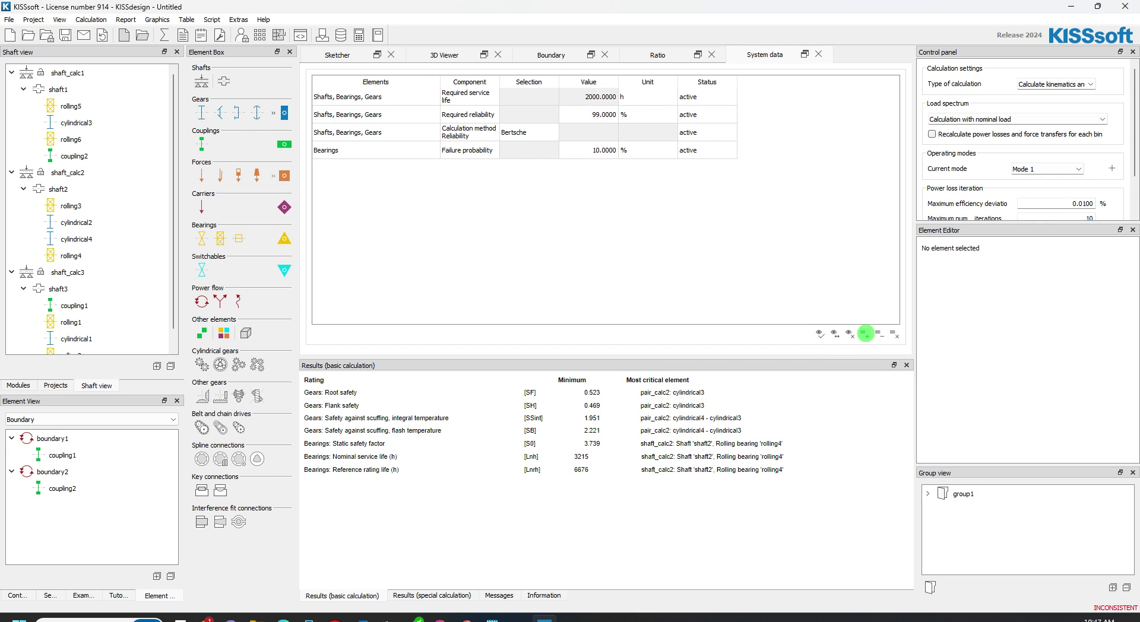
Add system data rows, assigning one to Gears and keeping Shafts, Bearings, Gears for another.
left_click(864, 335)
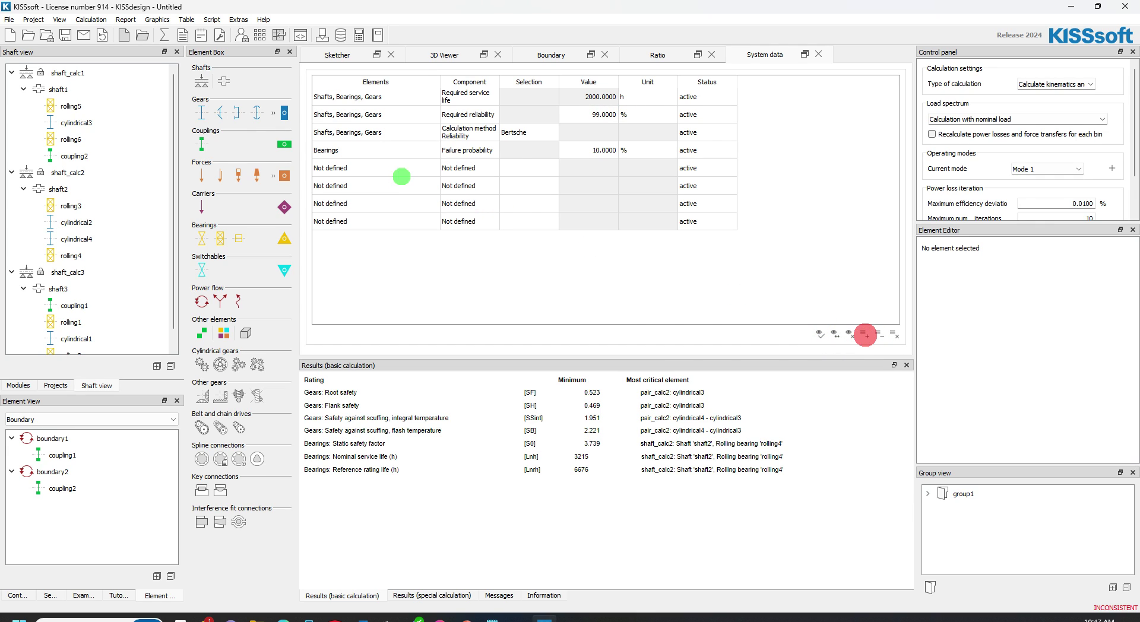
left_click(453, 167)
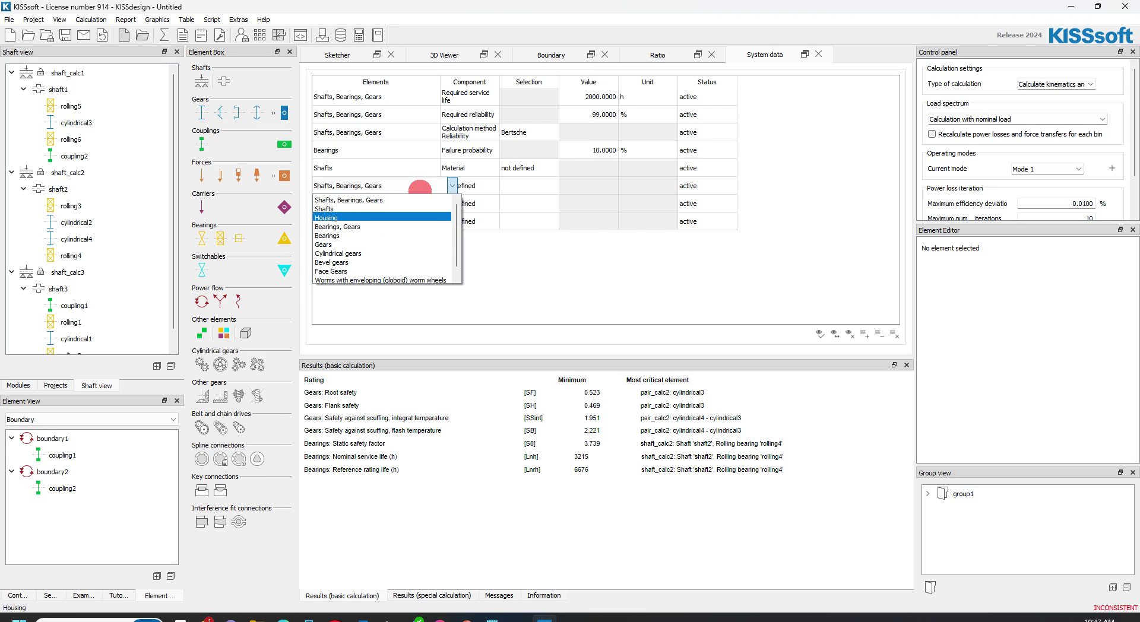
left_click(323, 244)
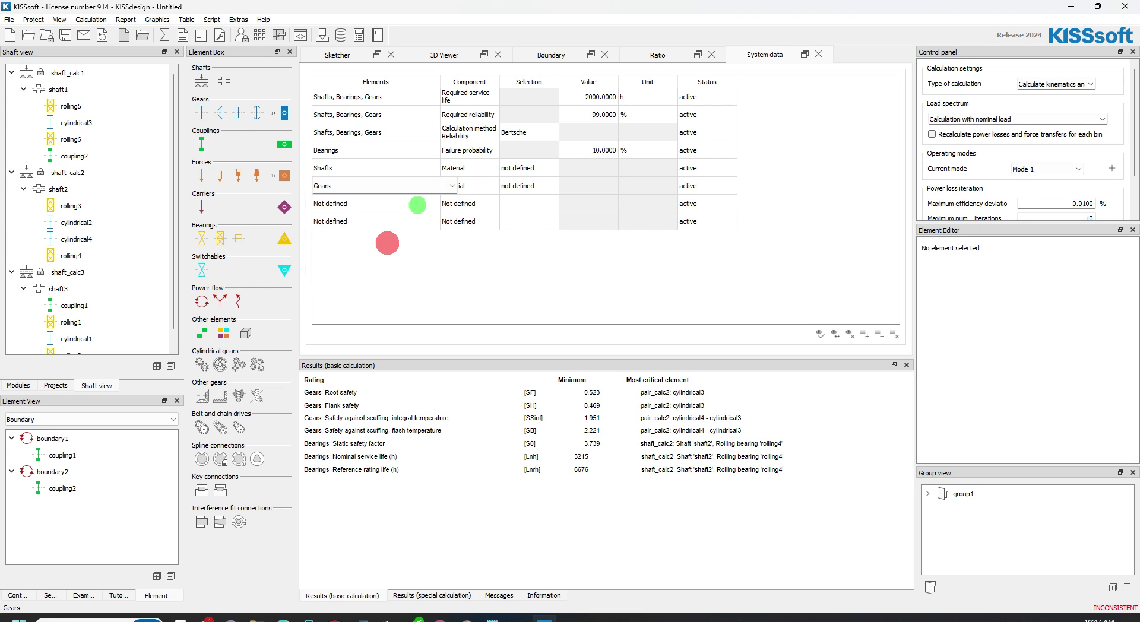
left_click(451, 203)
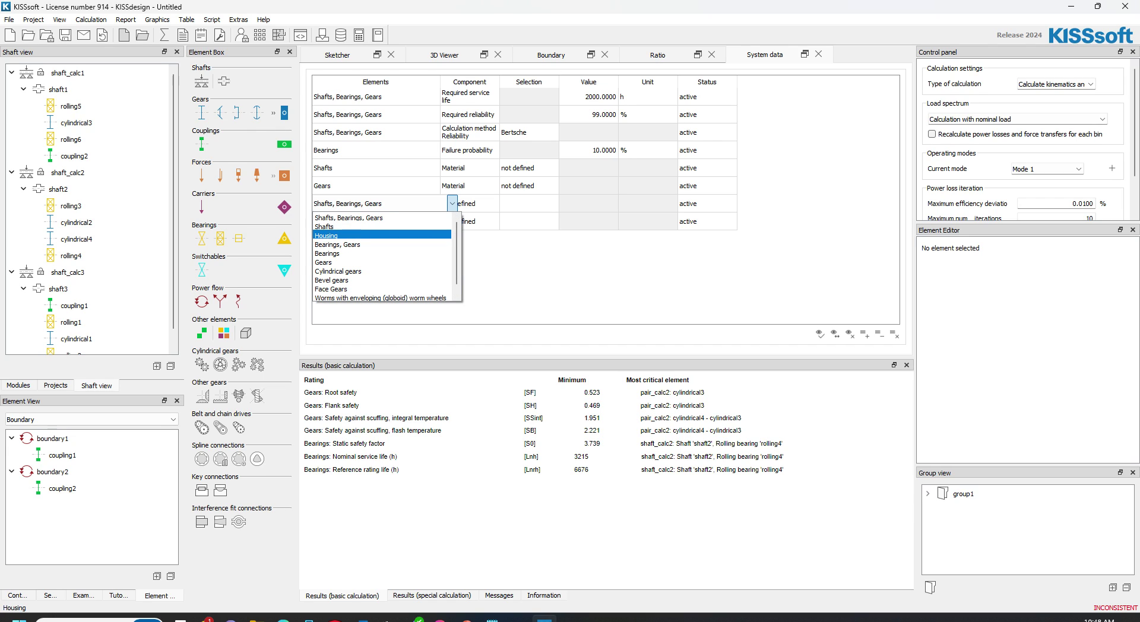
left_click(349, 218)
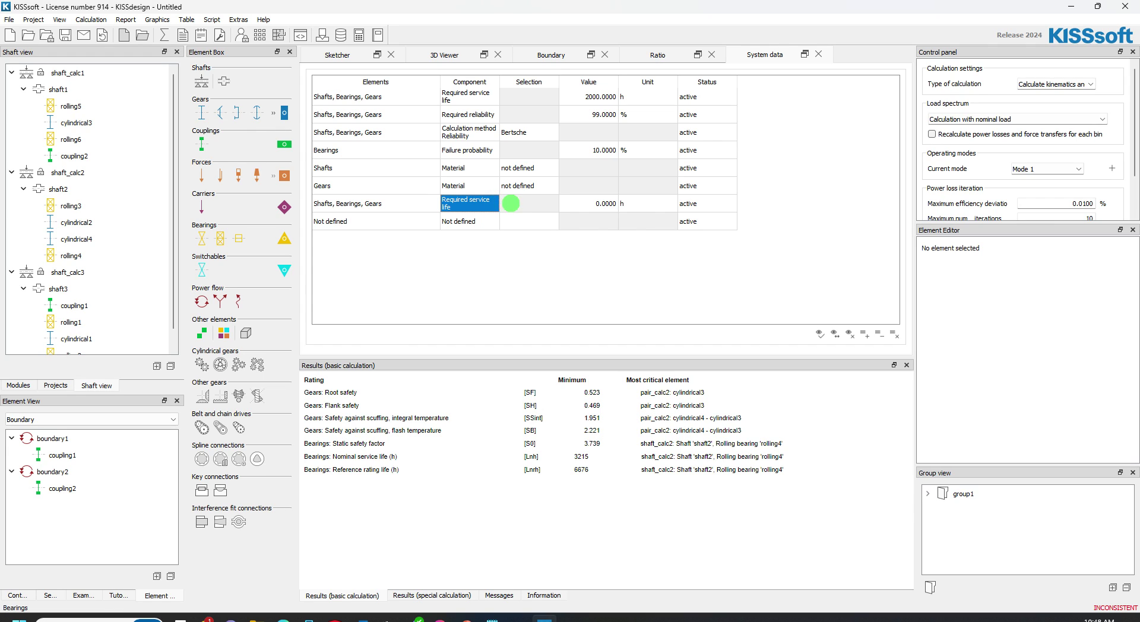
Set that row's component to the required reliability.
left_click(492, 203)
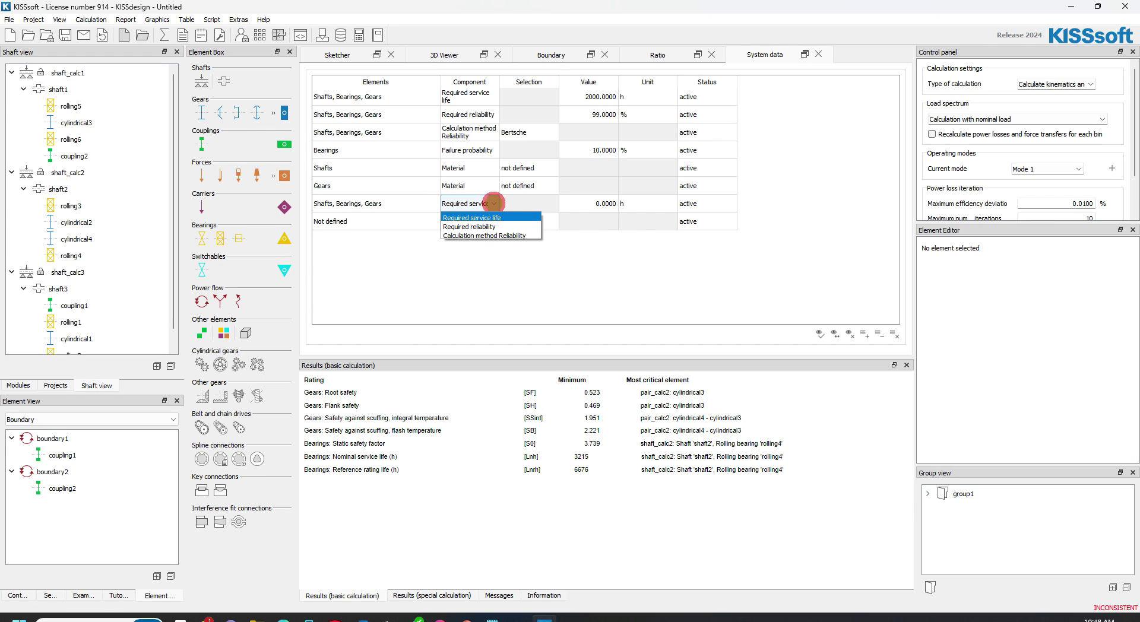
left_click(488, 235)
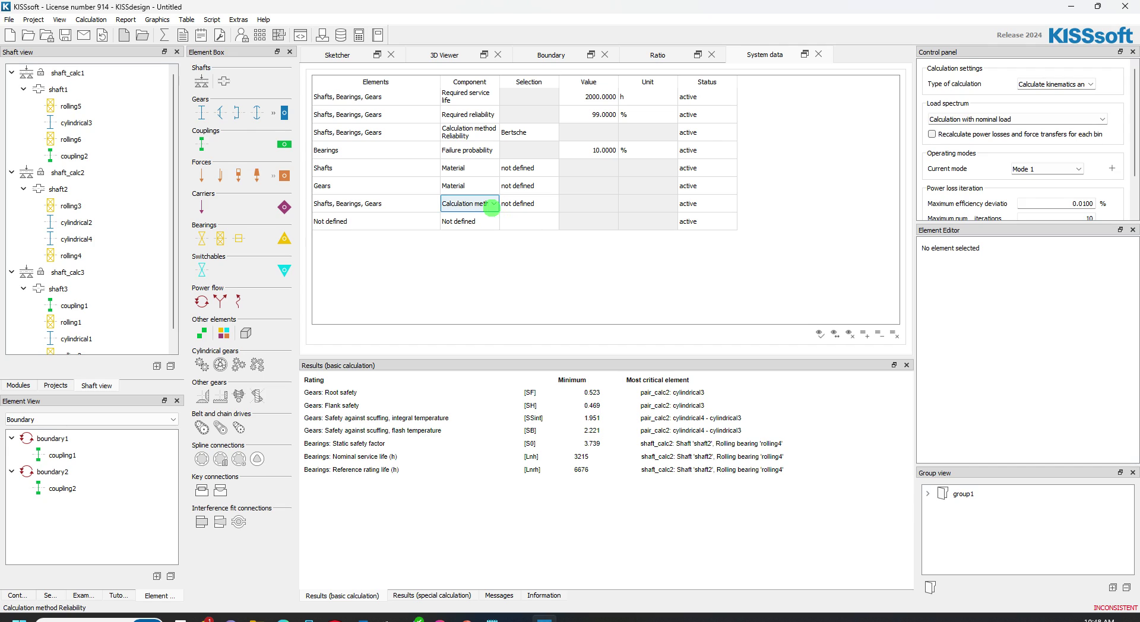
left_click(493, 203)
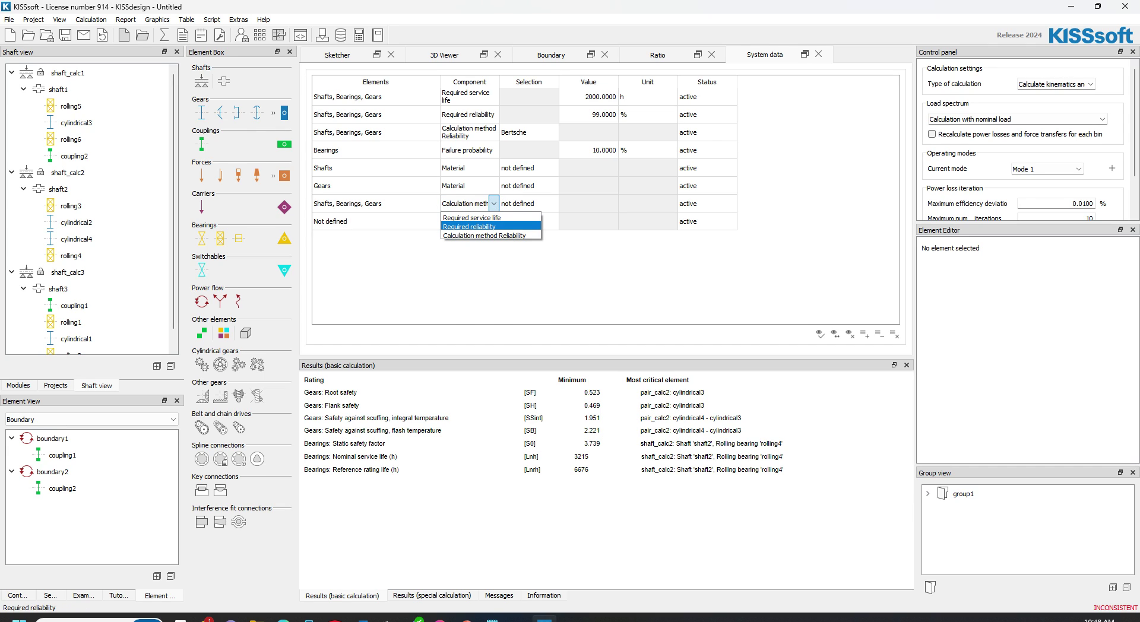
left_click(469, 226)
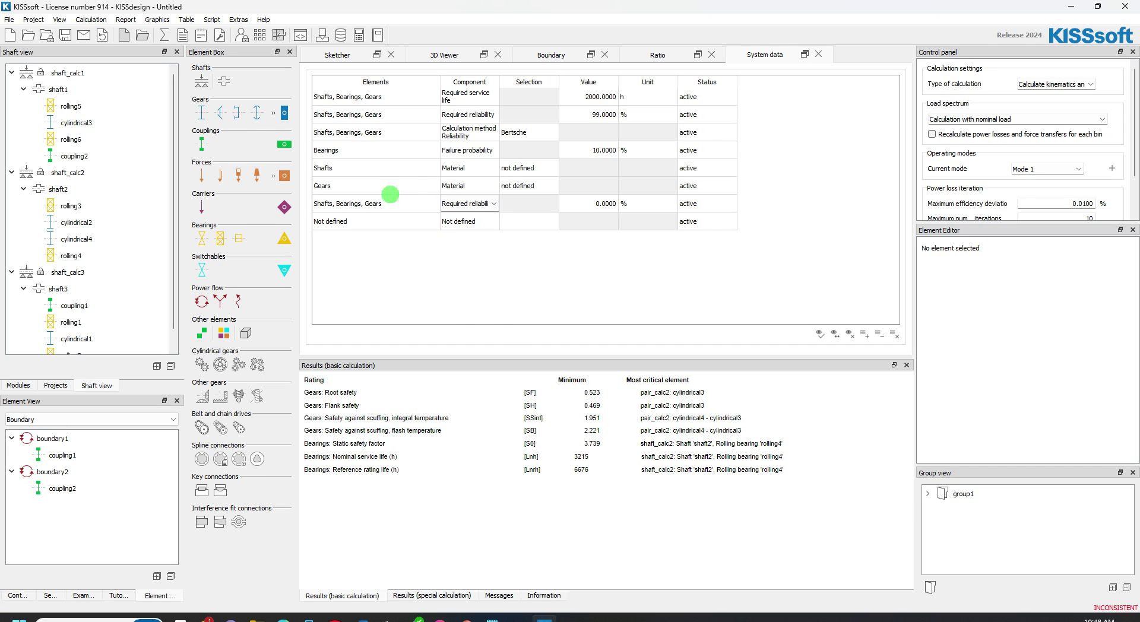
Assign the row to Cylindrical gears and choose elements for the remaining empty row.
left_click(374, 203)
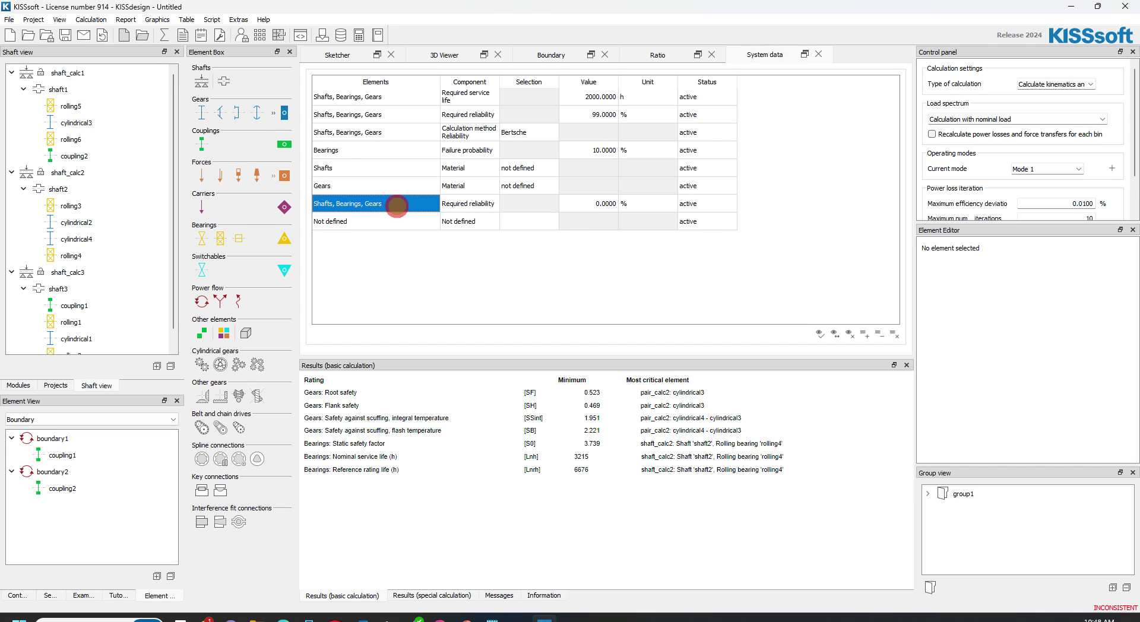
left_click(451, 203)
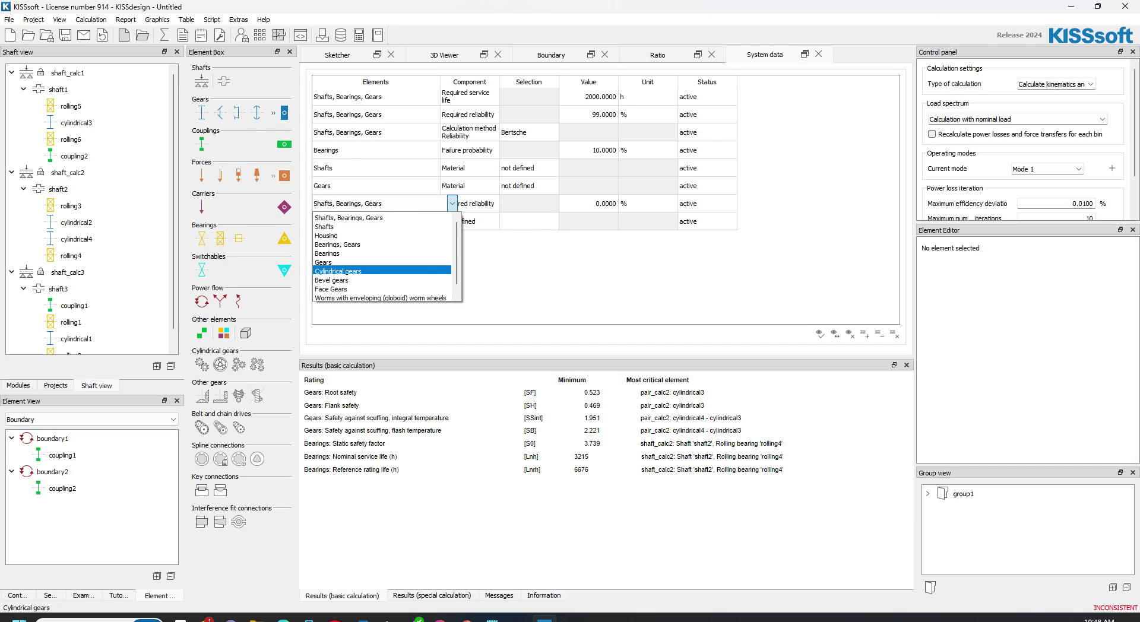
left_click(338, 270)
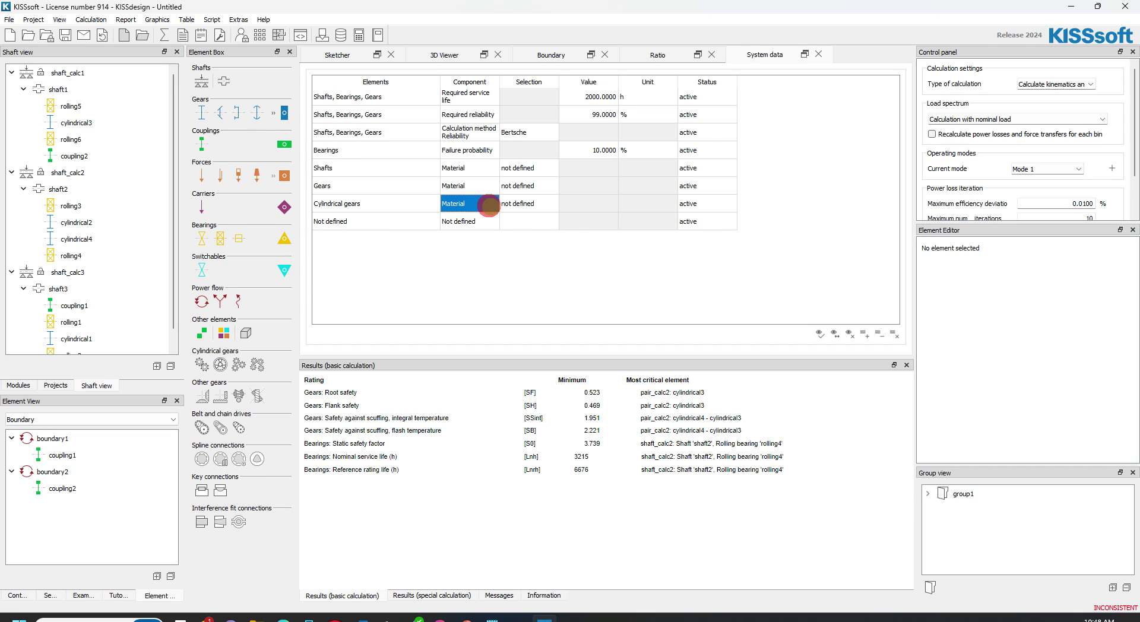
left_click(492, 203)
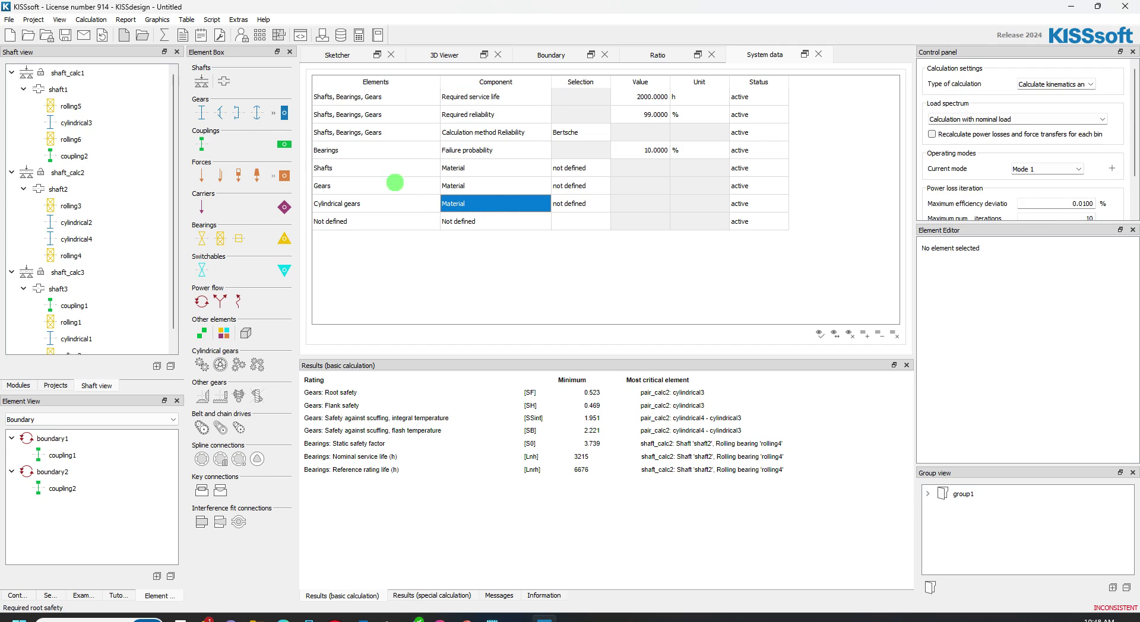
mouse_move(530, 127)
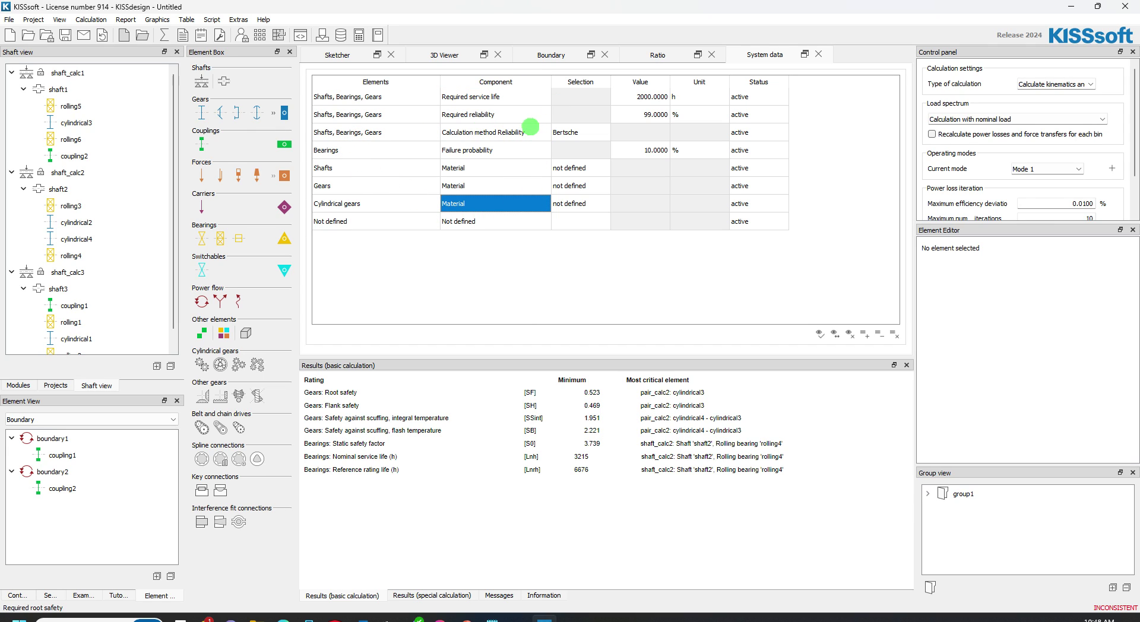
mouse_move(373, 213)
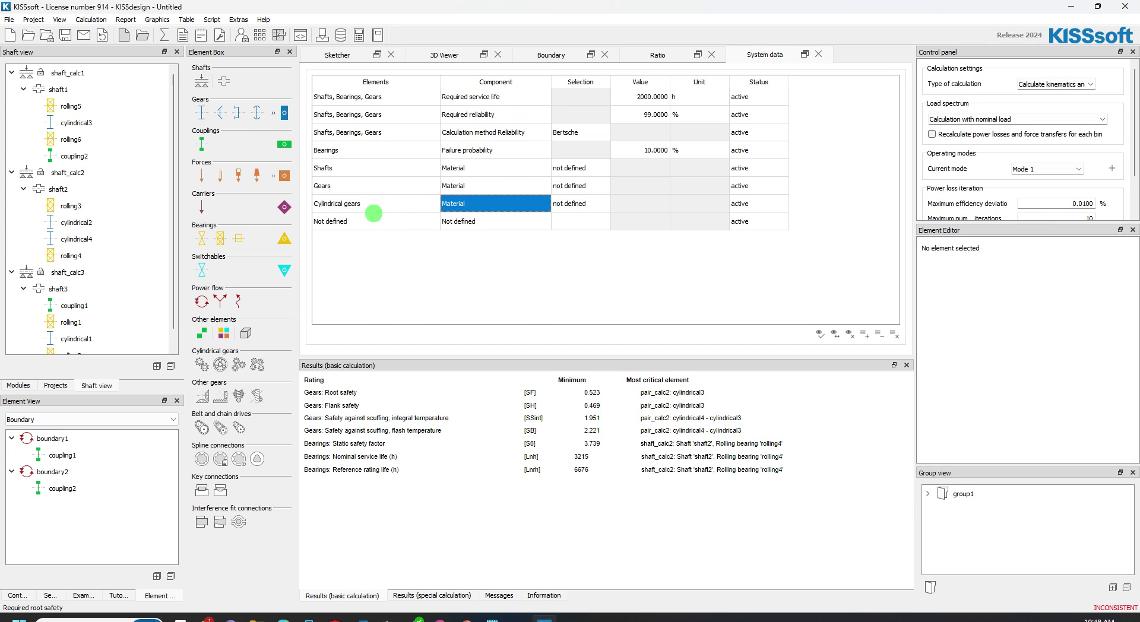
left_click(453, 221)
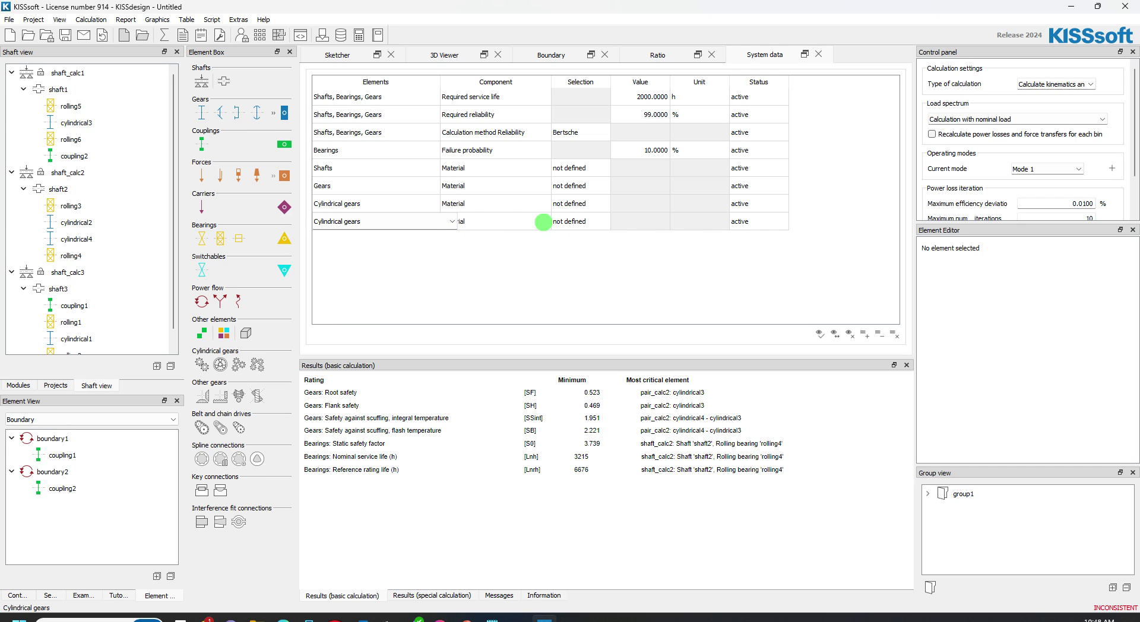
Set the cylindrical gears calculation method to ISO 6336:2019.
left_click(579, 221)
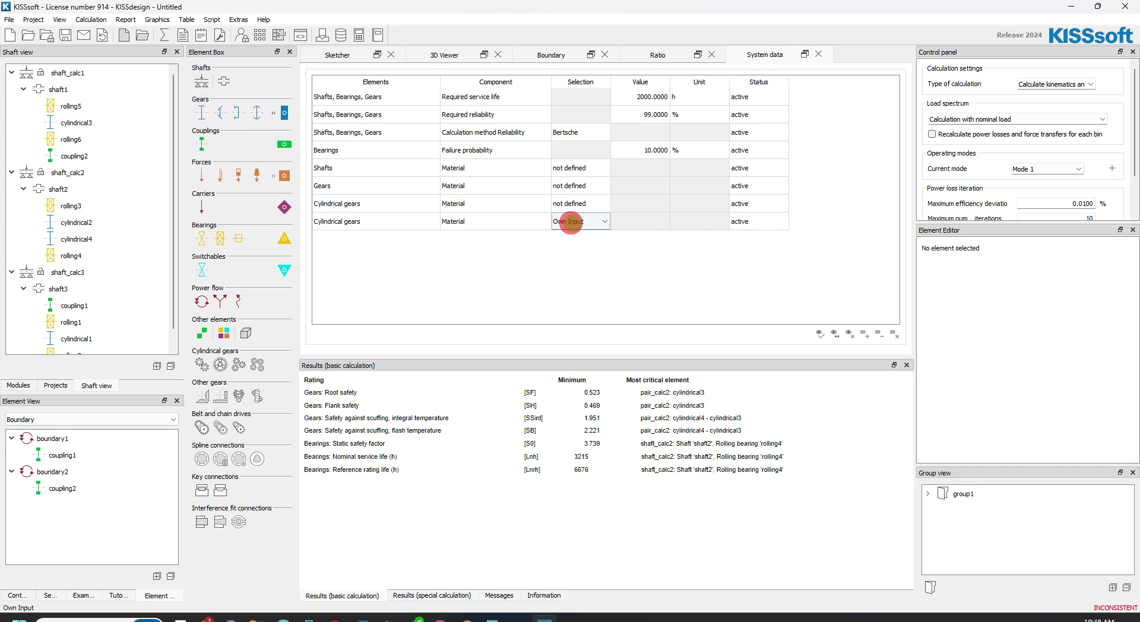
left_click(603, 220)
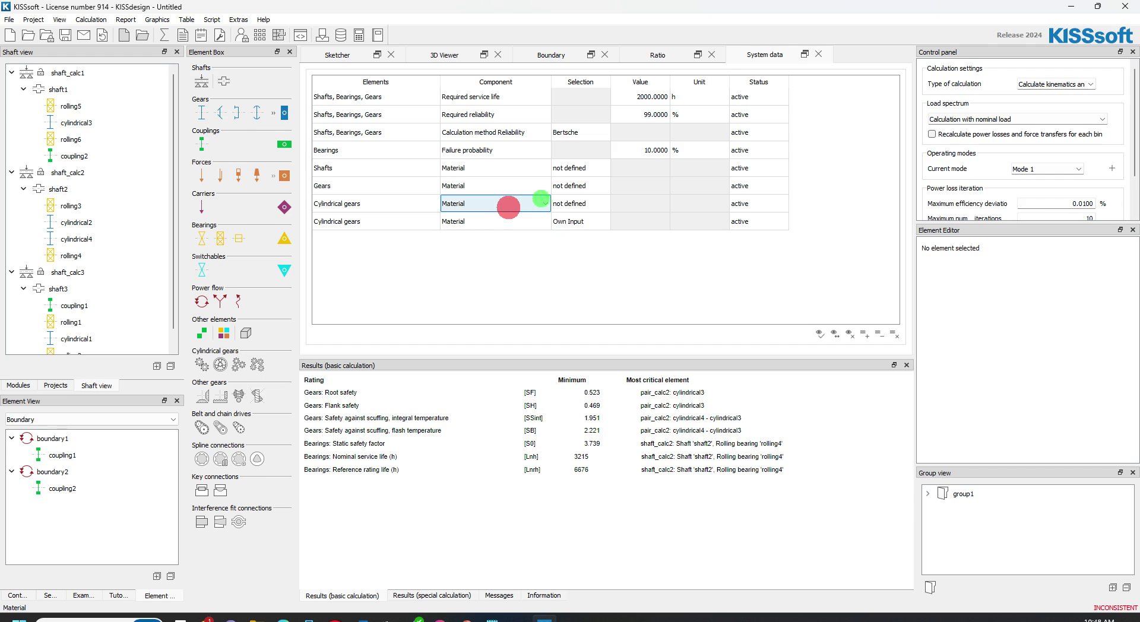
left_click(545, 203)
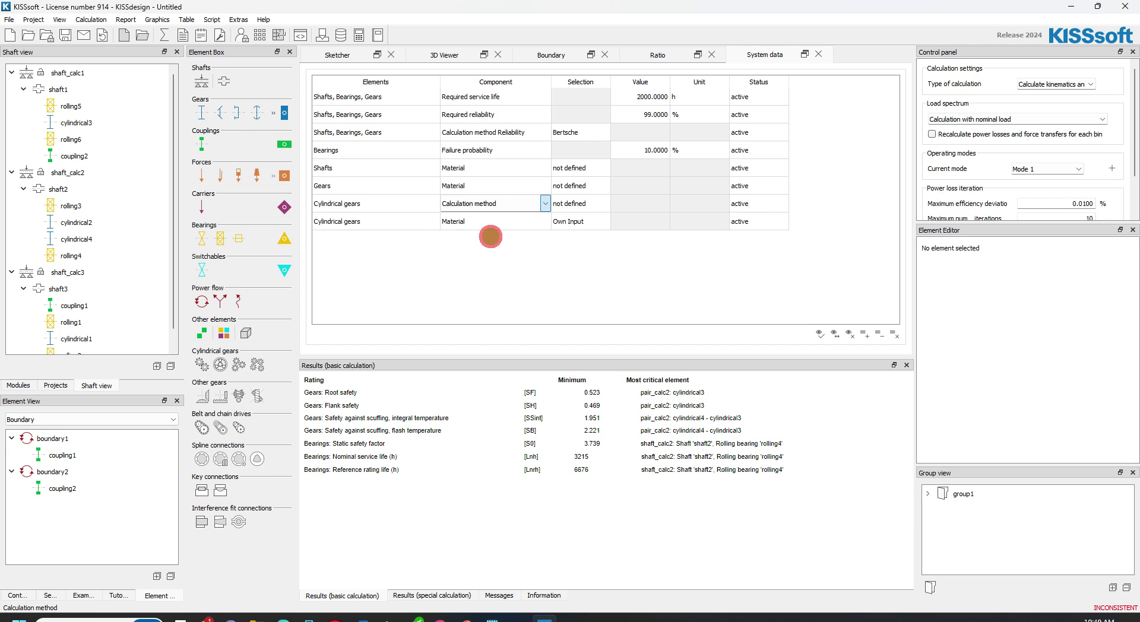
left_click(579, 203)
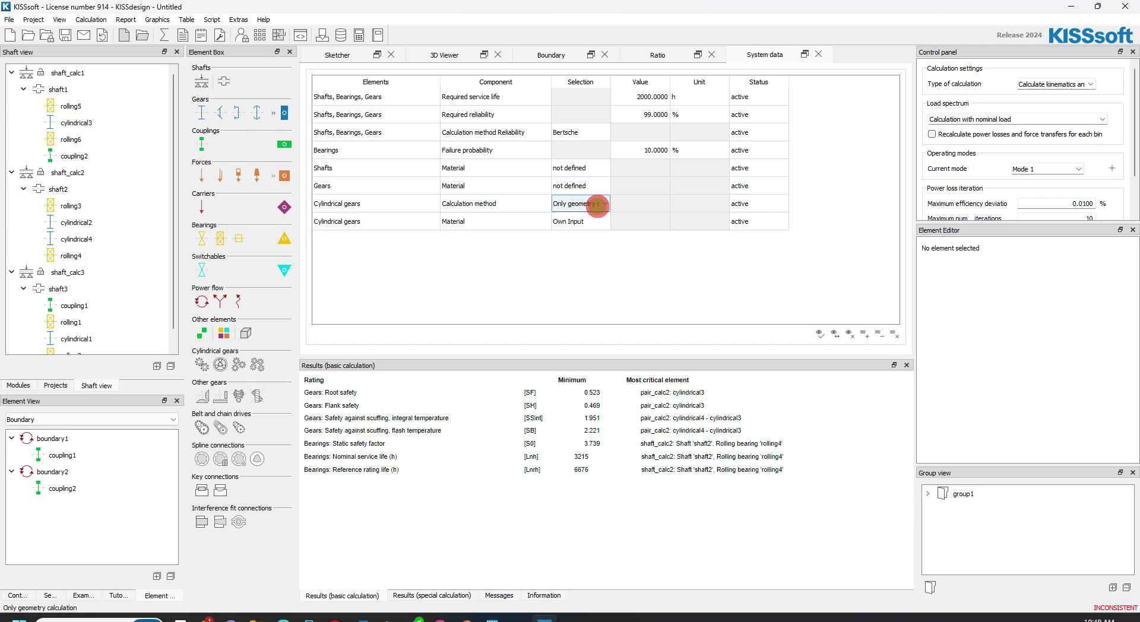
left_click(604, 203)
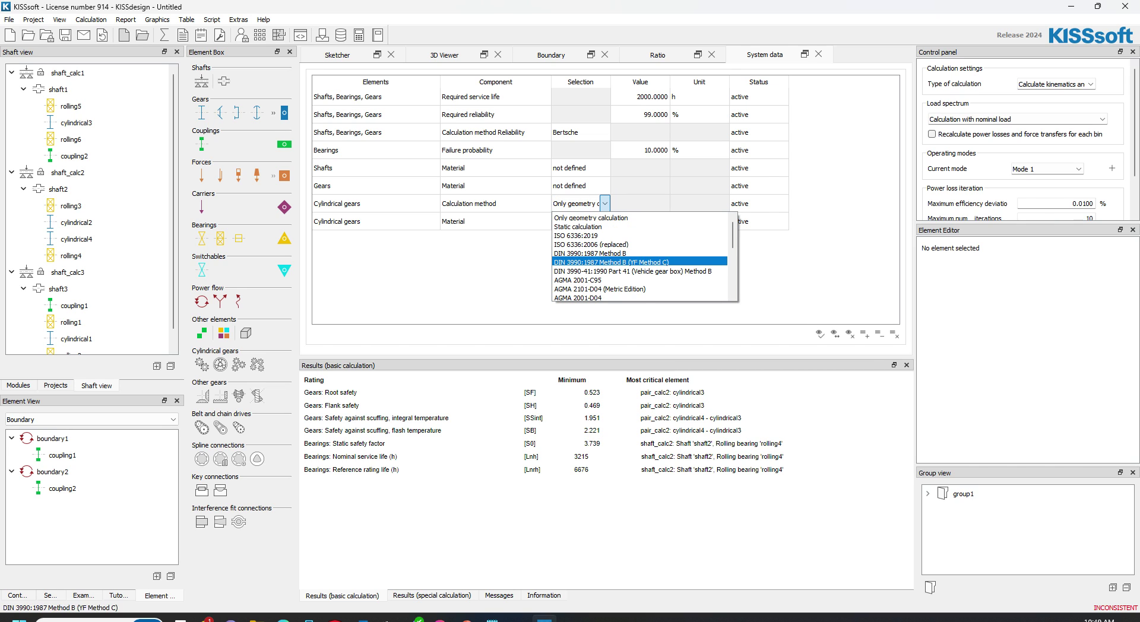
scroll("down", 3)
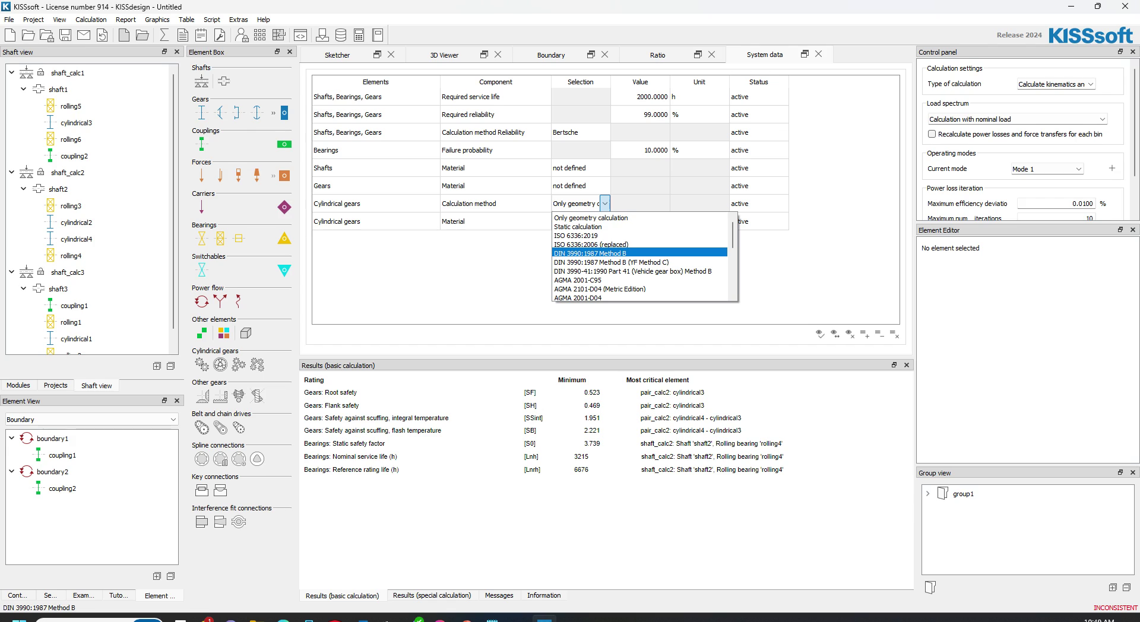
left_click(582, 235)
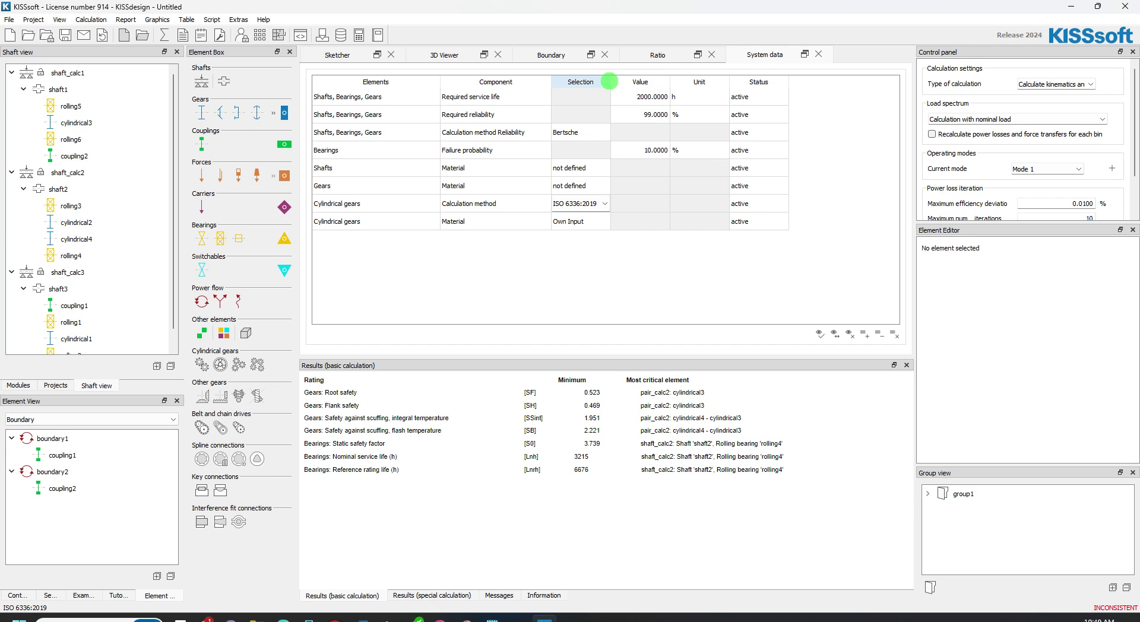
left_click(579, 203)
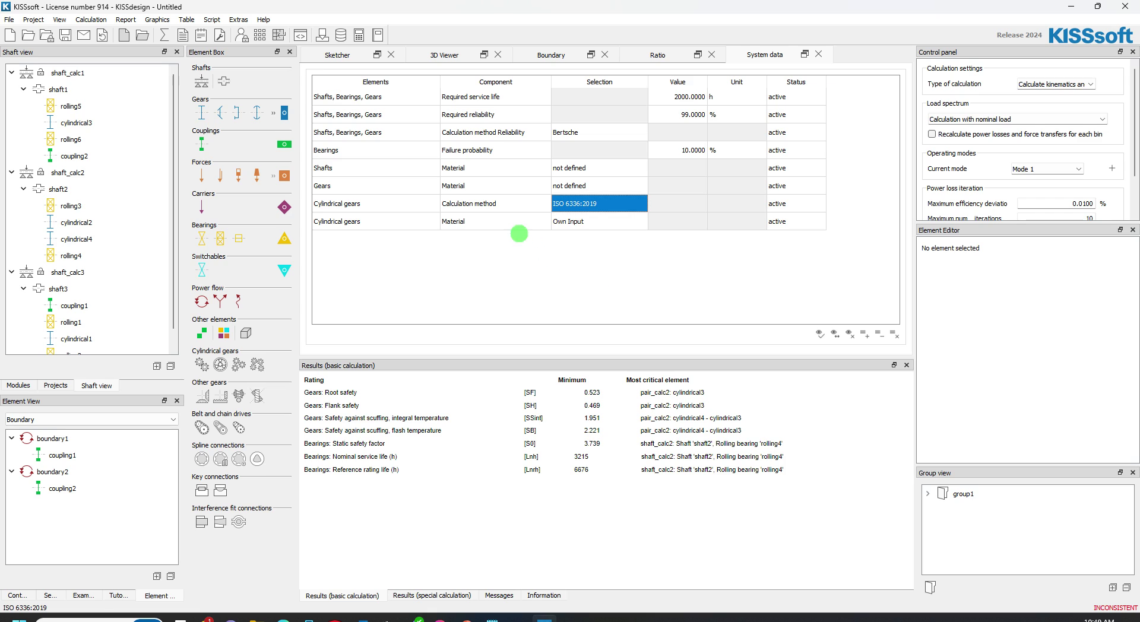
Choose SAE8620 case-hardening steel as the cylindrical gears material.
left_click(641, 220)
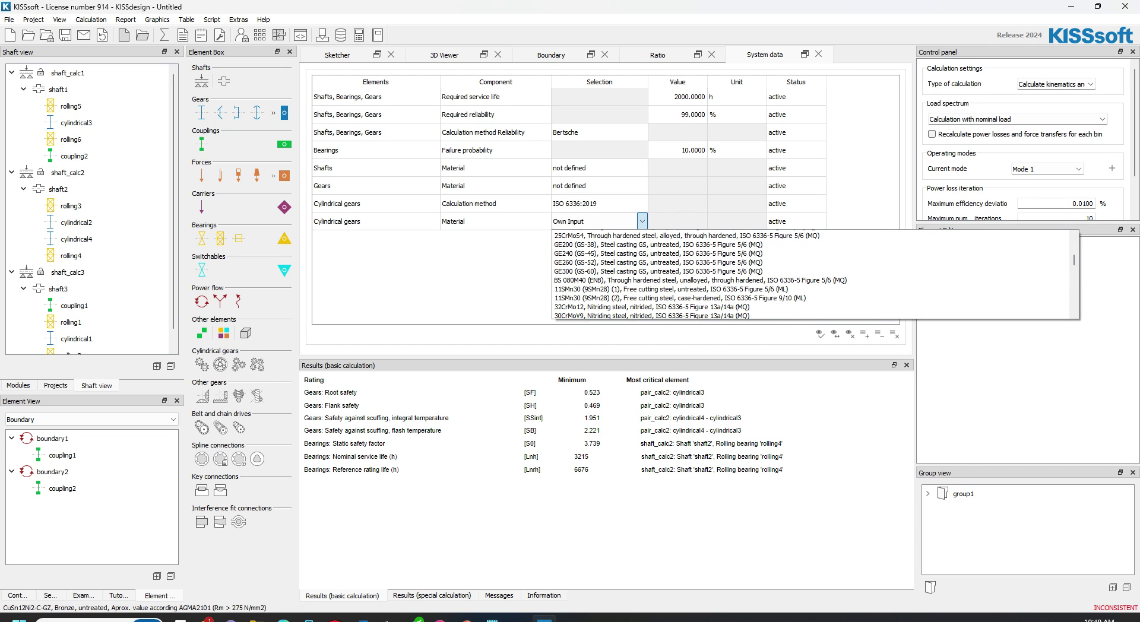
scroll("down", 3)
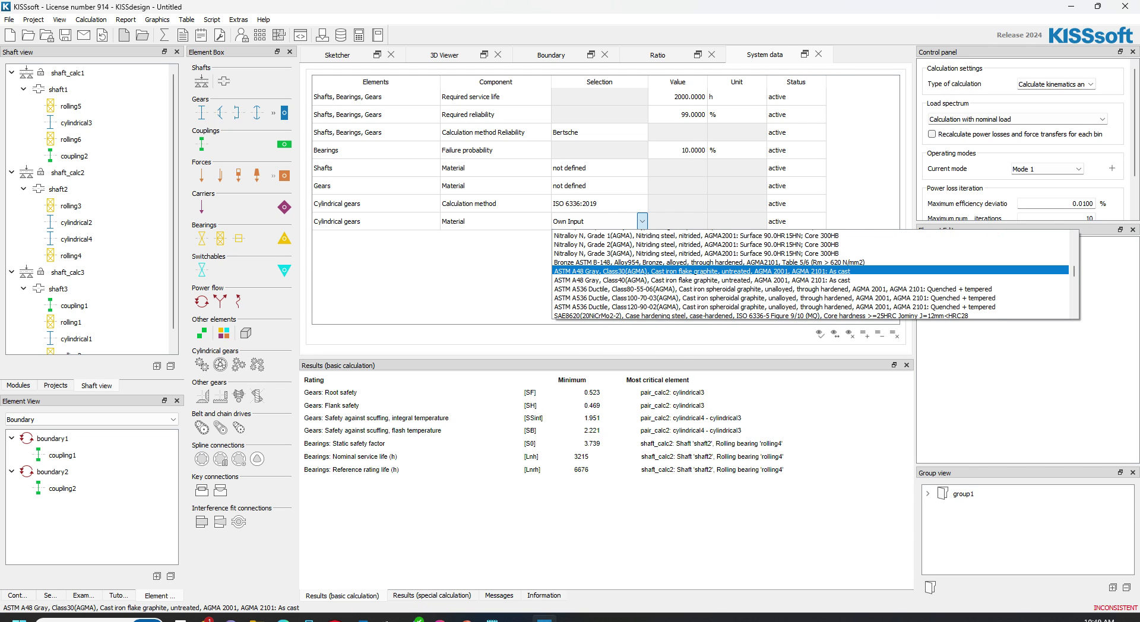
scroll("down", 3)
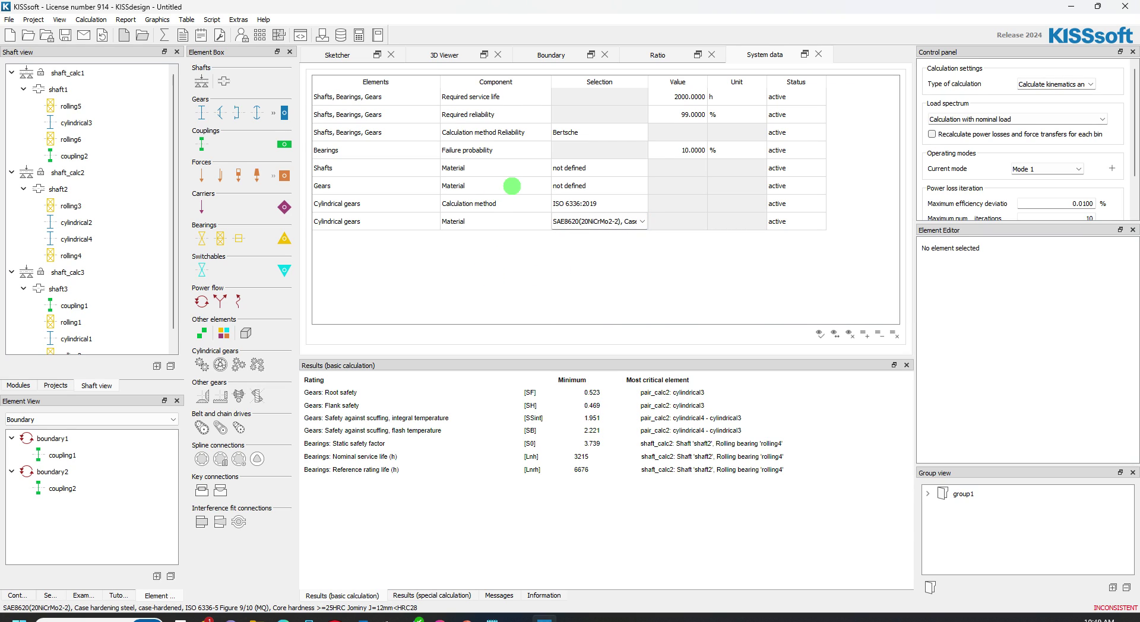
mouse_move(397, 185)
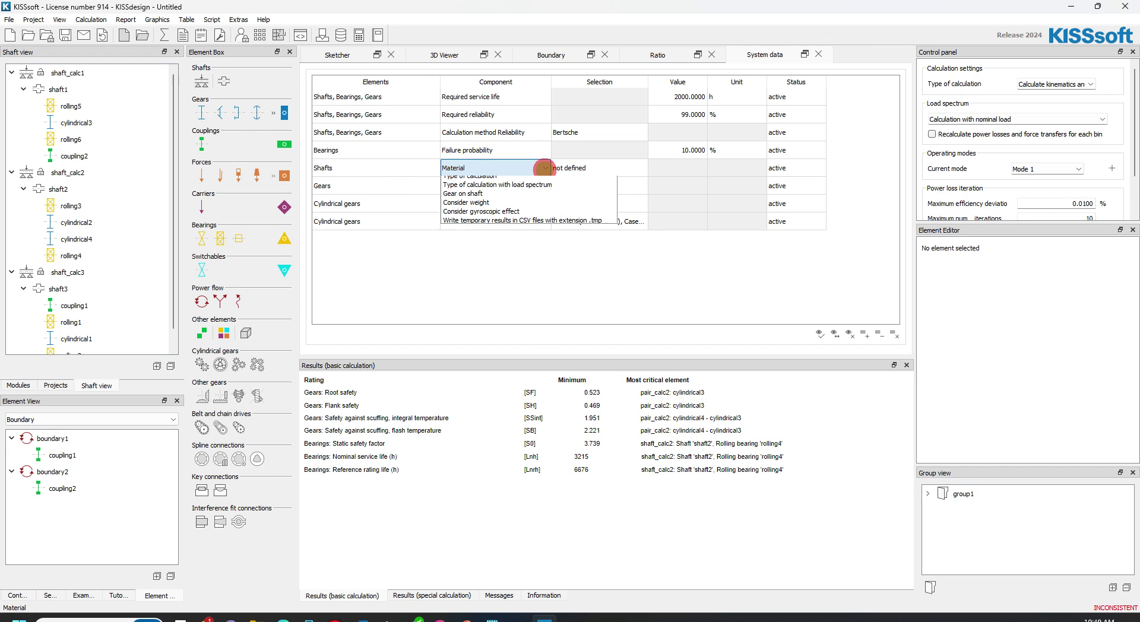
Give shafts C45 (1) through-hardened steel and remove the general Gears row.
left_click(546, 167)
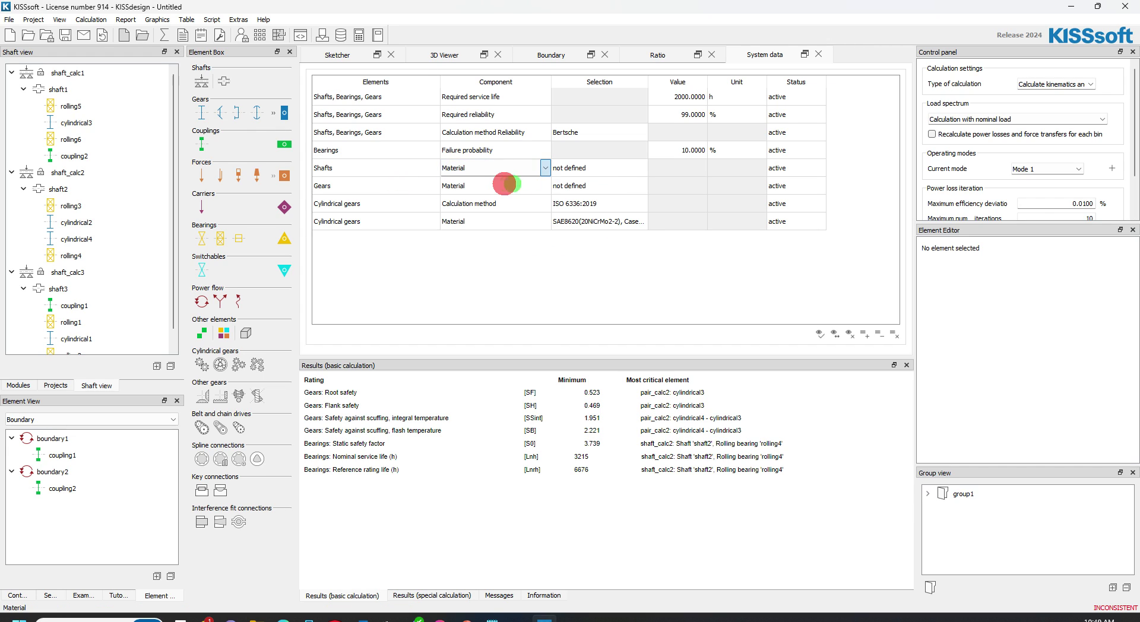
left_click(545, 167)
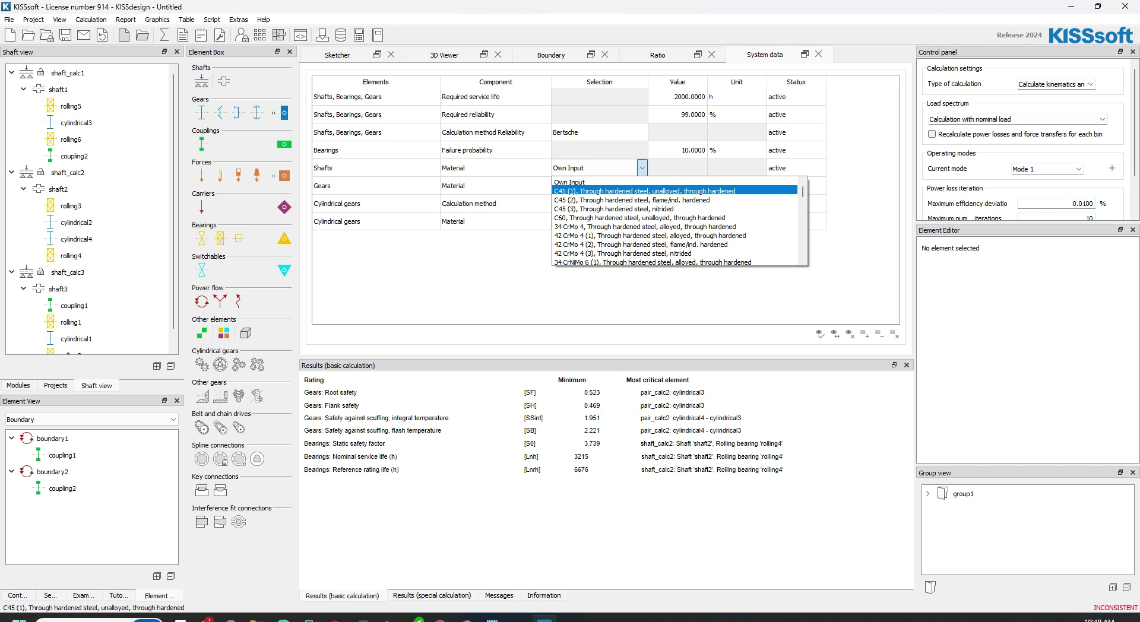
left_click(626, 190)
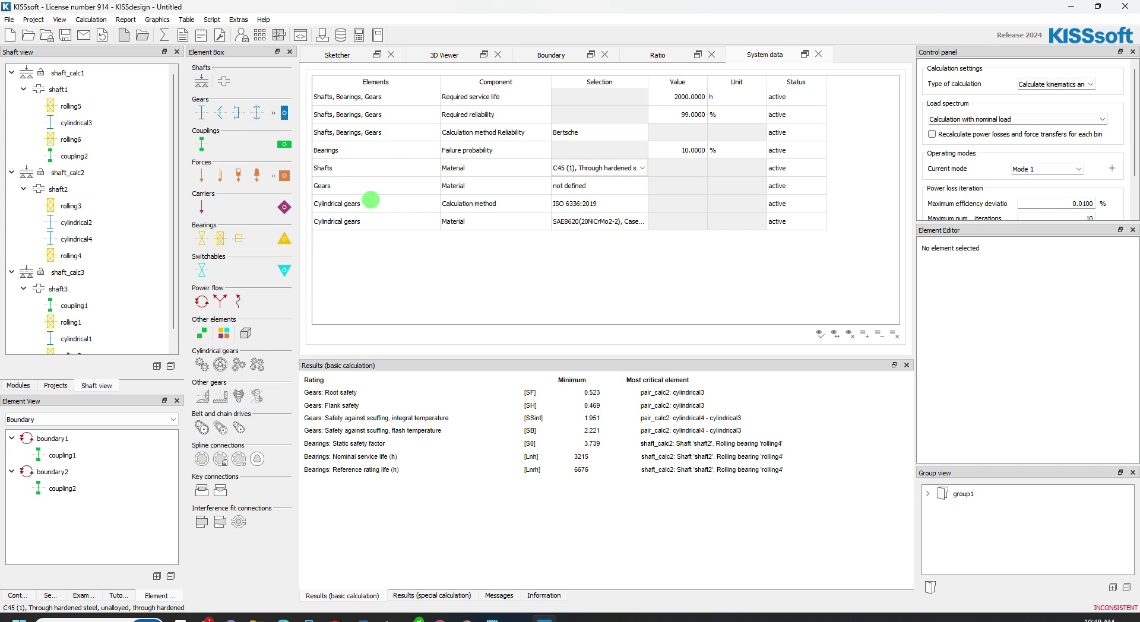
left_click(375, 185)
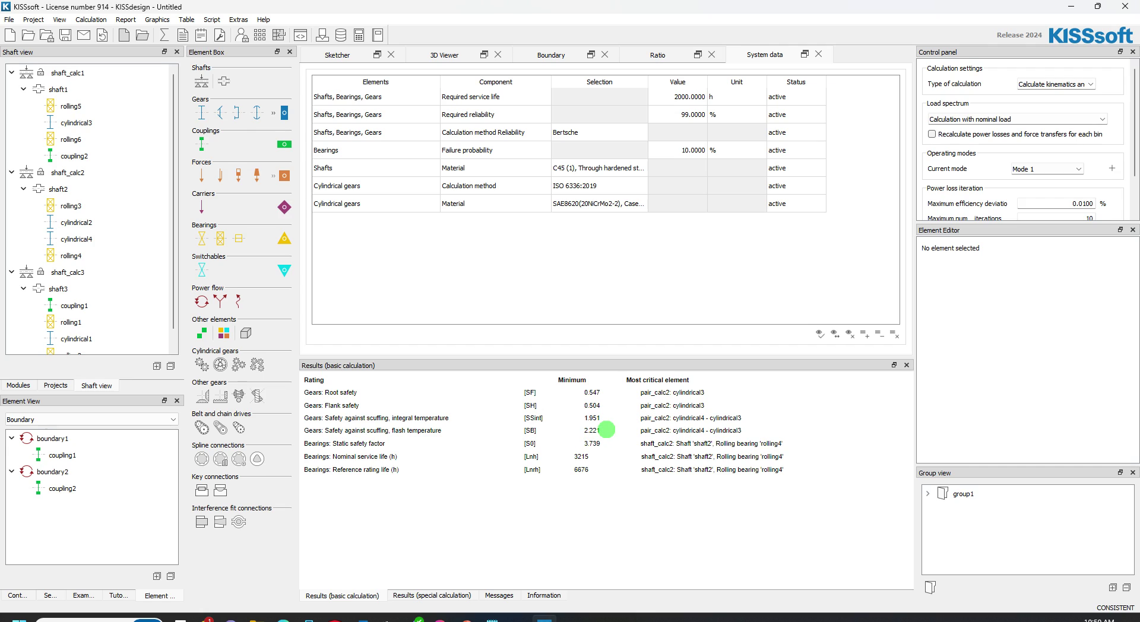
mouse_move(602, 417)
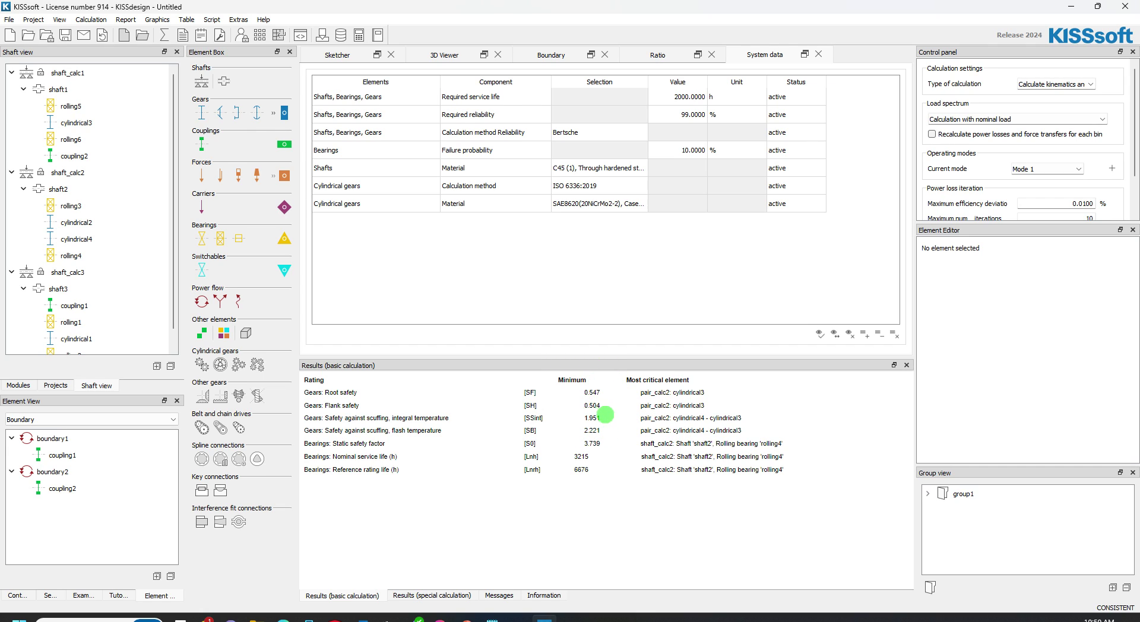
mouse_move(521, 490)
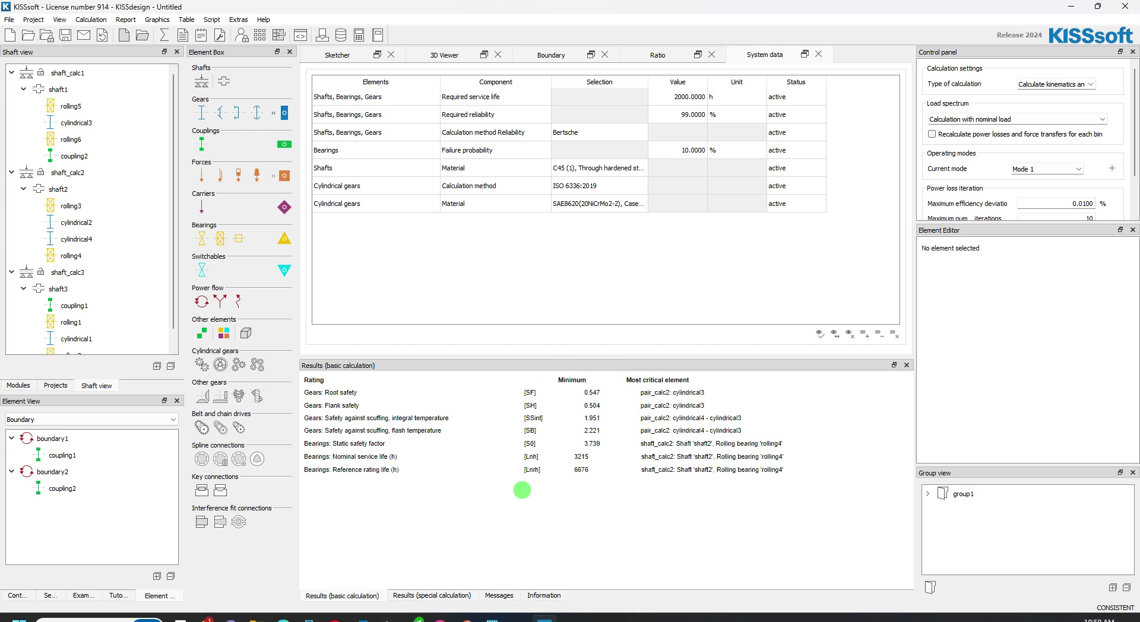
Set the contact polar angle of gear pair pair_calc1 to 30° in the Cylindrical gear pair panel.
left_click(443, 54)
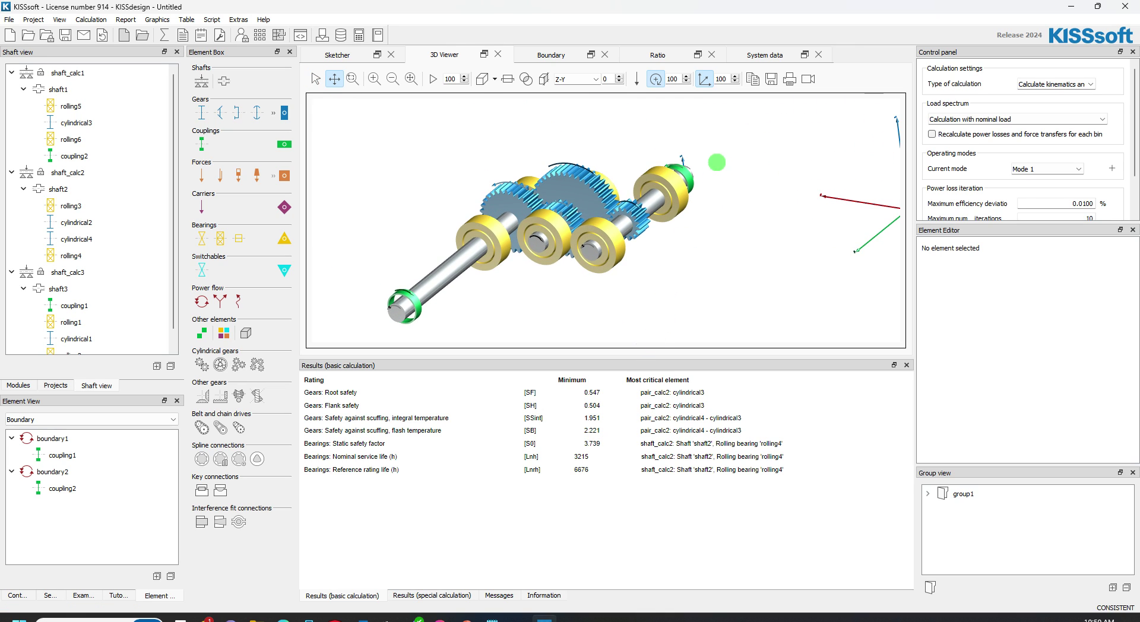
left_click(54, 438)
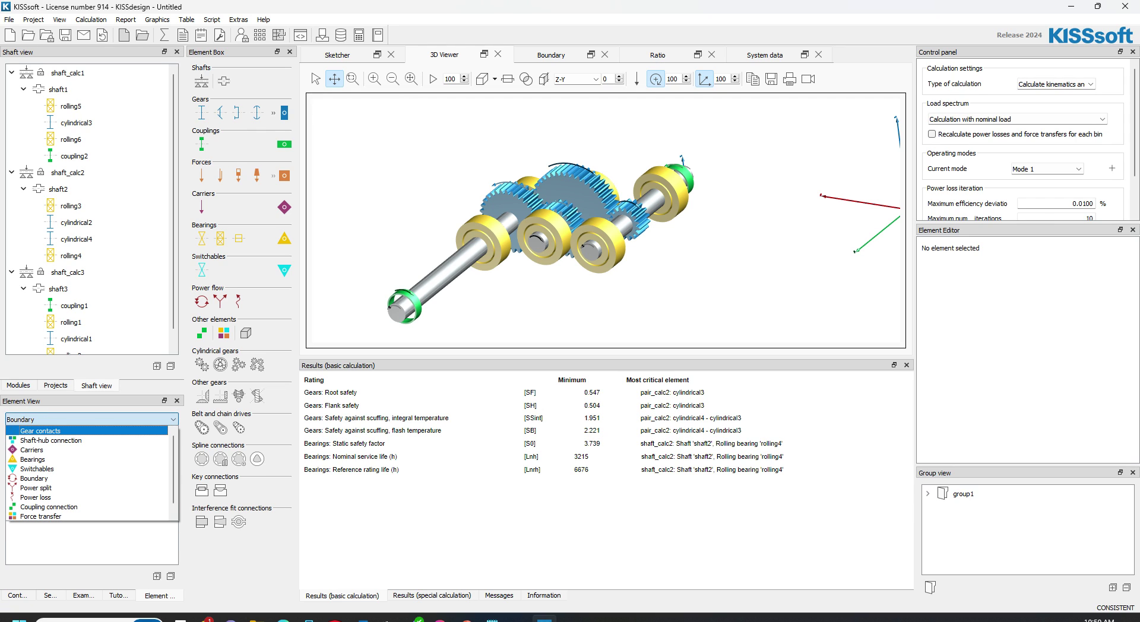
left_click(66, 438)
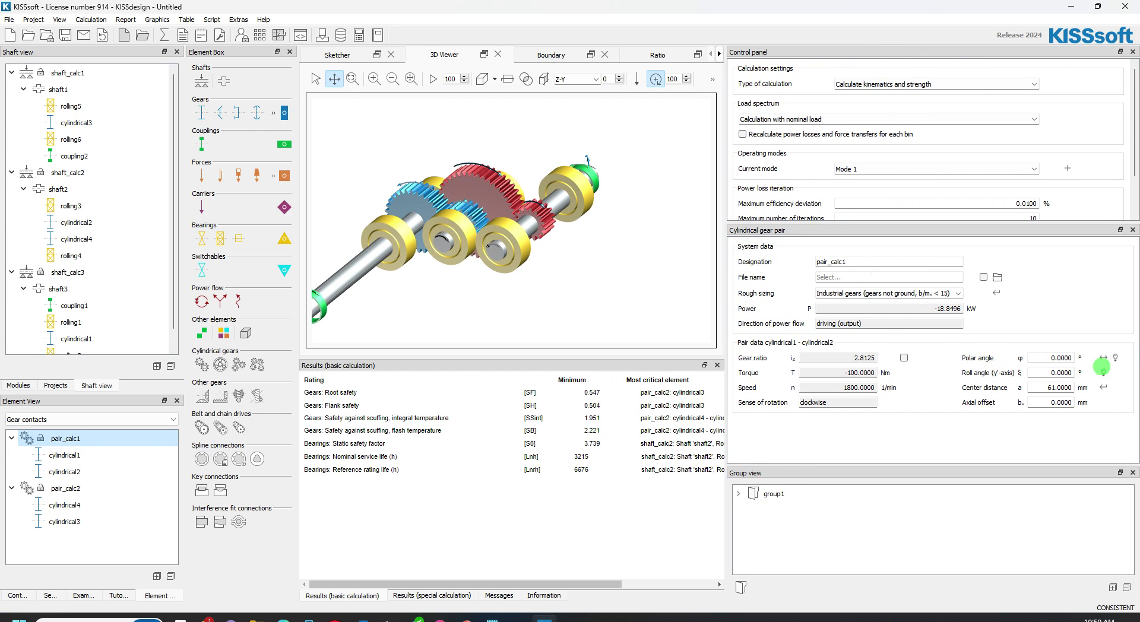
left_click(542, 595)
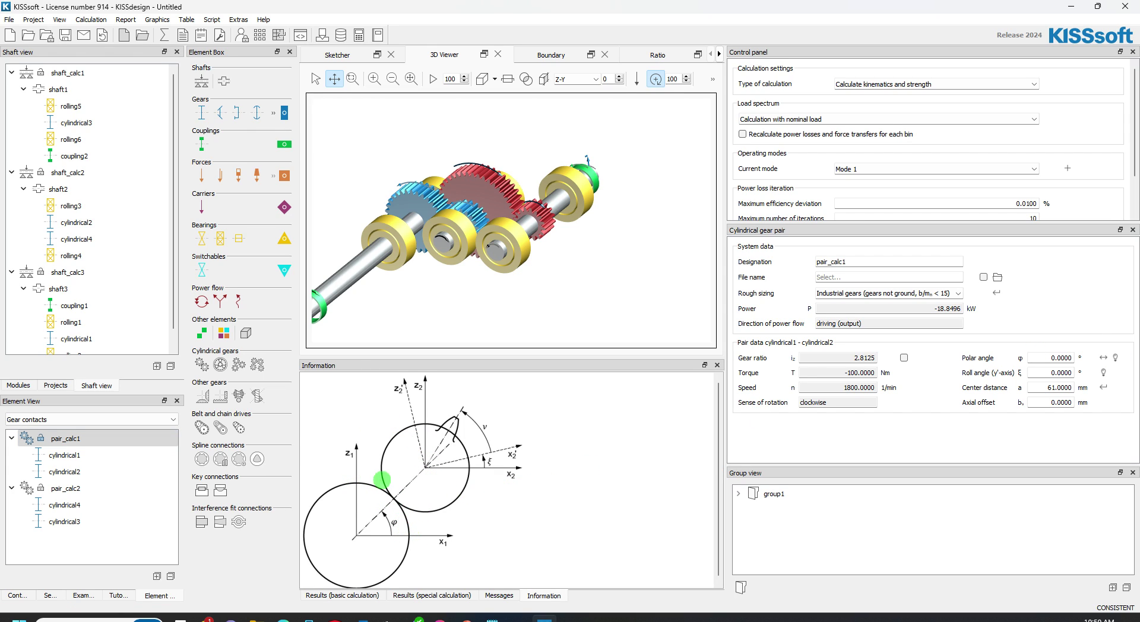
mouse_move(1115, 360)
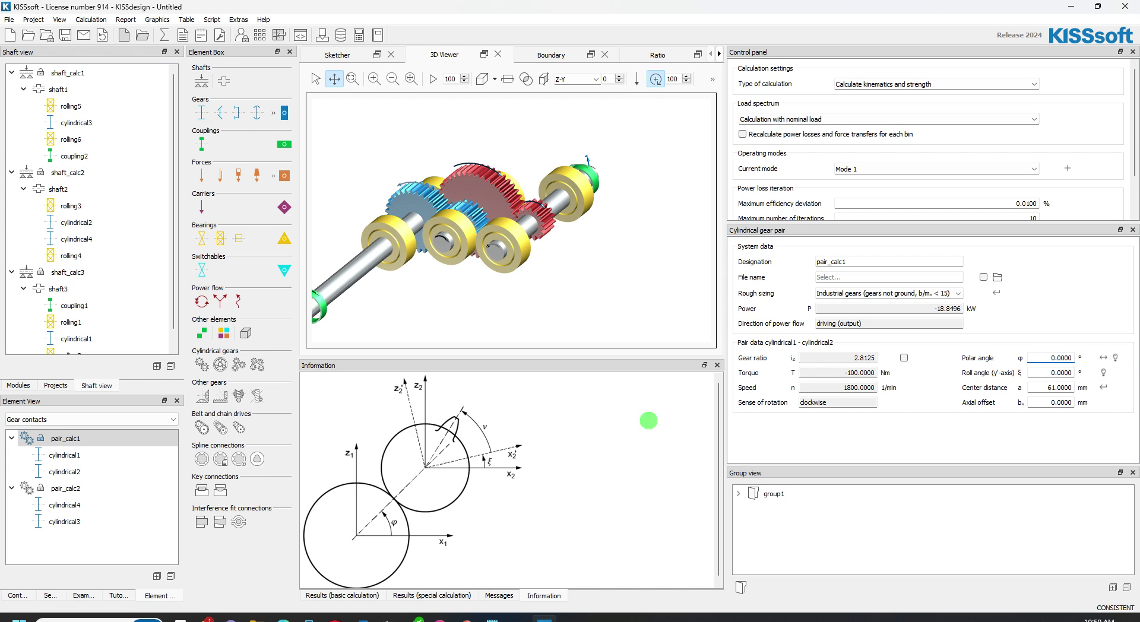
left_click(1058, 358)
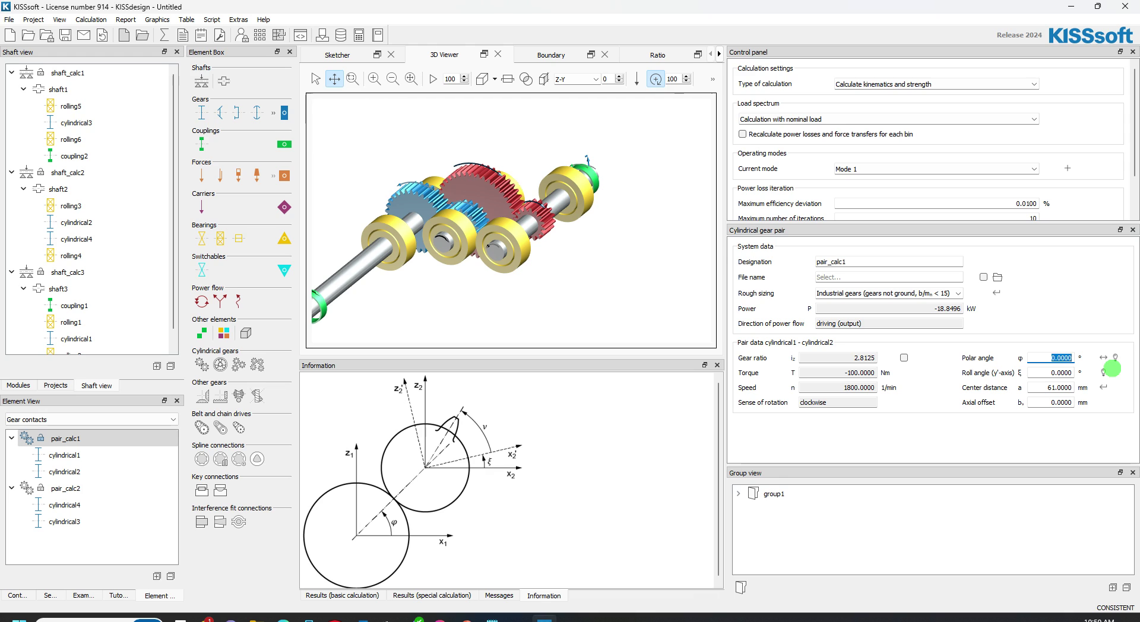
type("30.0000")
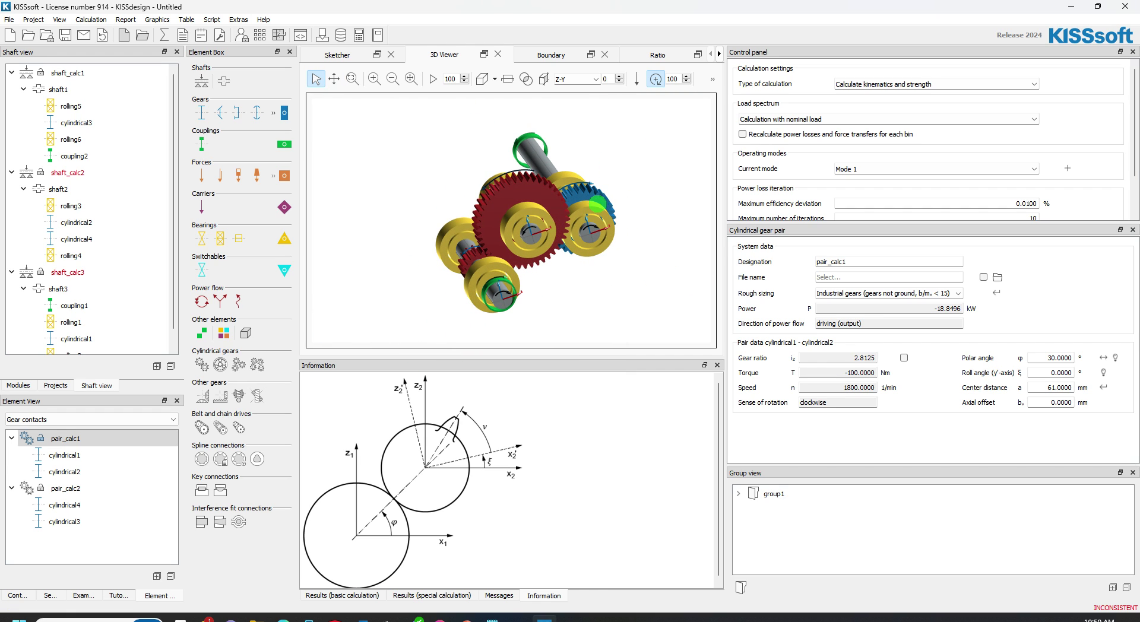
Set the contact polar angle of gear pair pair_calc2 to -20°.
left_click(66, 488)
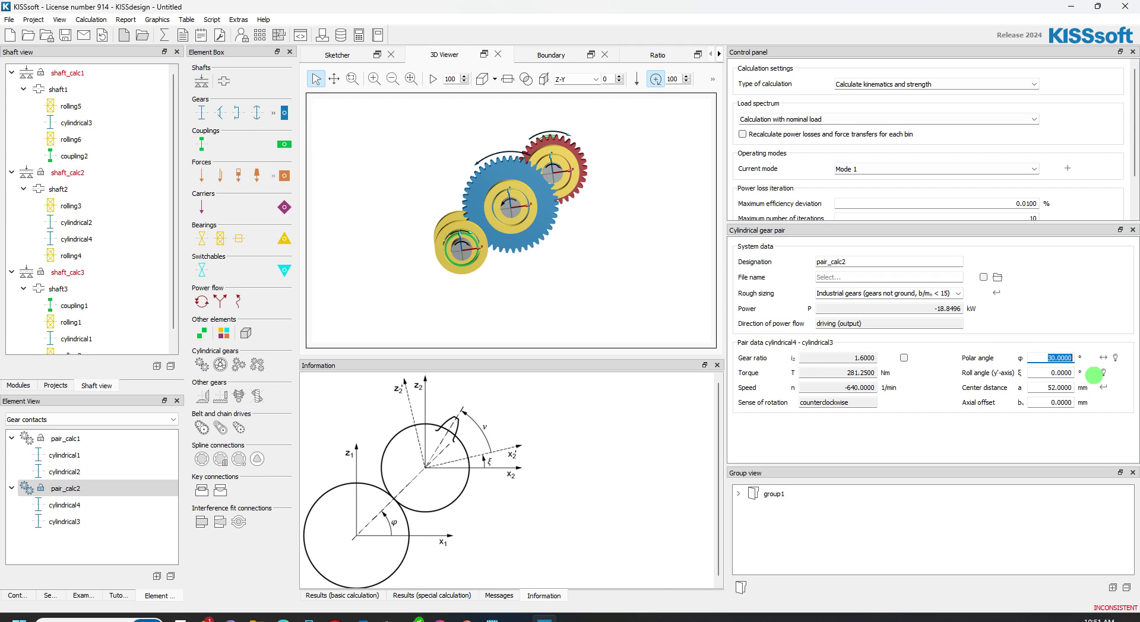
type("-20")
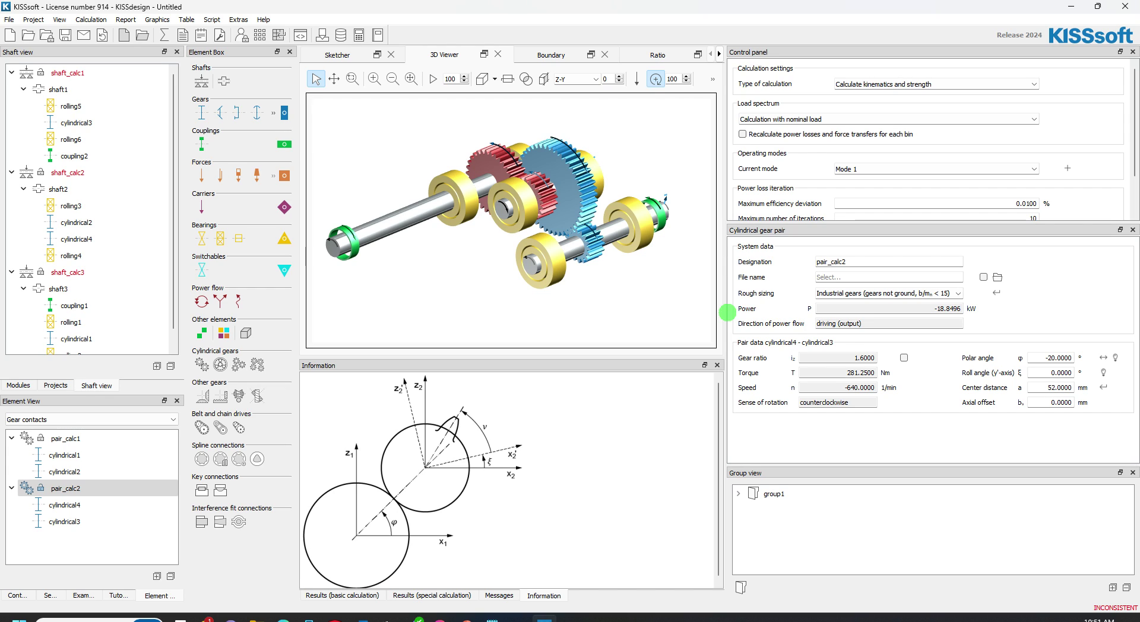
Generate the gear service life and damage report after dismissing the inconsistent-results warning, and scroll through it.
left_click(126, 19)
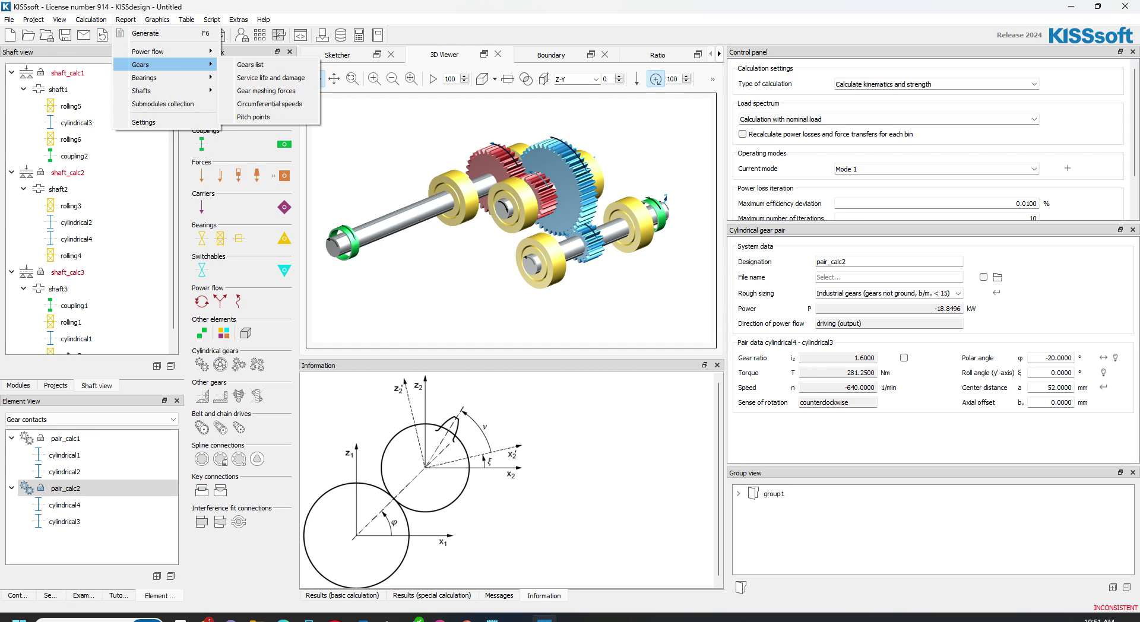
mouse_move(270, 78)
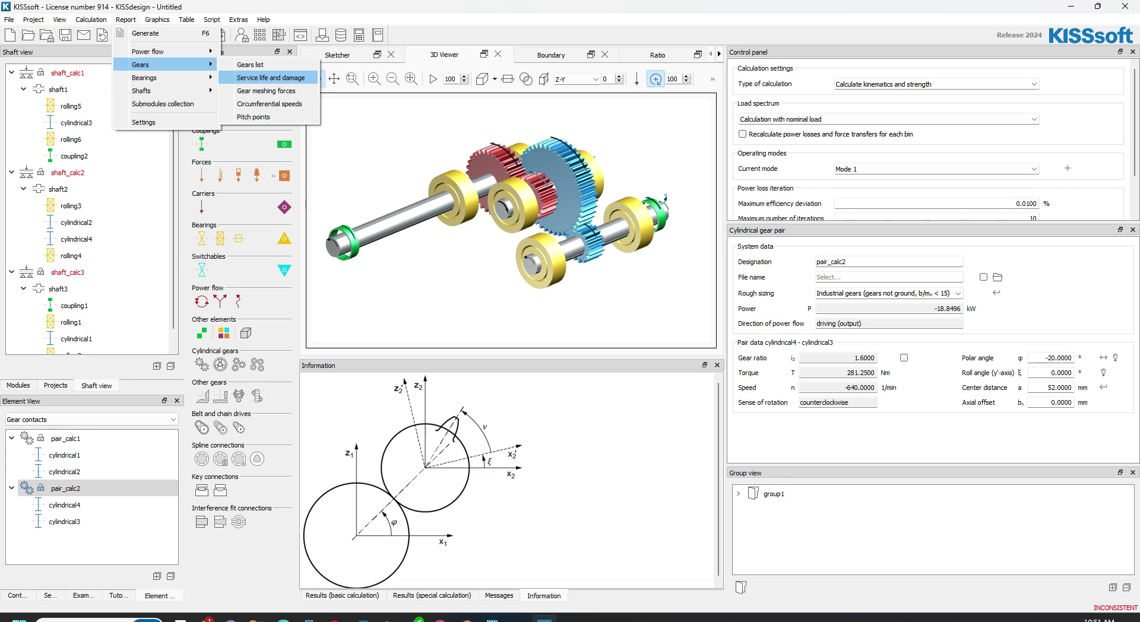
left_click(258, 78)
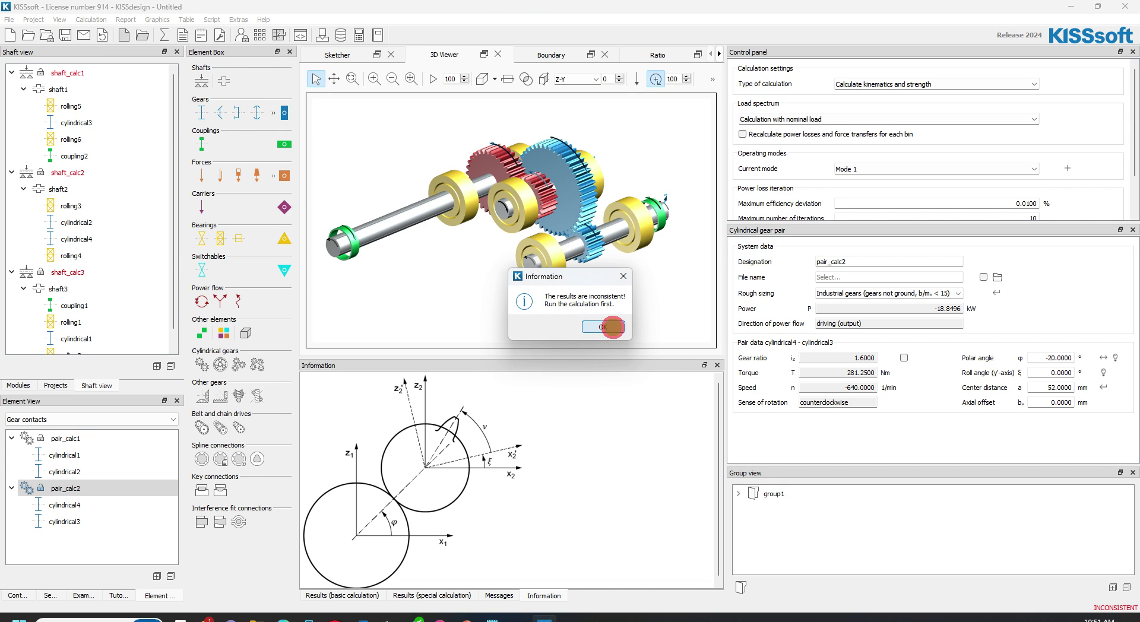
left_click(603, 326)
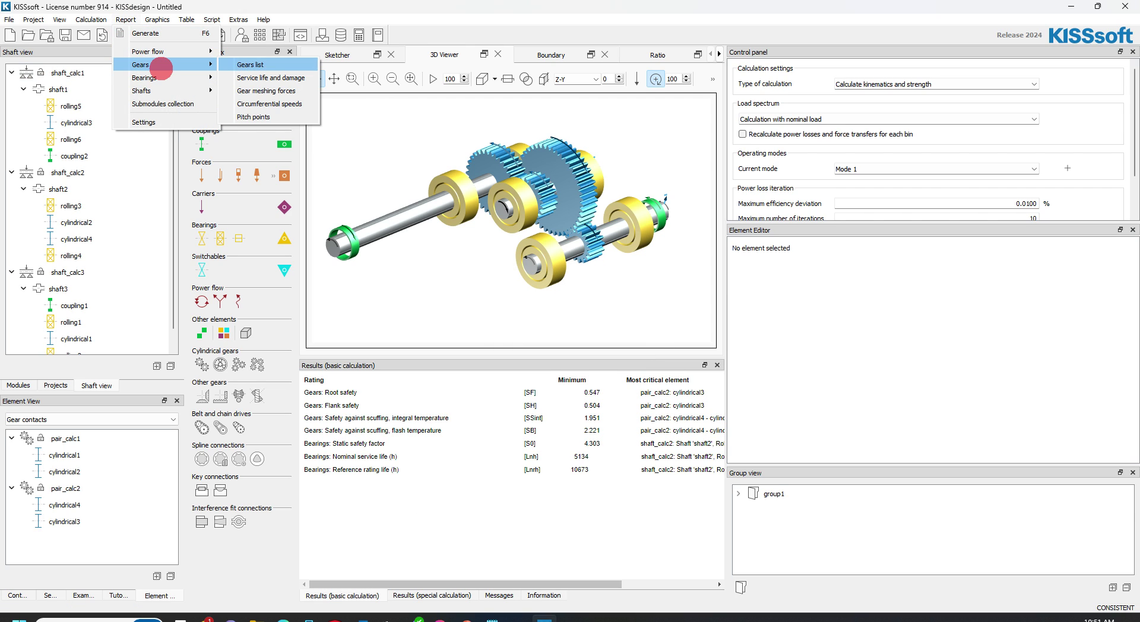
left_click(270, 78)
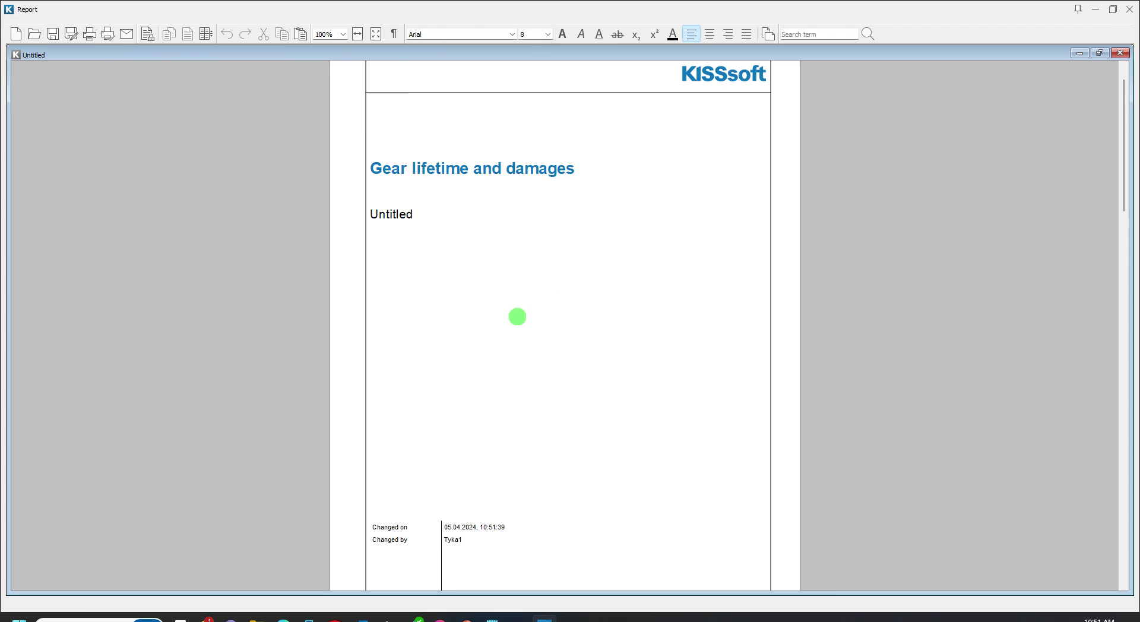
scroll("down", 3)
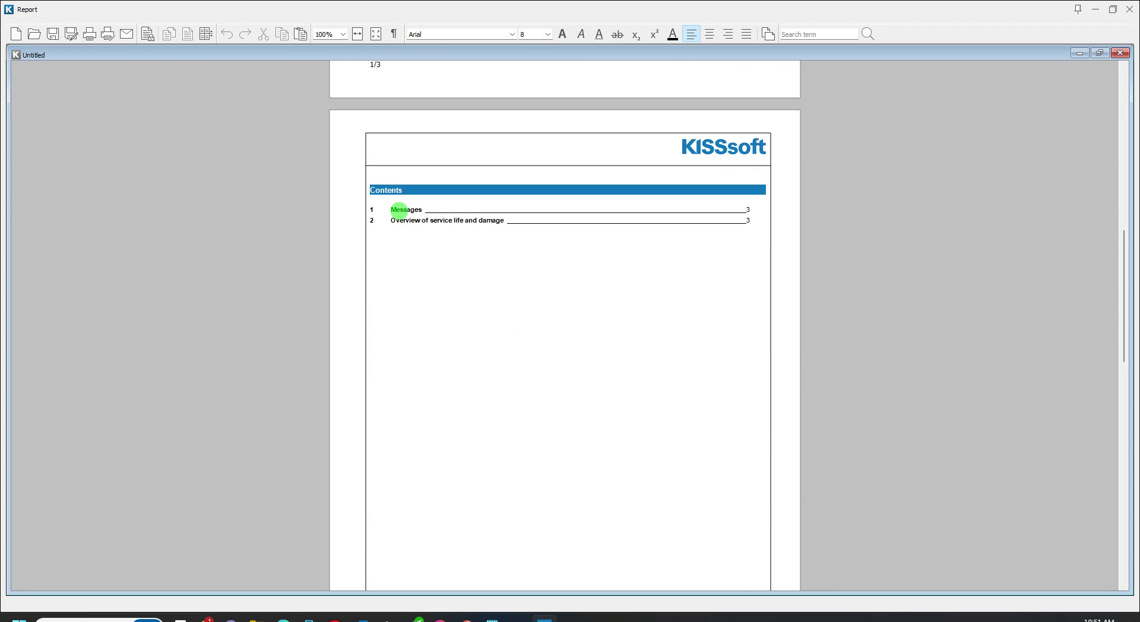
scroll("down", 3)
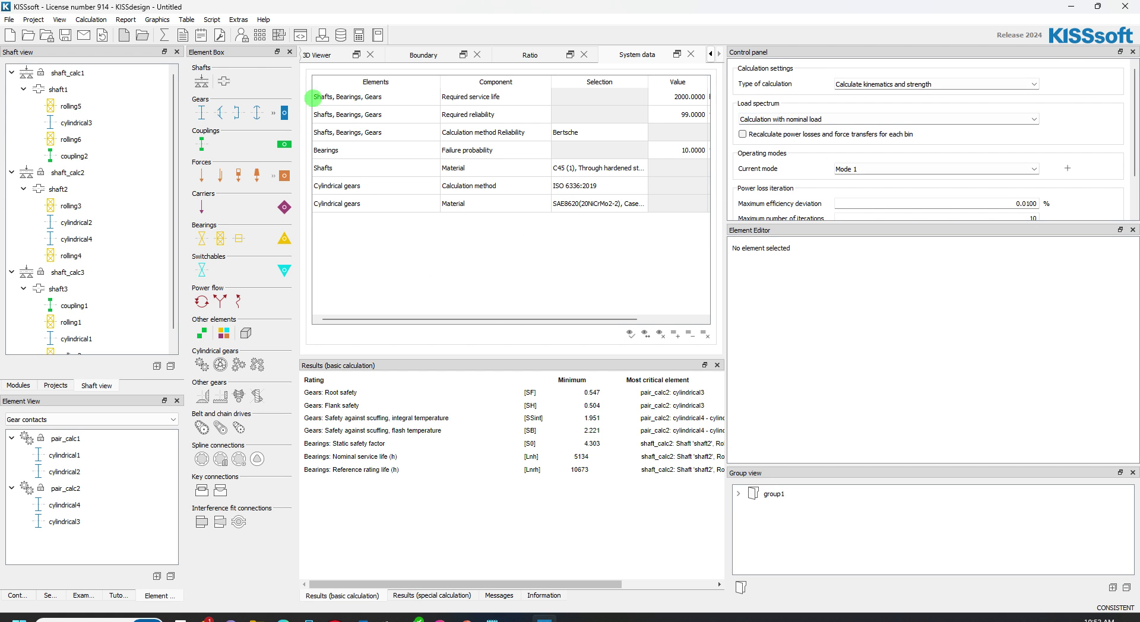
Generate the gear meshing forces report and scroll through it.
left_click(29, 34)
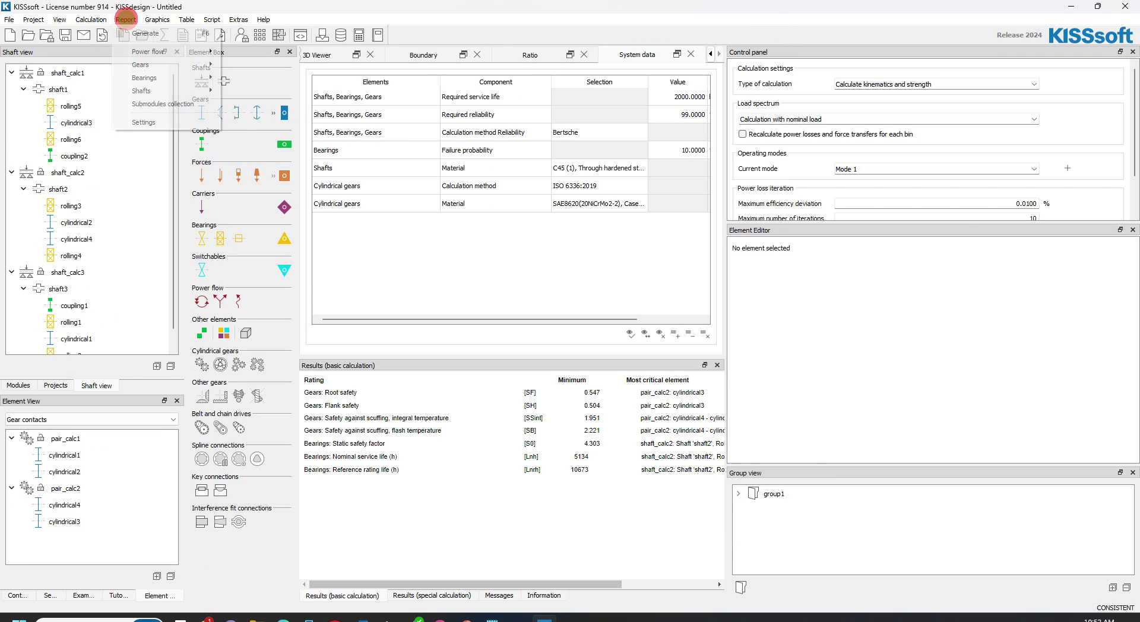
mouse_move(140, 64)
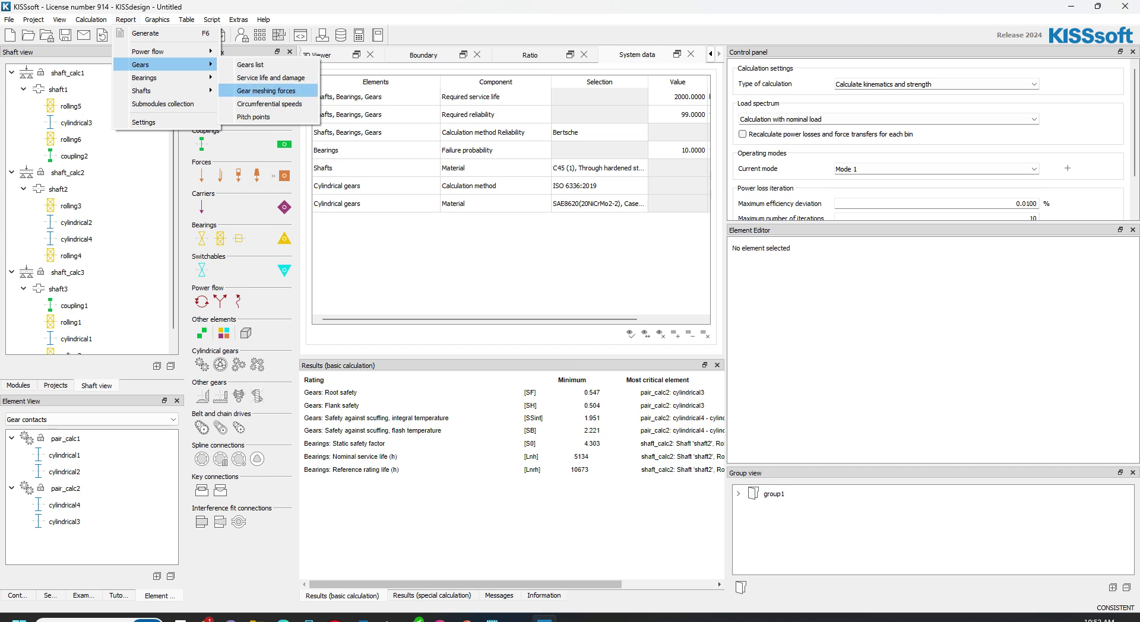
left_click(267, 91)
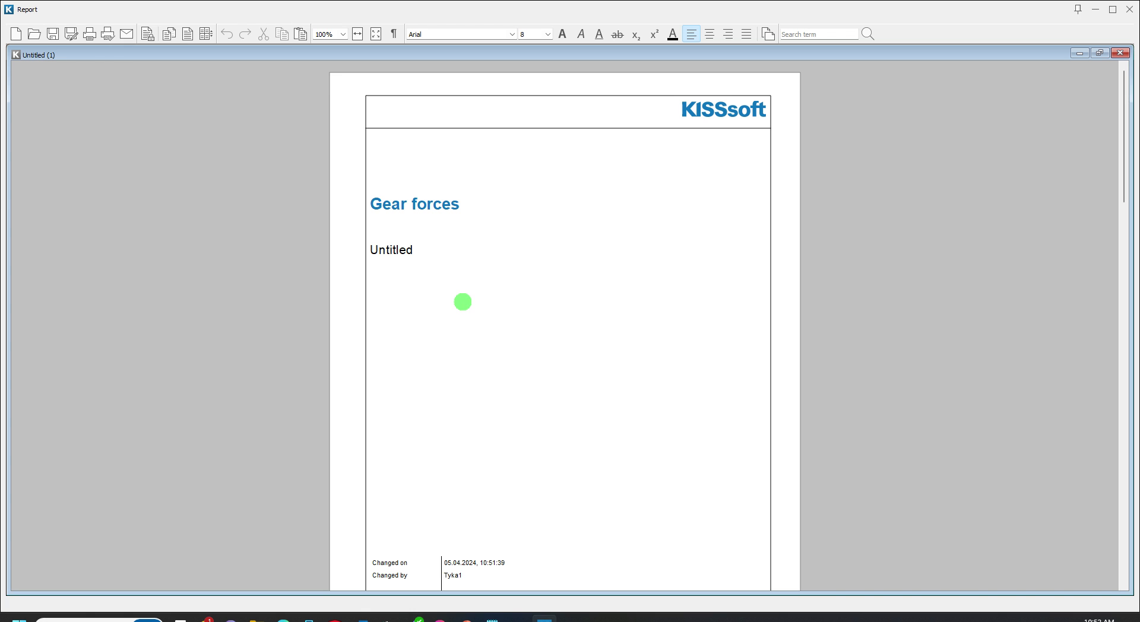
scroll("down", 3)
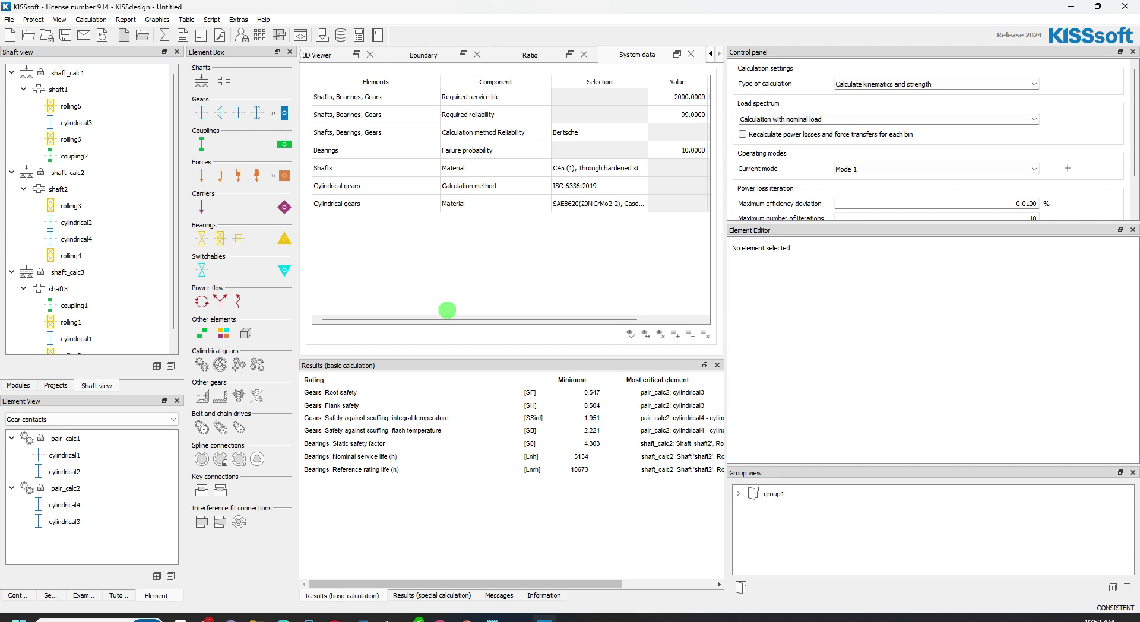
Open the shaft_calc2 shaft calculation and answer its submodule lock question.
left_click(67, 172)
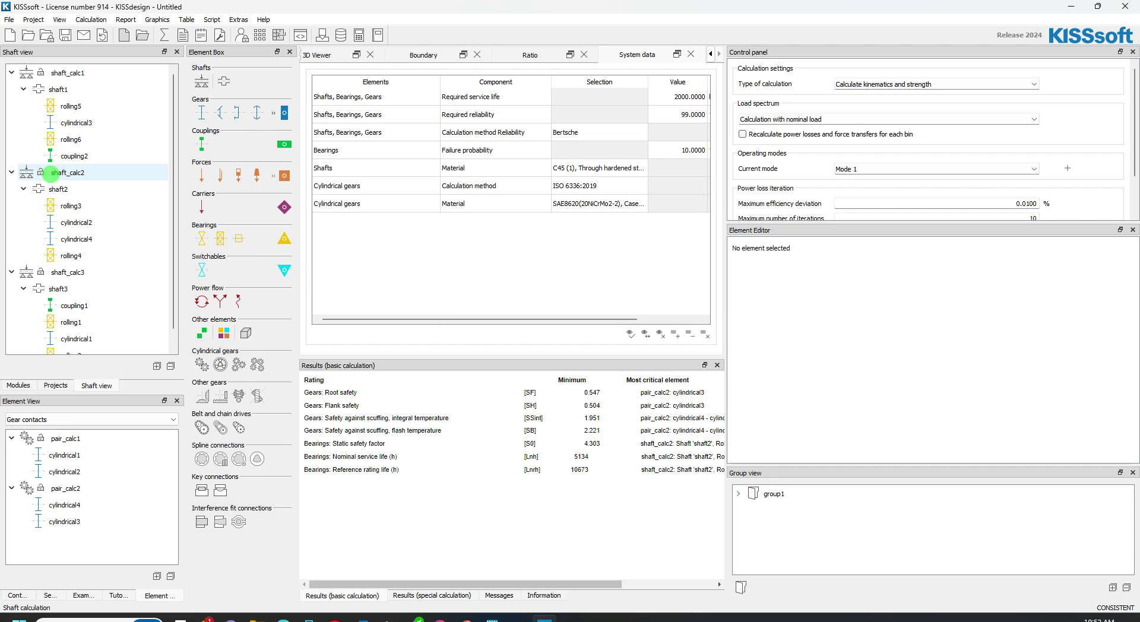
left_click(69, 172)
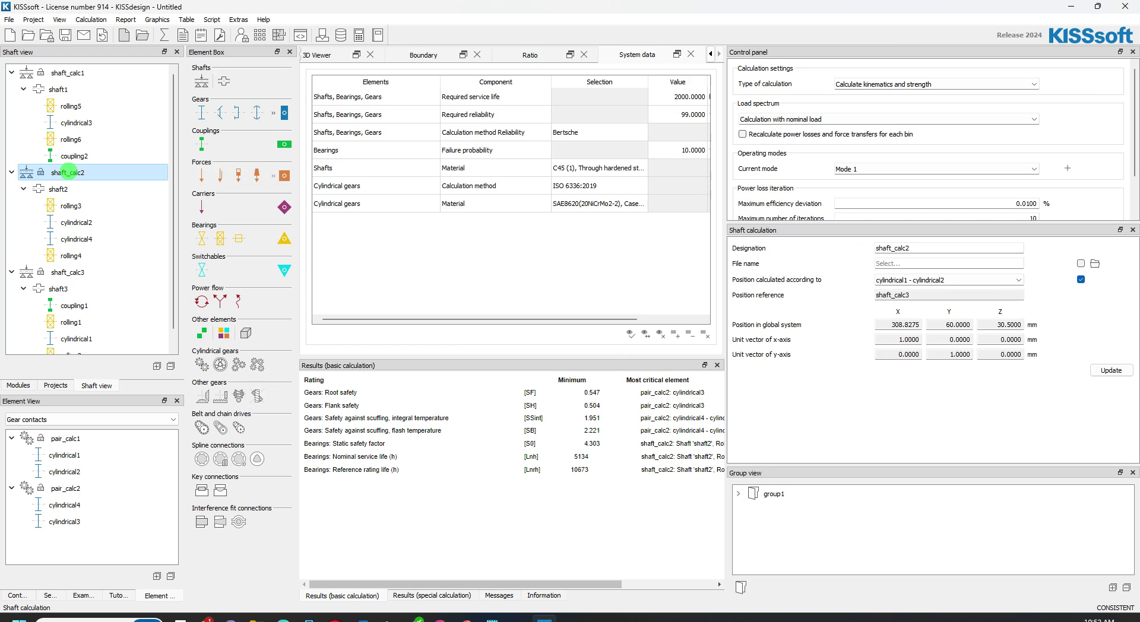
double_click(66, 172)
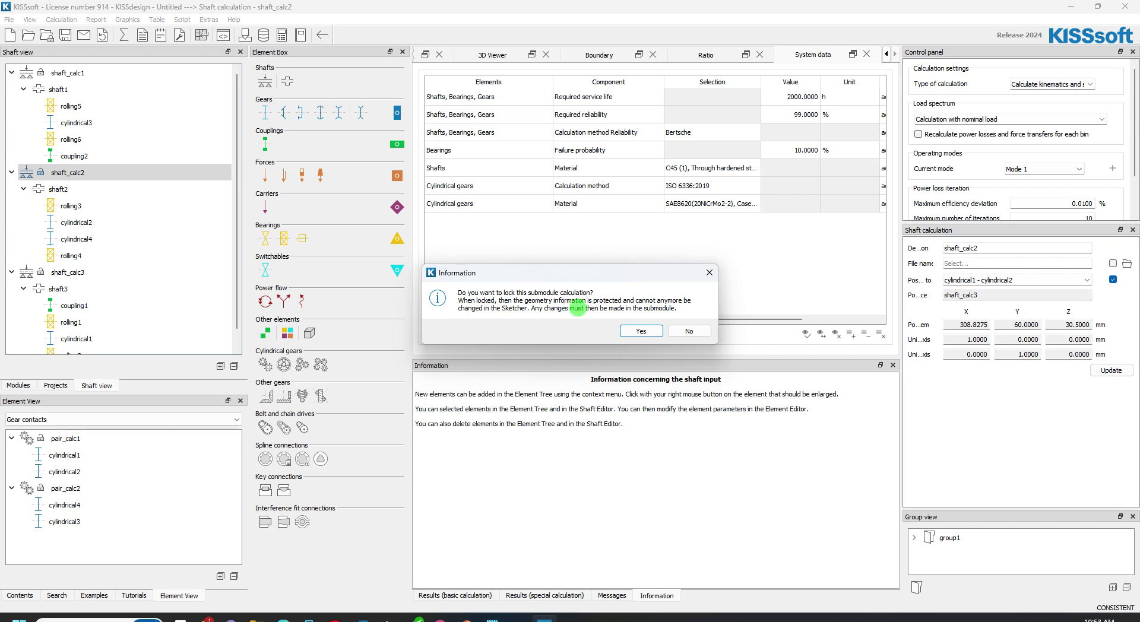
left_click(639, 331)
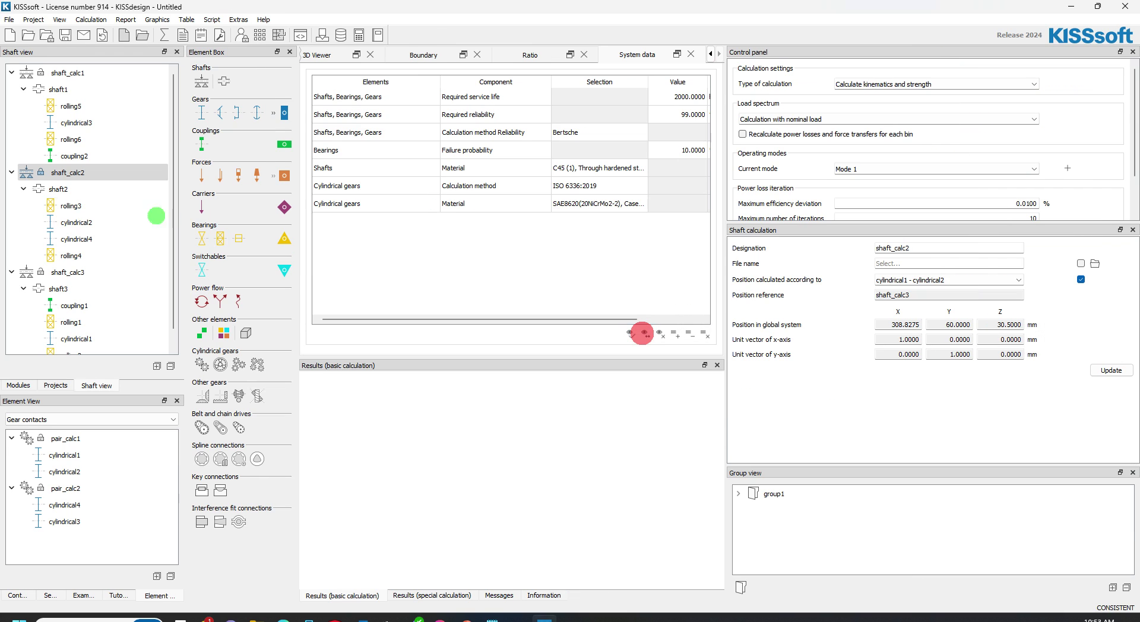
left_click(641, 332)
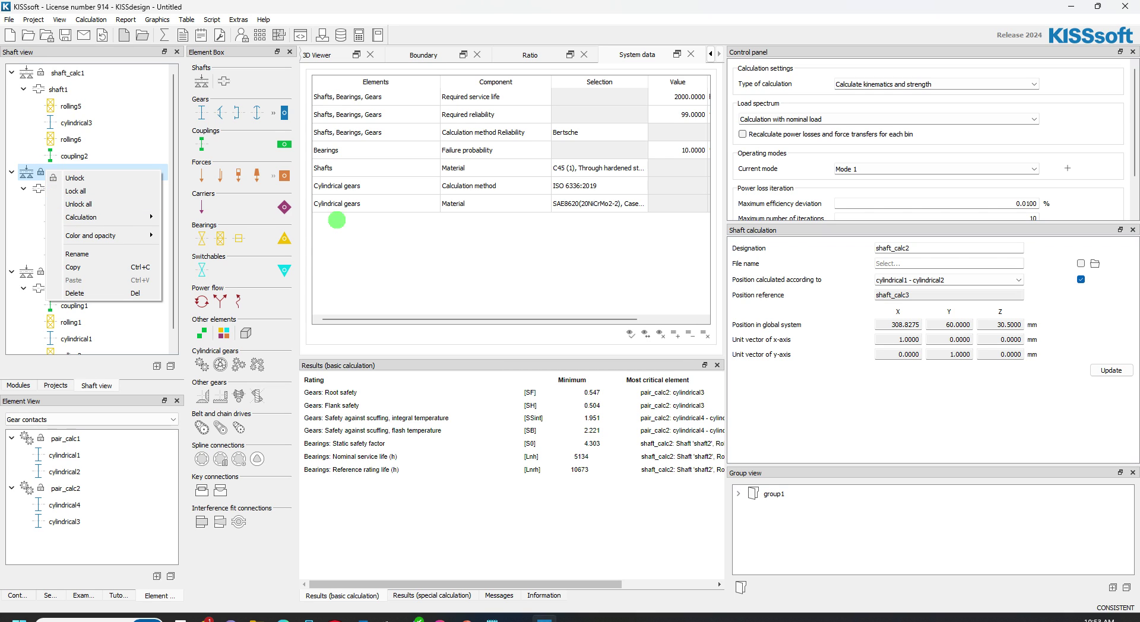
Open the pair_calc1 gear pair calculation and agree to lock it.
left_click(64, 438)
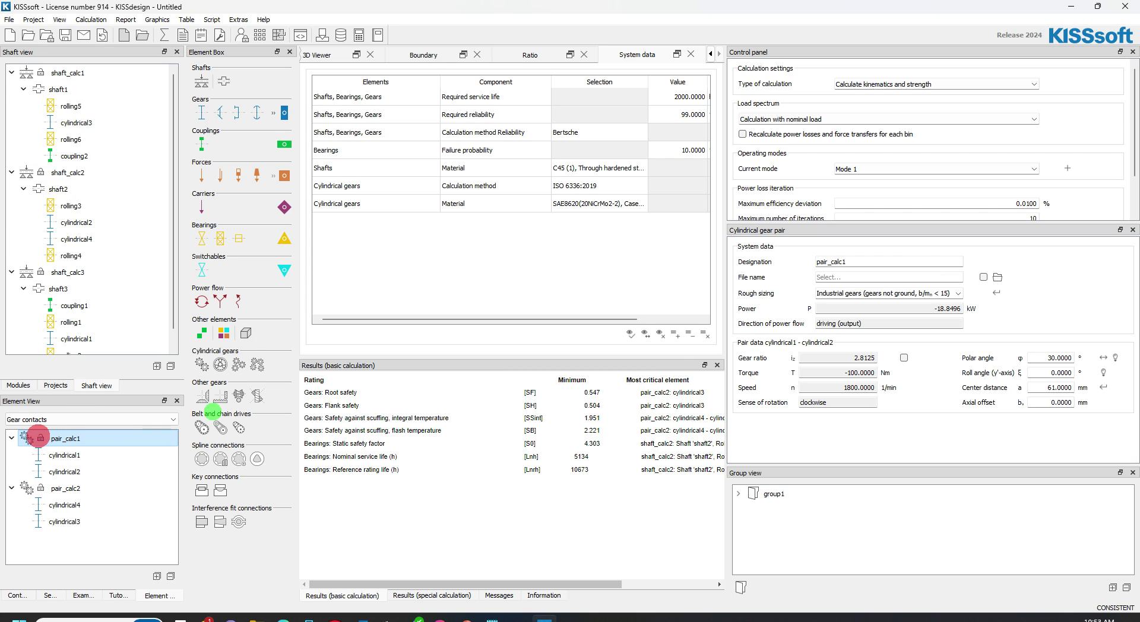
double_click(64, 438)
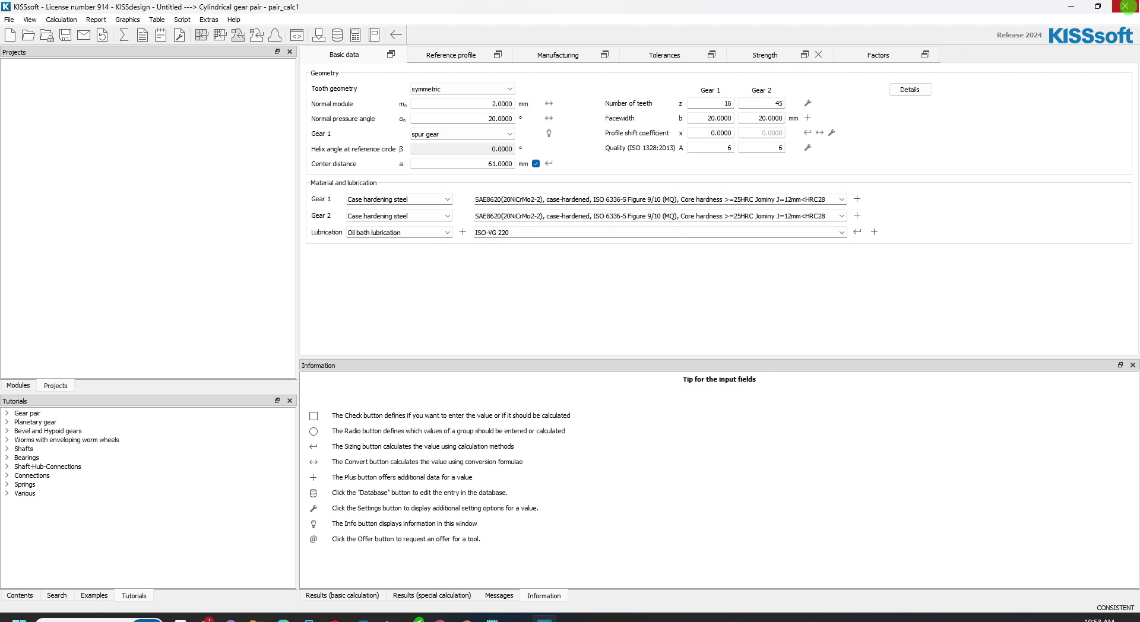
mouse_move(1131, 6)
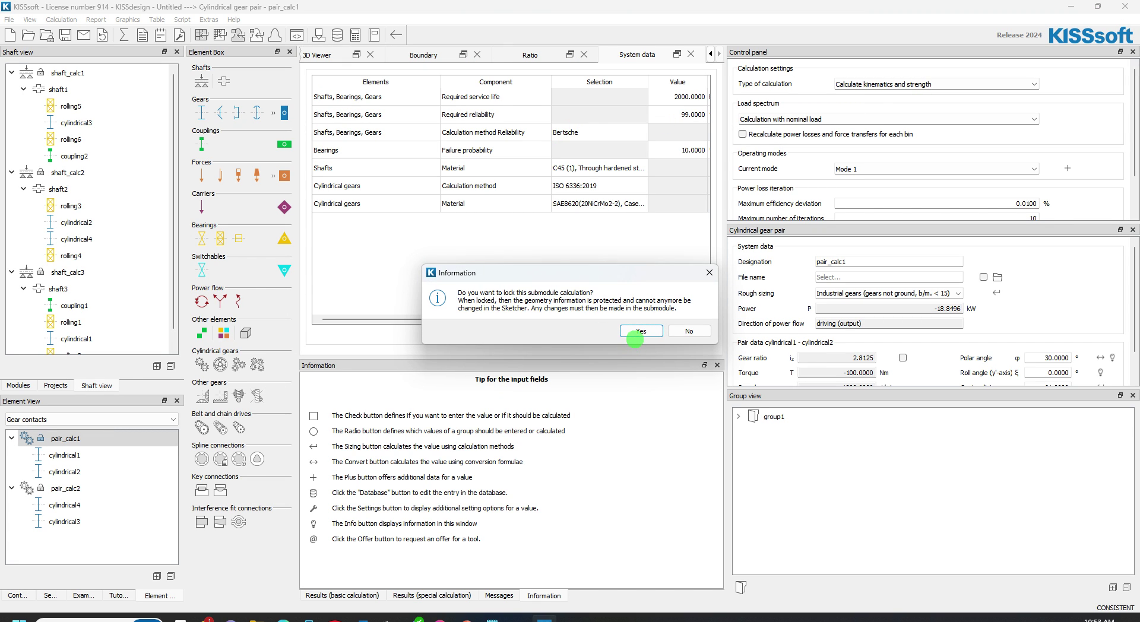
left_click(638, 331)
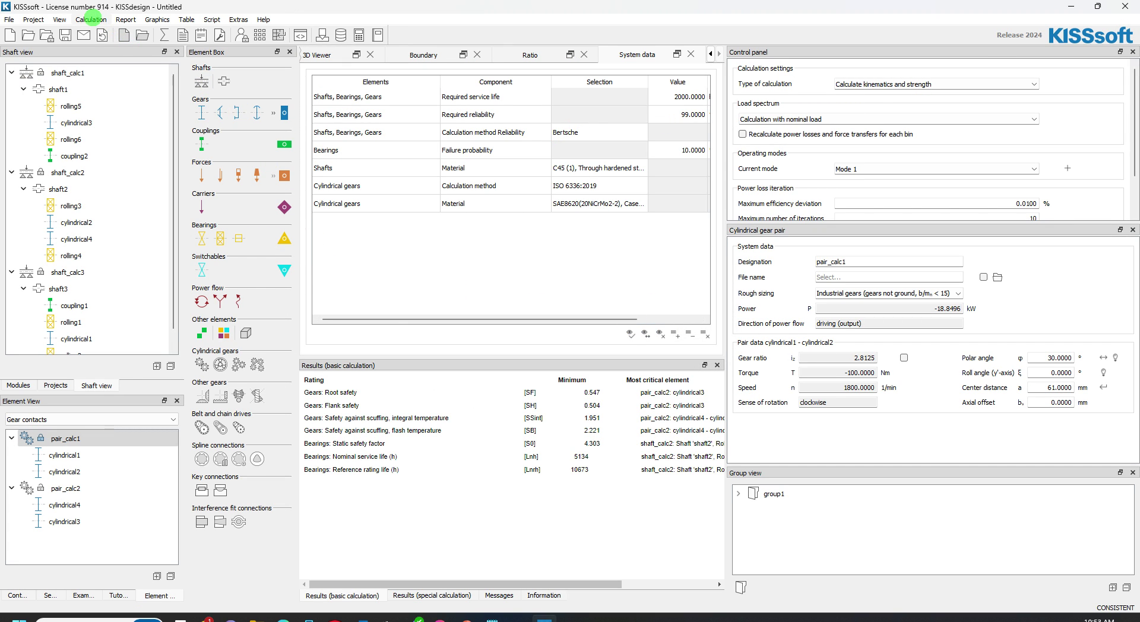
left_click(91, 20)
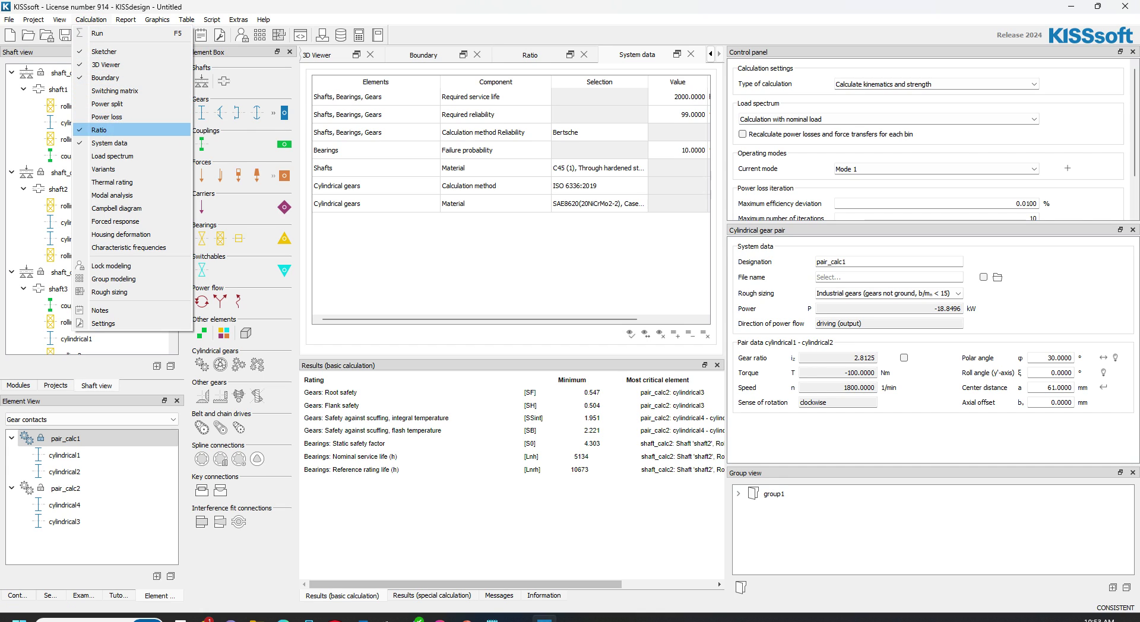
mouse_move(128, 247)
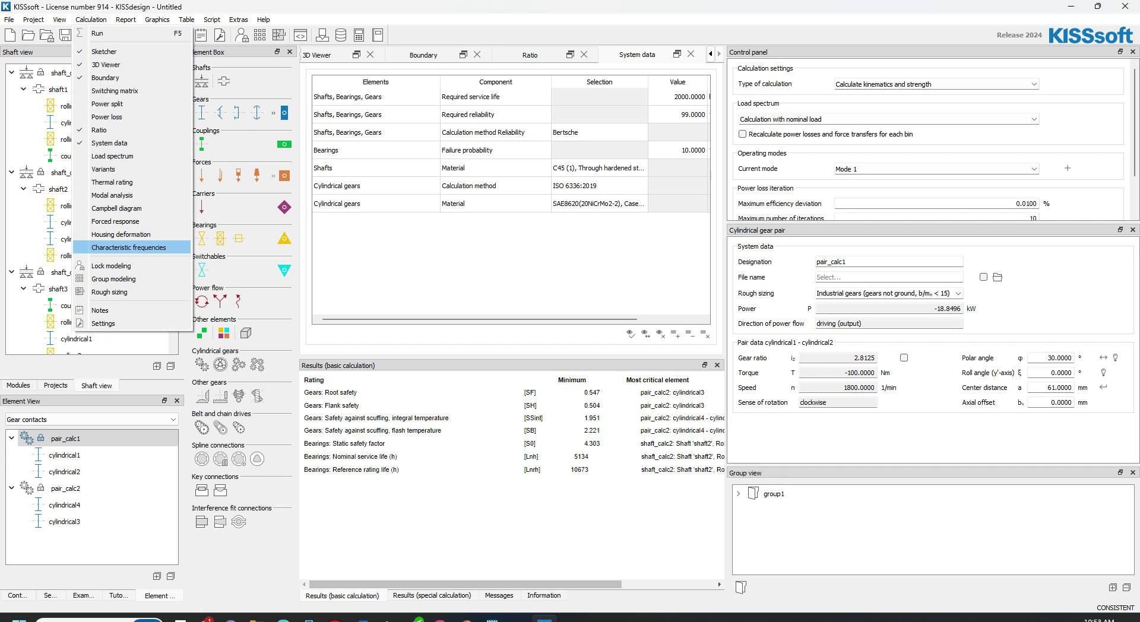
mouse_move(130, 234)
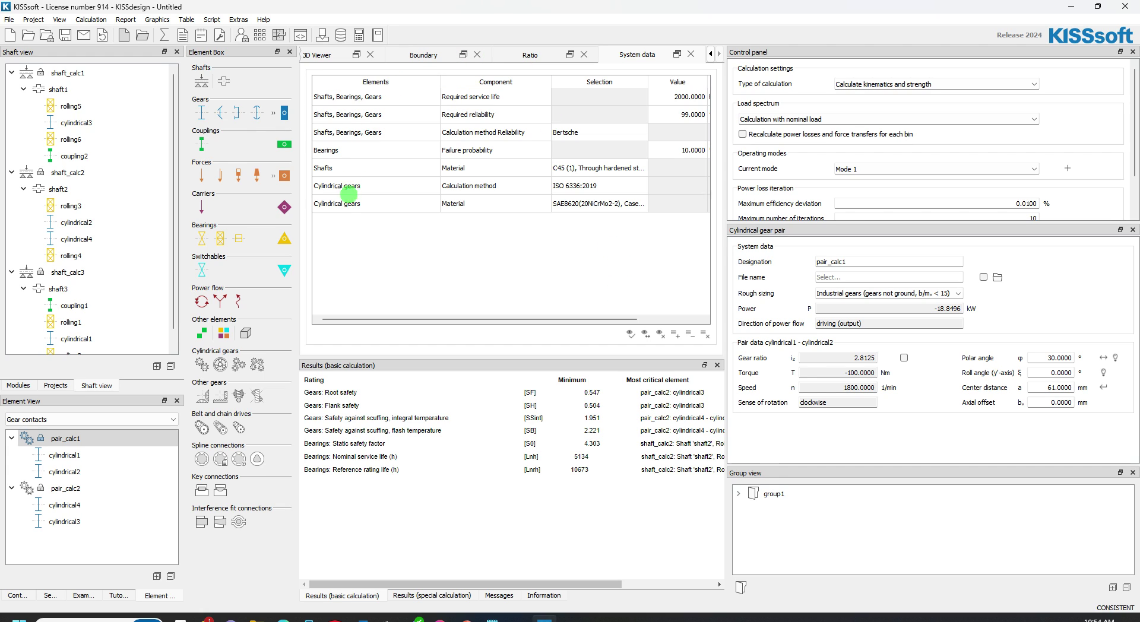
Show the 3D model of the meshed three-shaft gearbox.
left_click(315, 54)
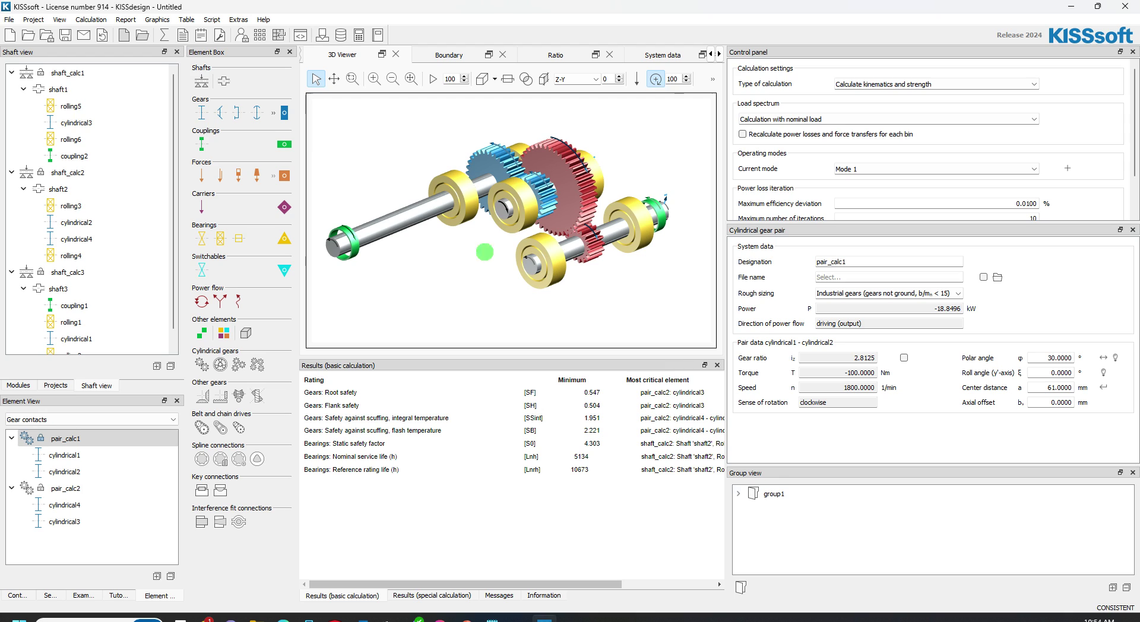